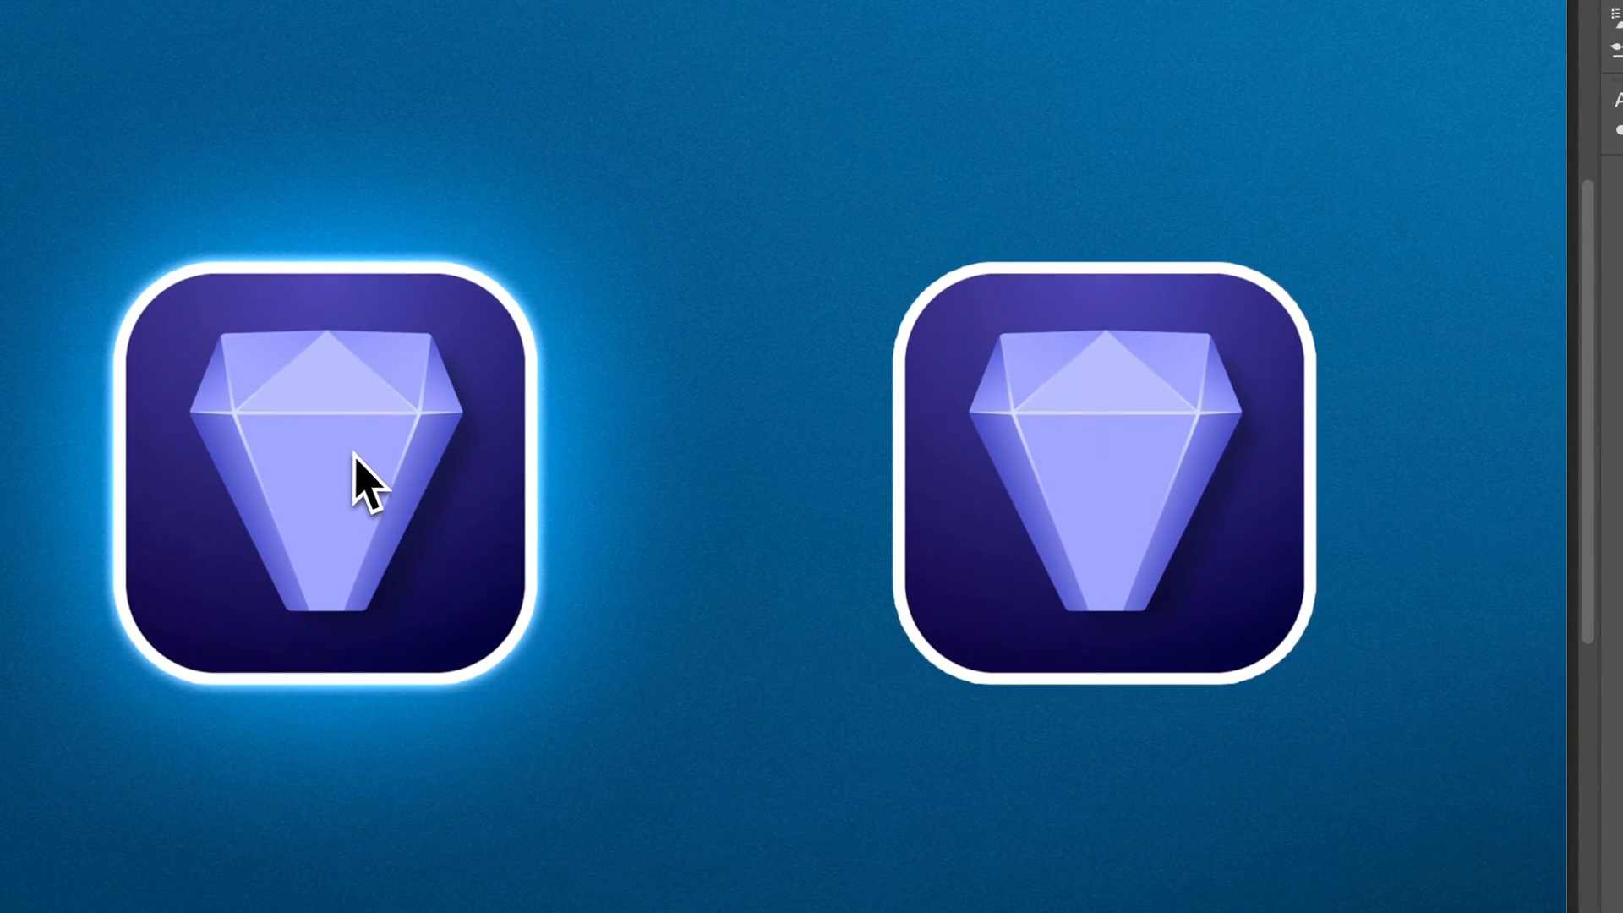
pyautogui.moveTo(1045, 605)
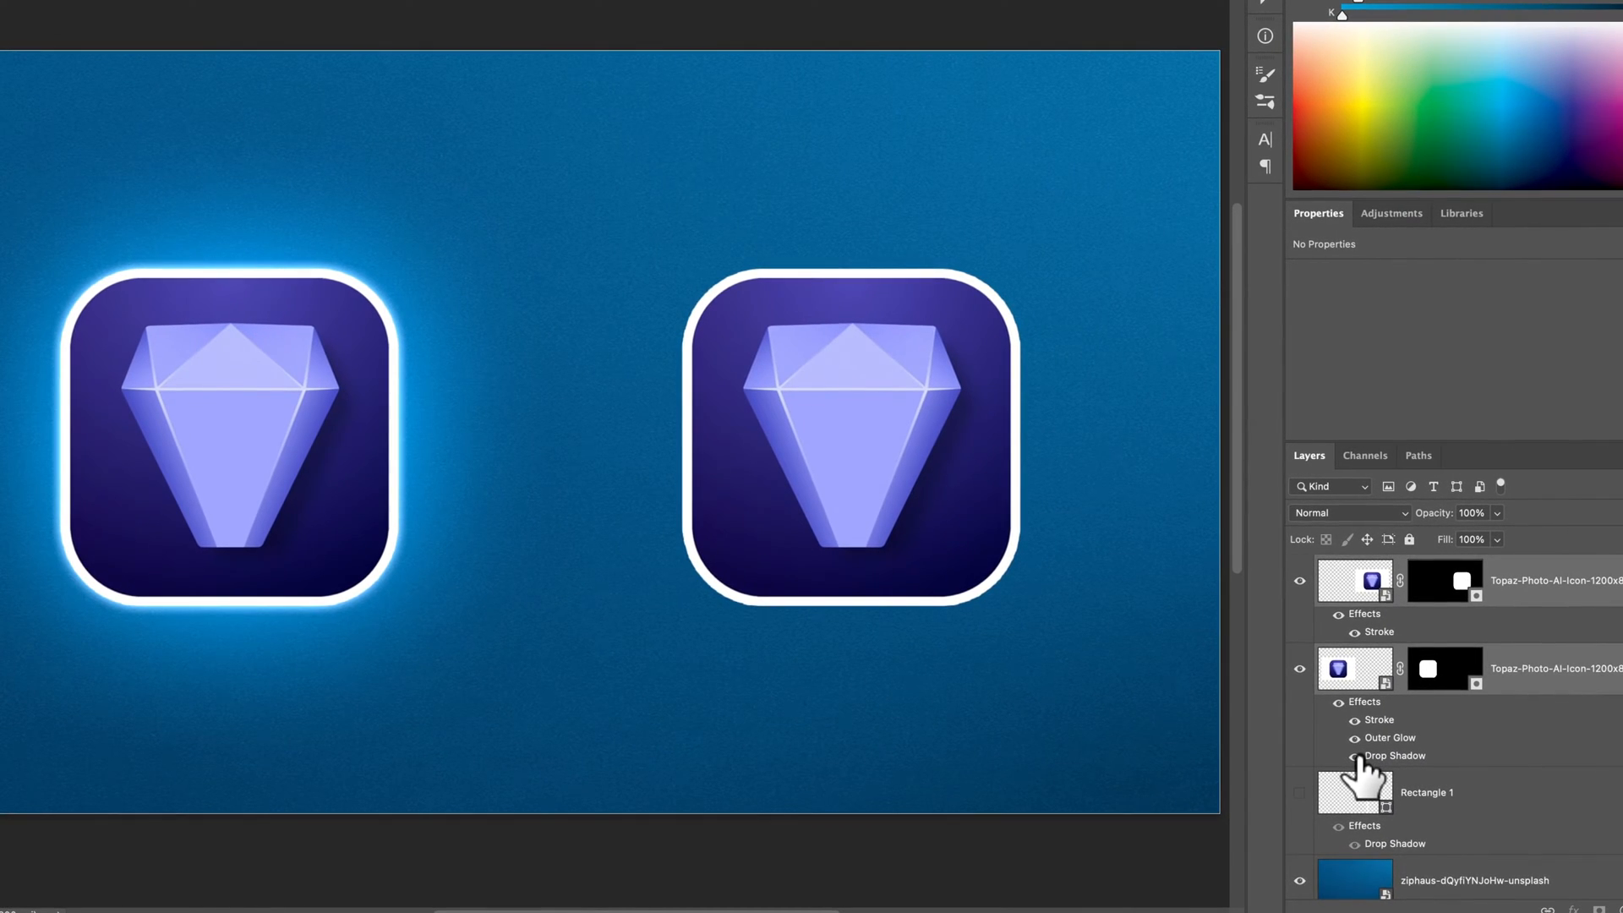
# Compare the left icon's outer glow, then re-enable the right icon's stroke.
pyautogui.click(1353, 739)
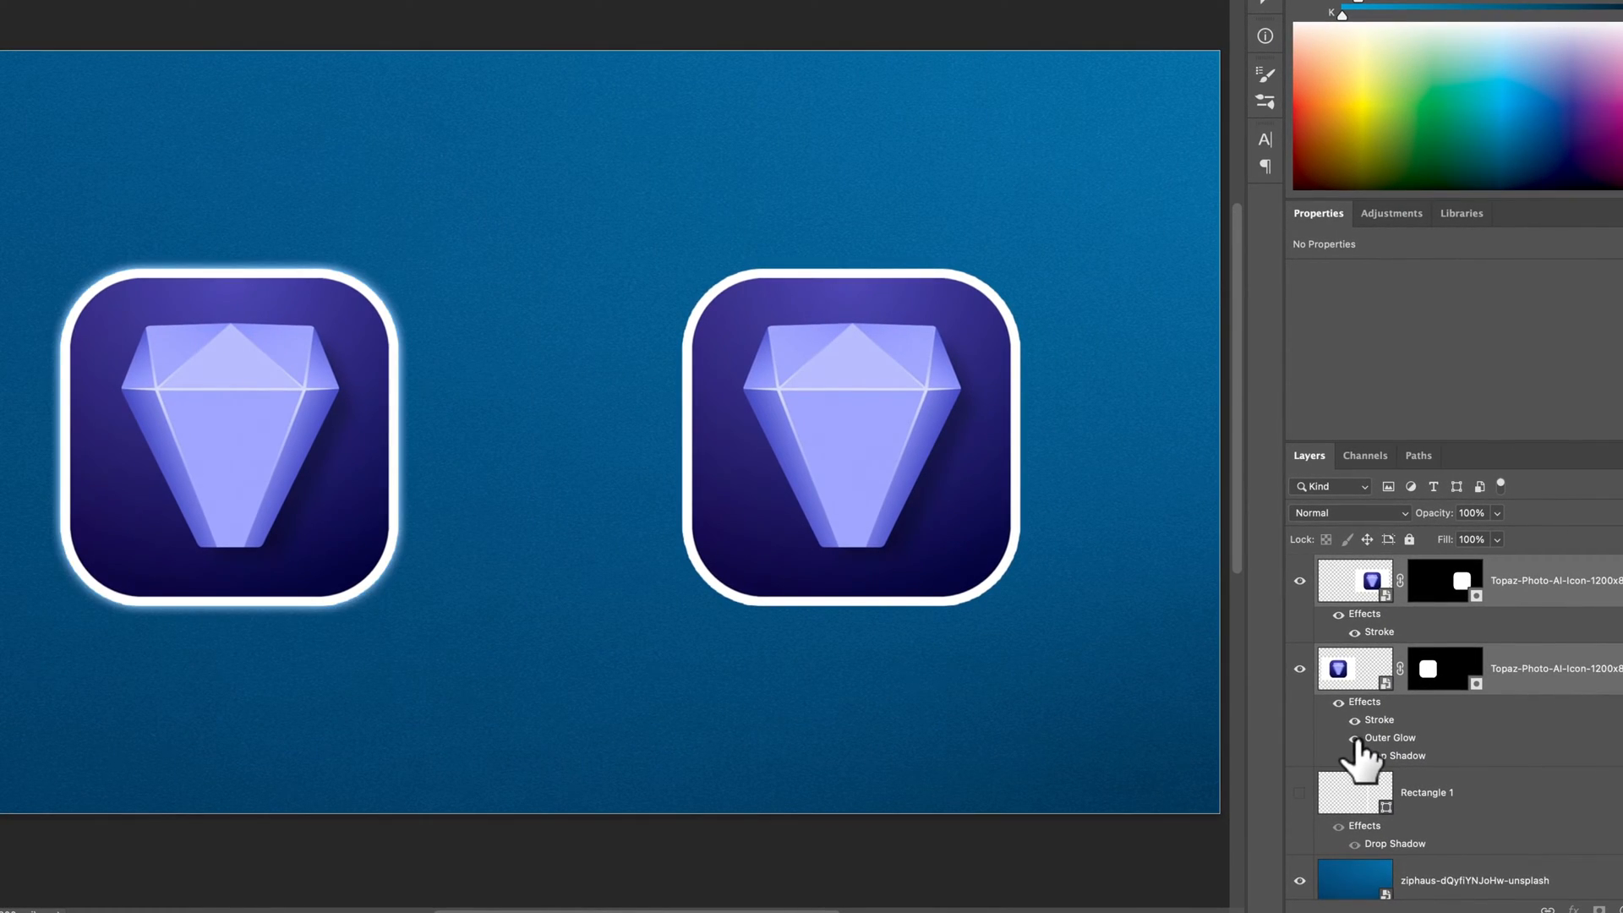
pyautogui.moveTo(1356, 739)
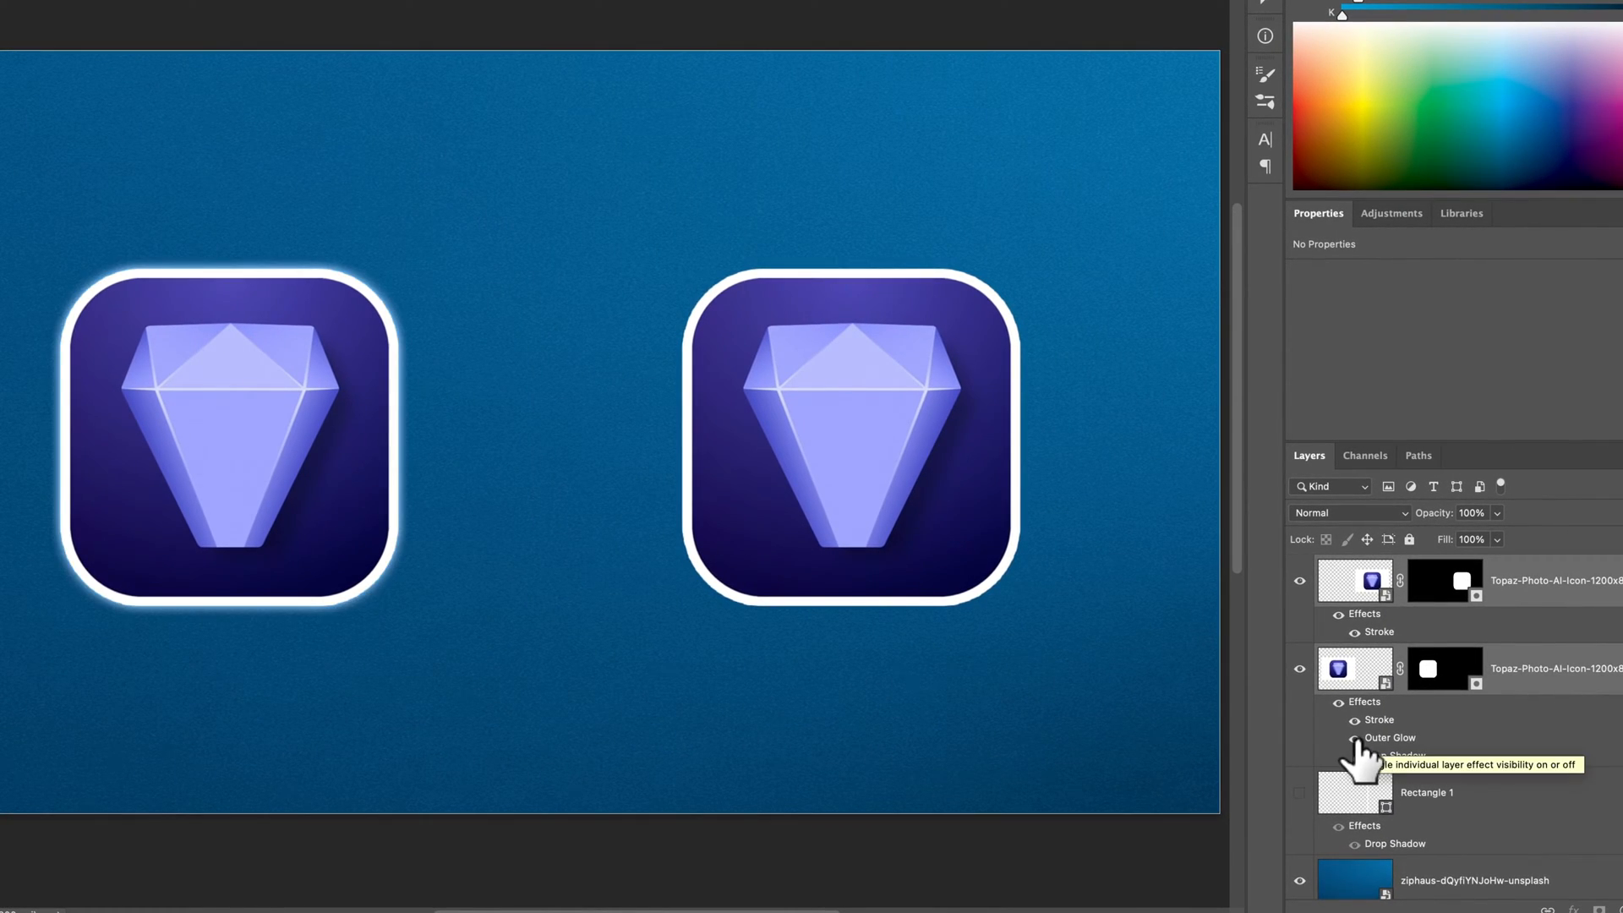
pyautogui.click(1354, 737)
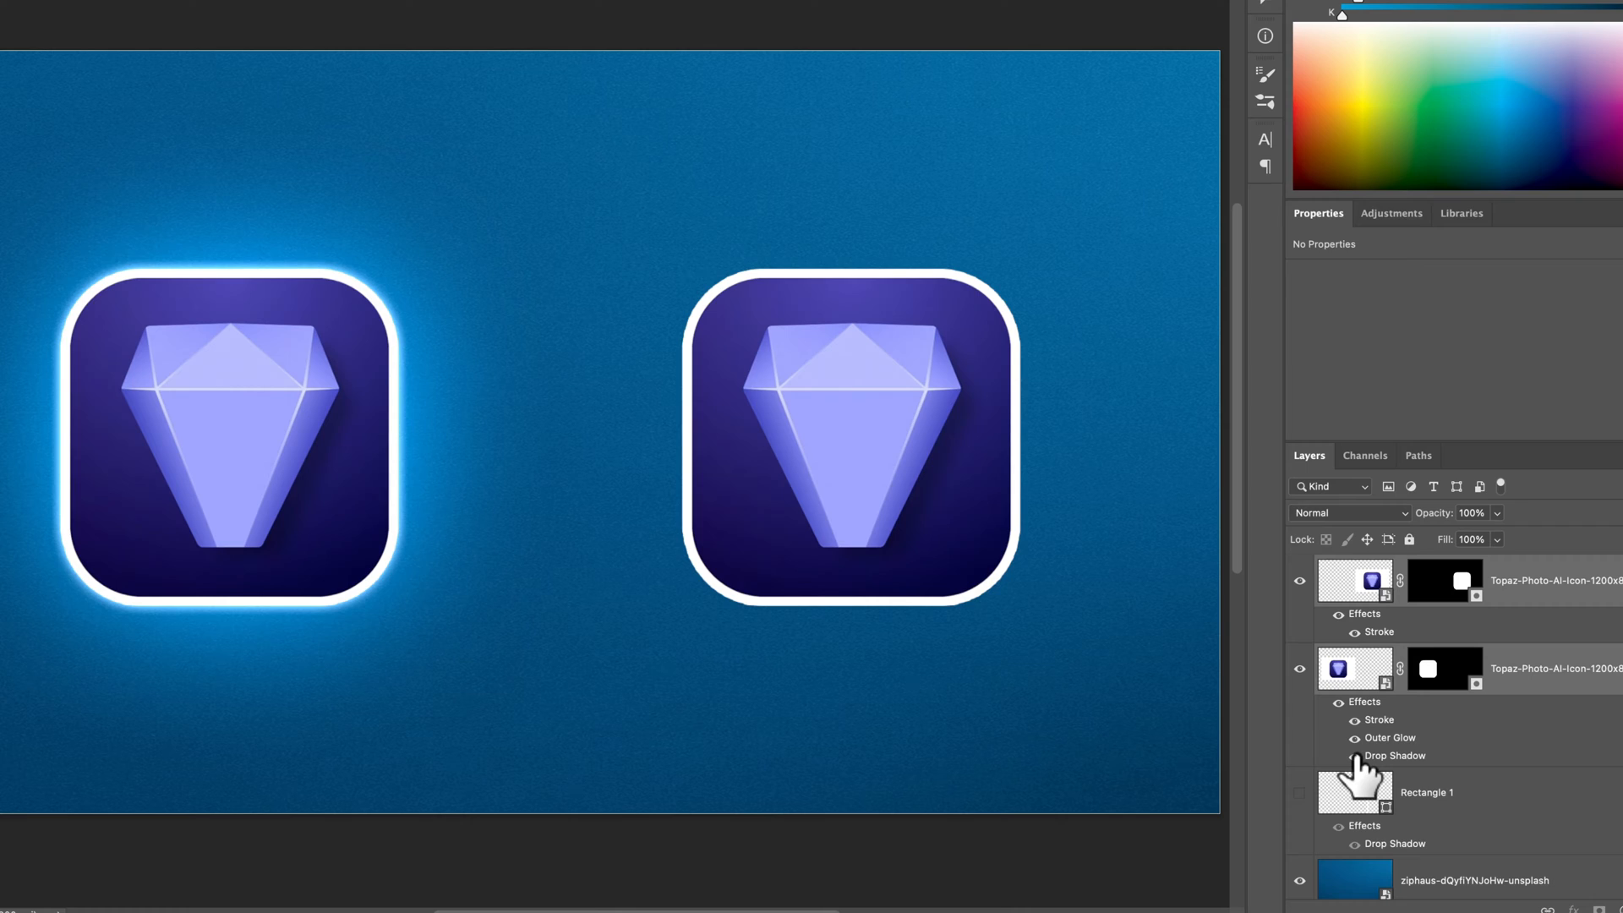
pyautogui.moveTo(1339, 754)
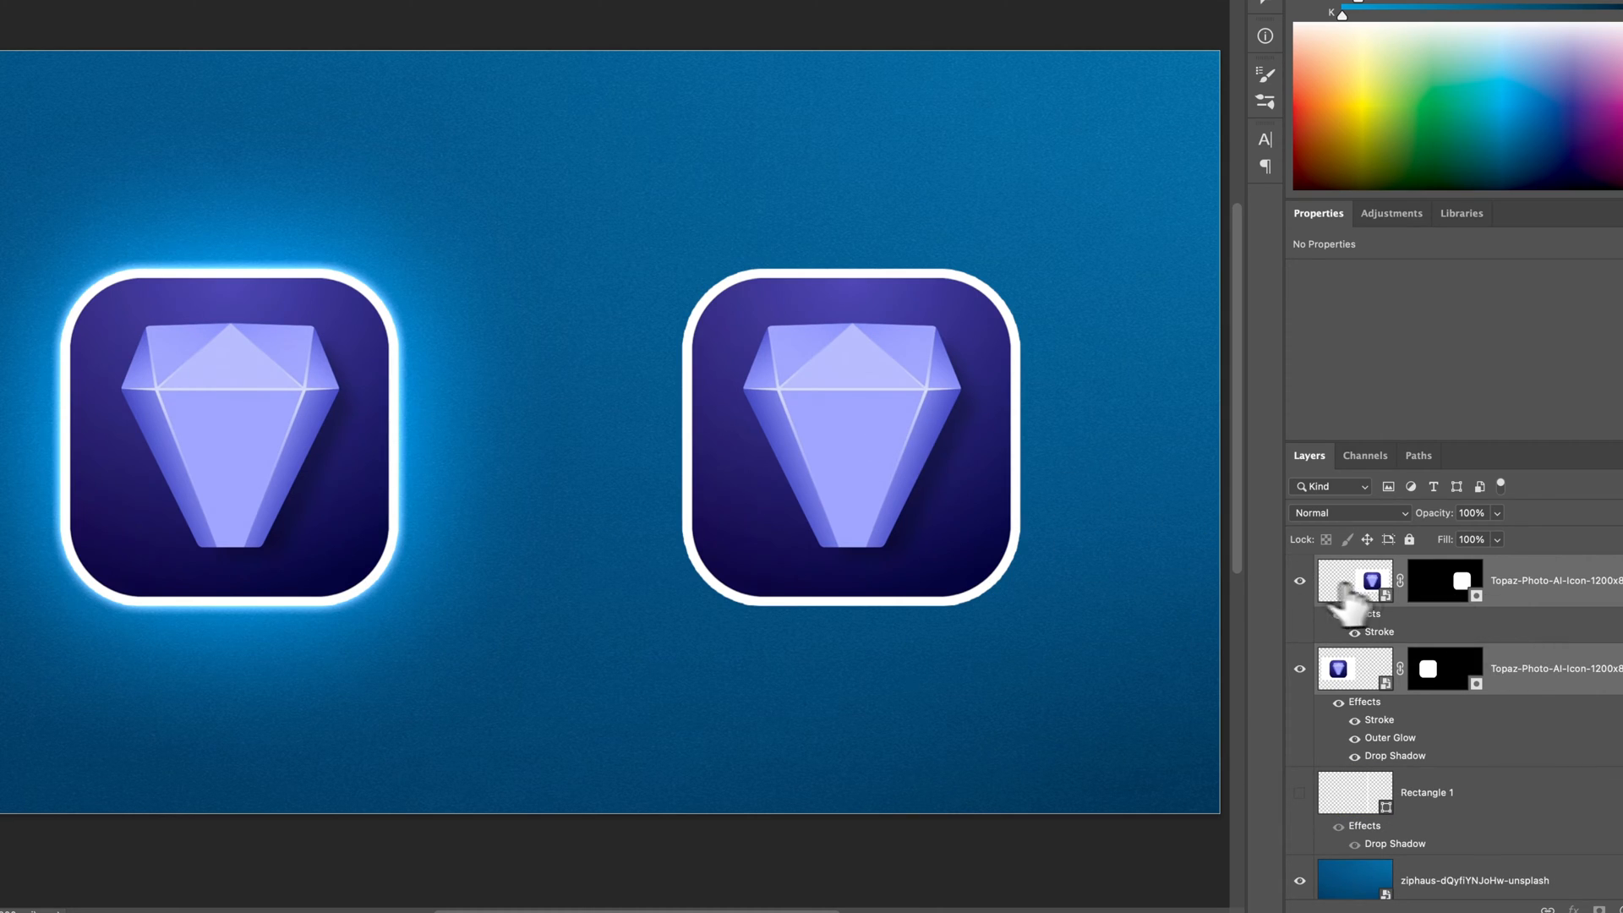
pyautogui.click(1444, 579)
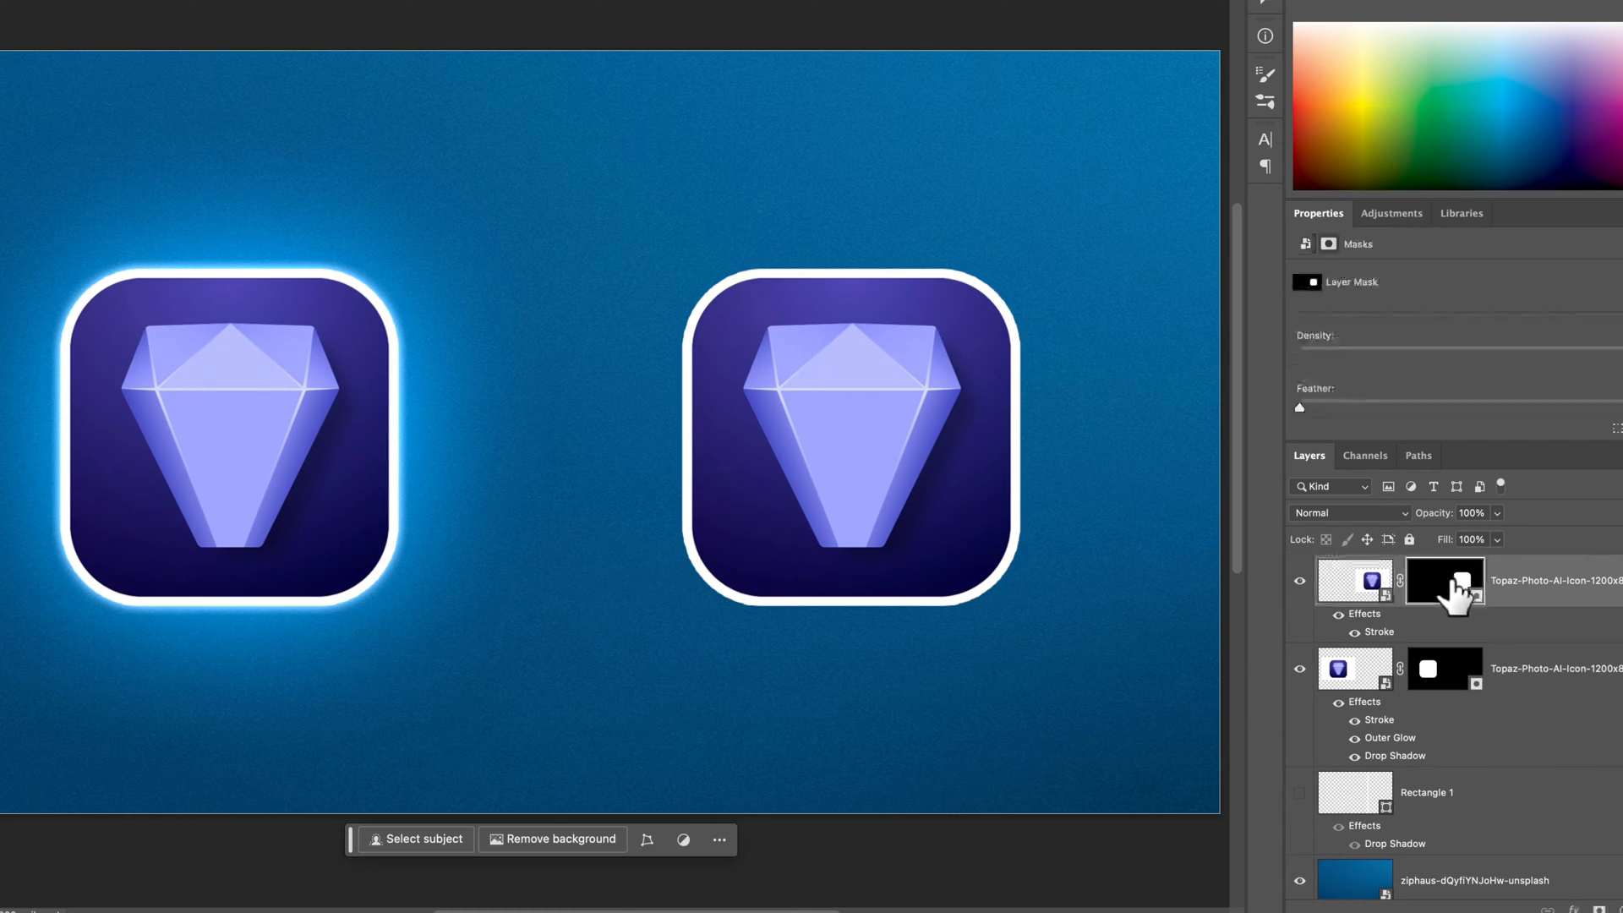
pyautogui.click(1442, 580)
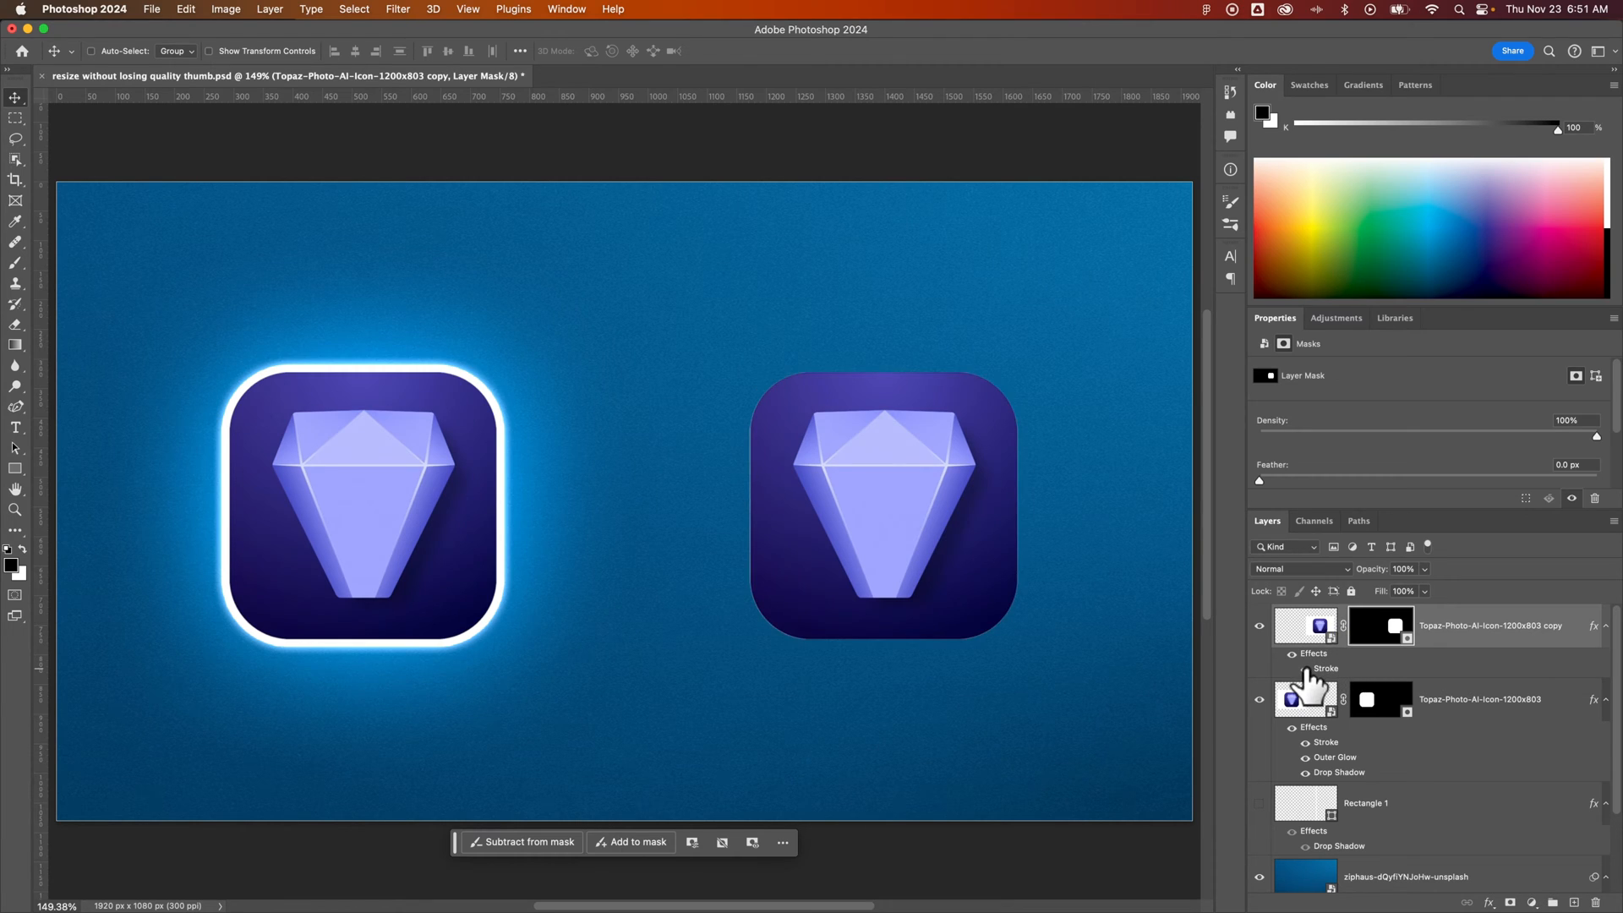
pyautogui.click(1291, 667)
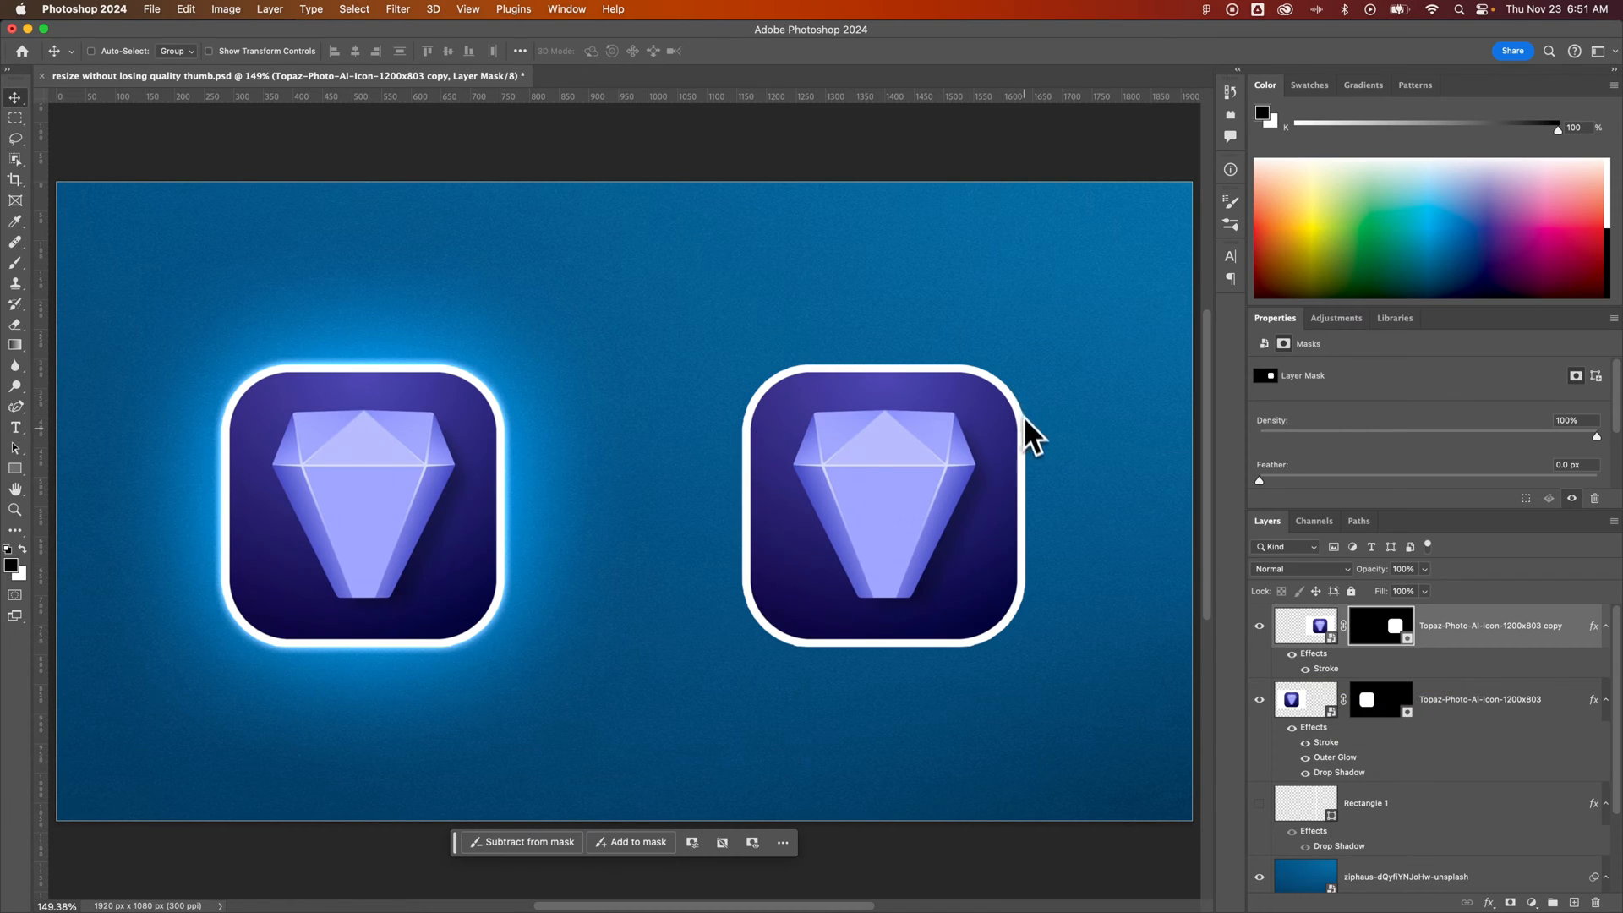
pyautogui.moveTo(1112, 616)
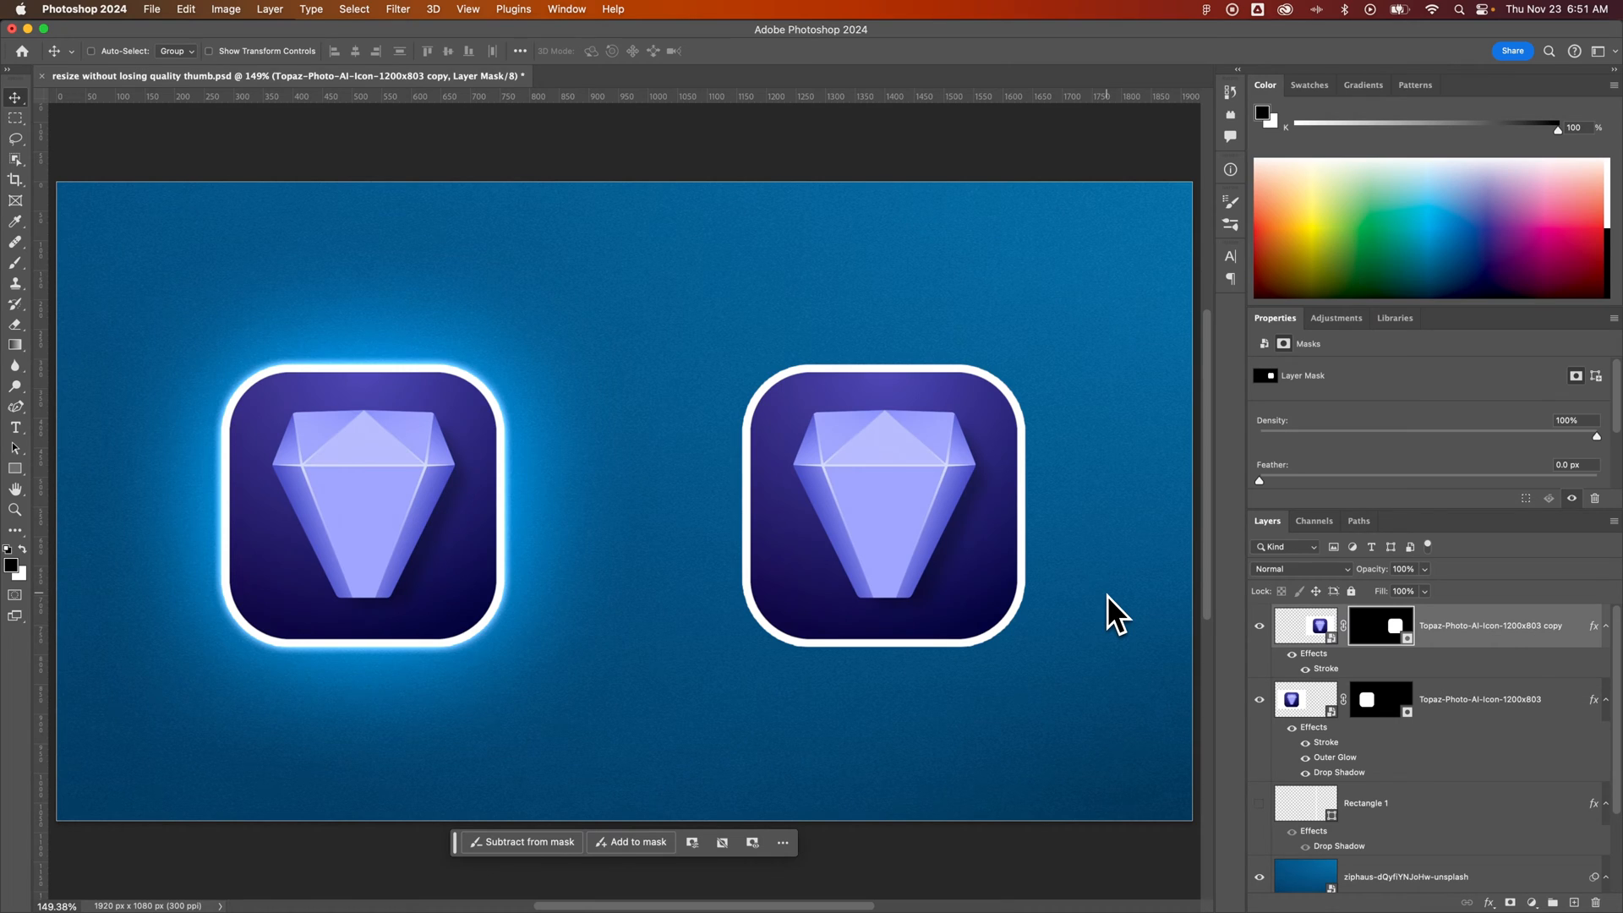
pyautogui.moveTo(1131, 612)
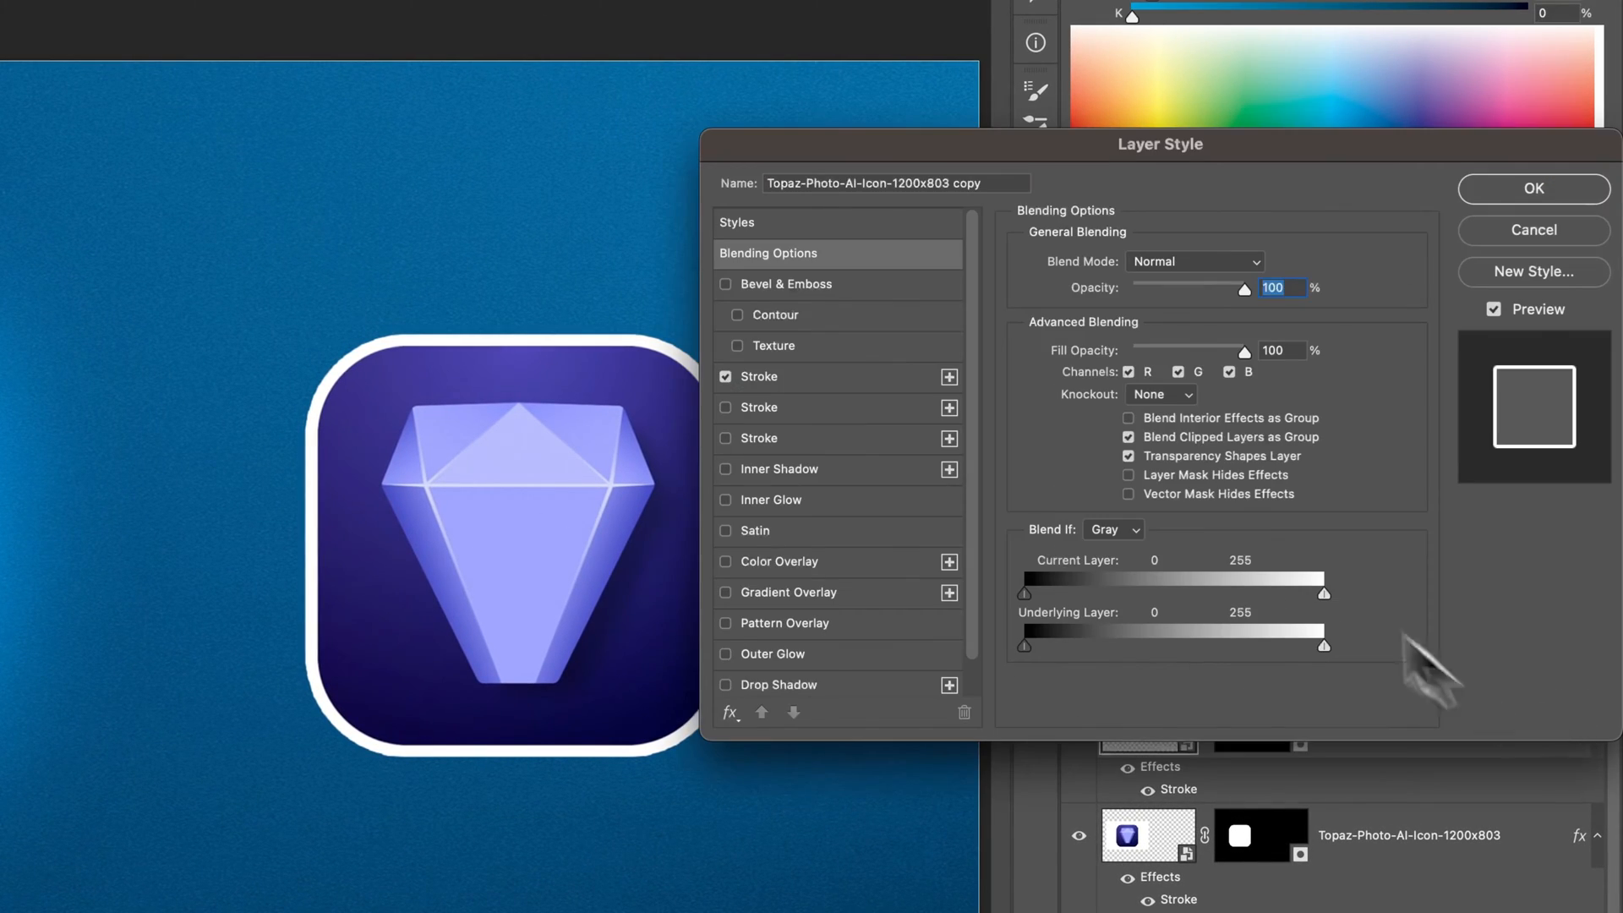
# Add an Outer Glow to the right icon in its Layer Style.
pyautogui.moveTo(1160, 143); pyautogui.dragTo(1169, 176)
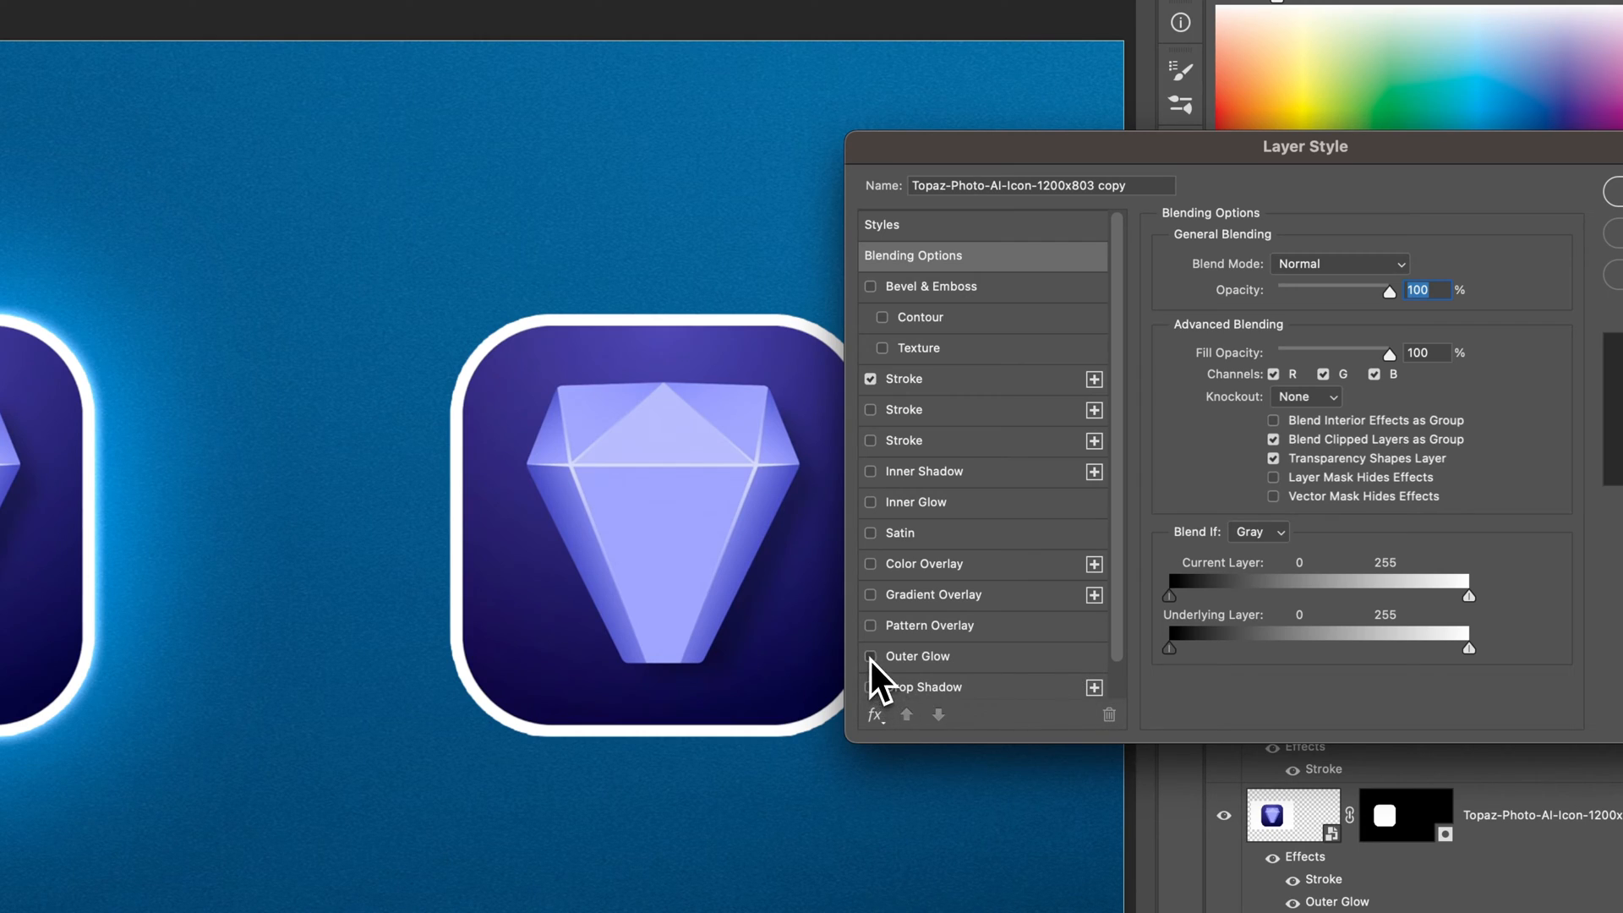
pyautogui.click(870, 656)
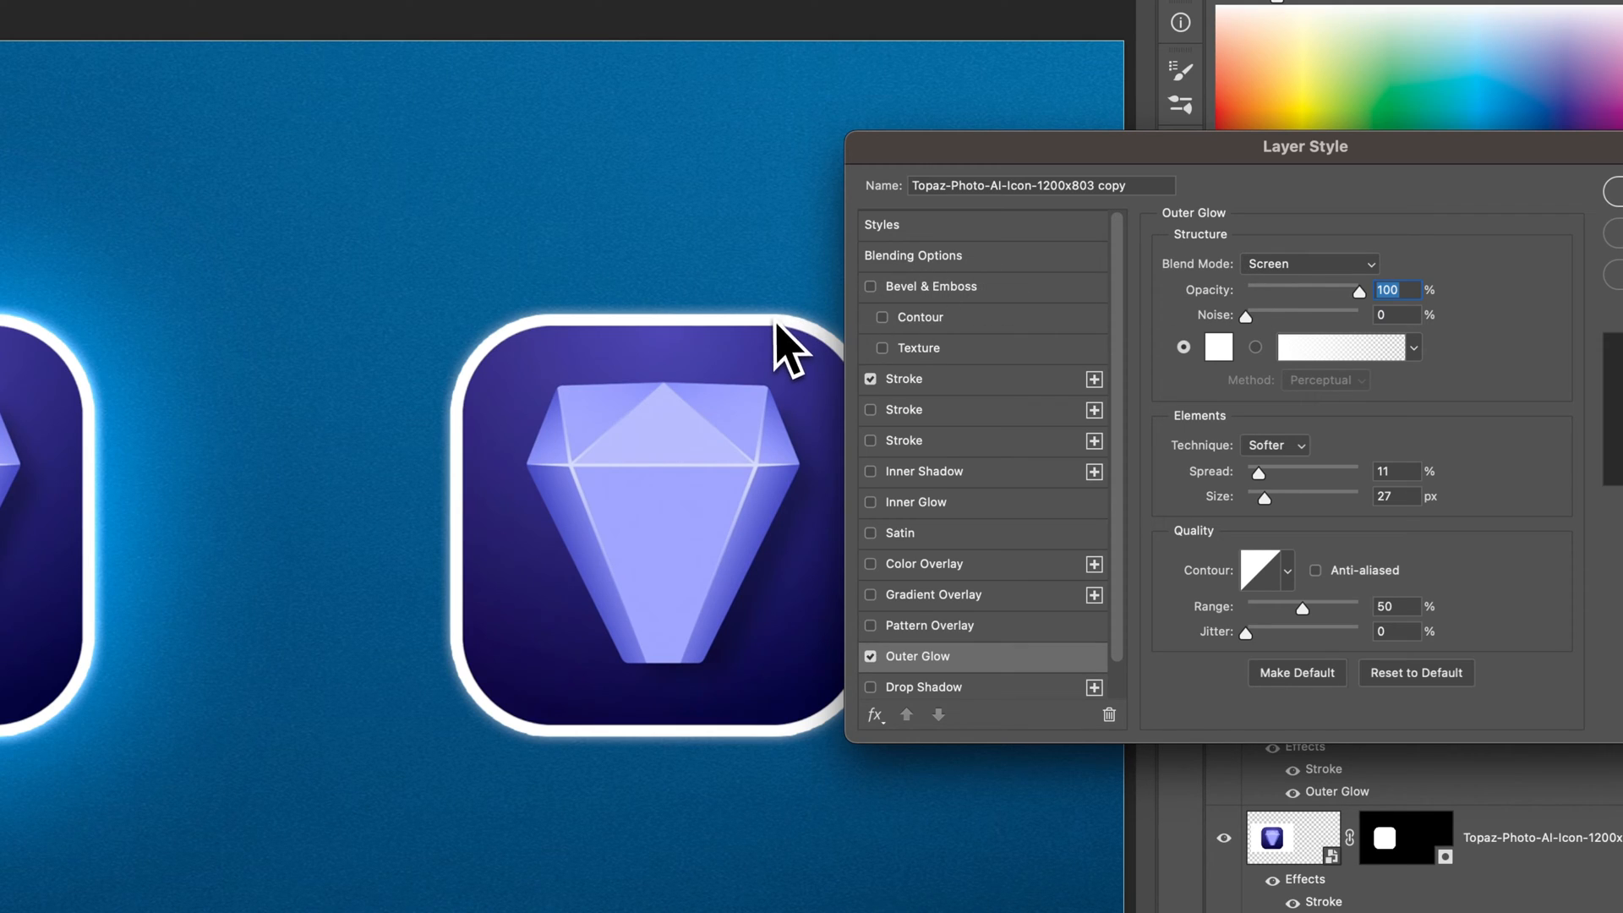
pyautogui.moveTo(781, 347)
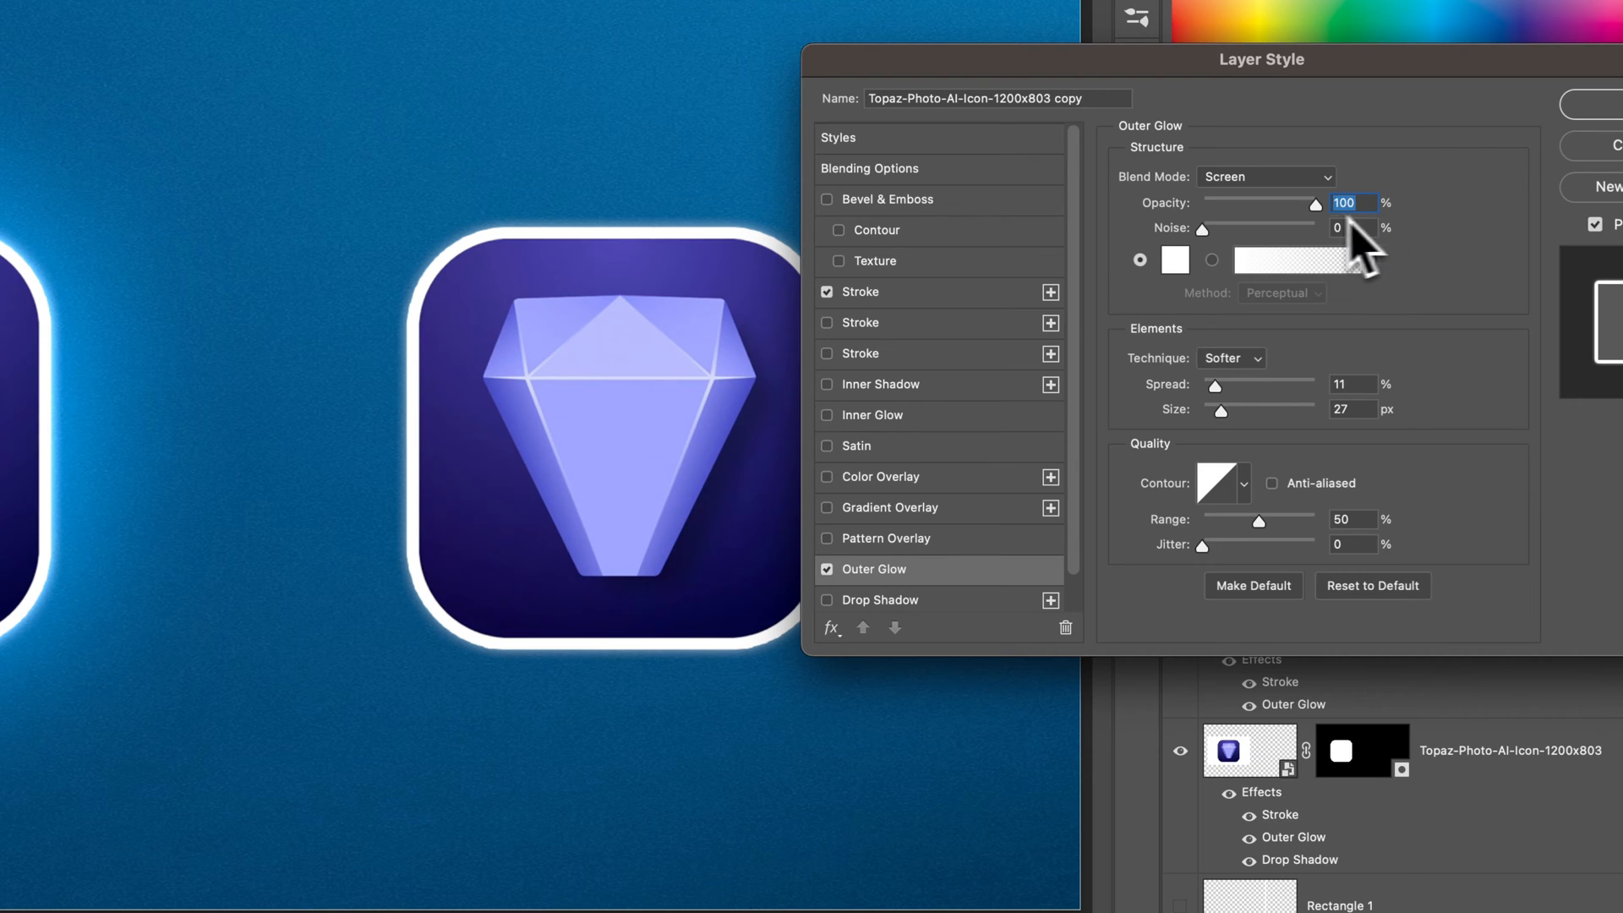
pyautogui.click(1175, 260)
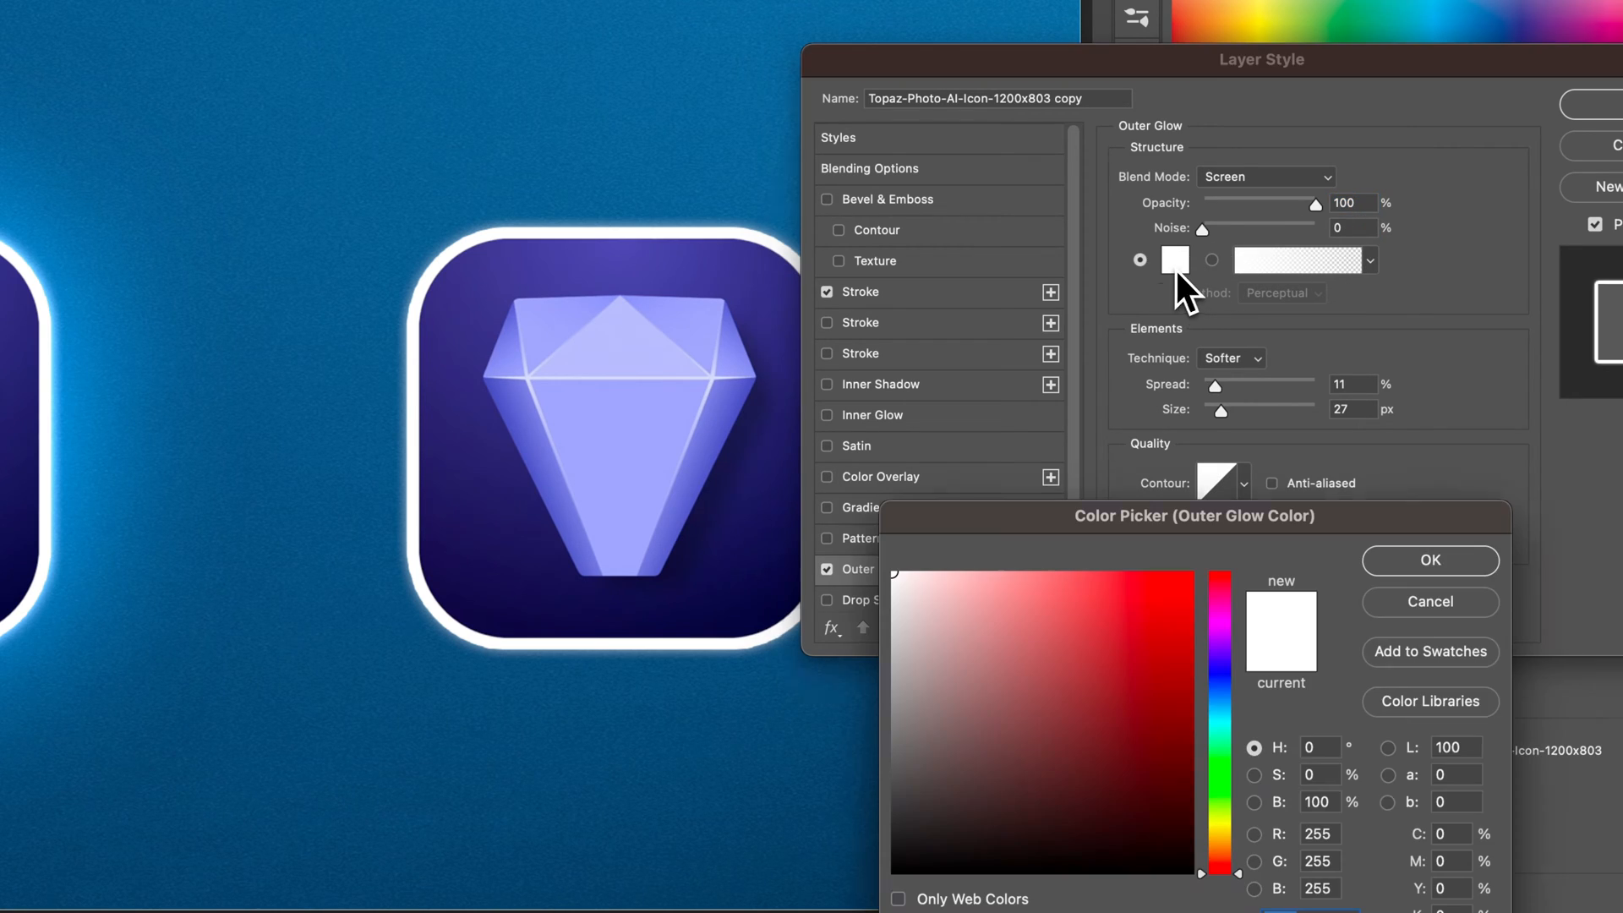
pyautogui.click(1175, 580)
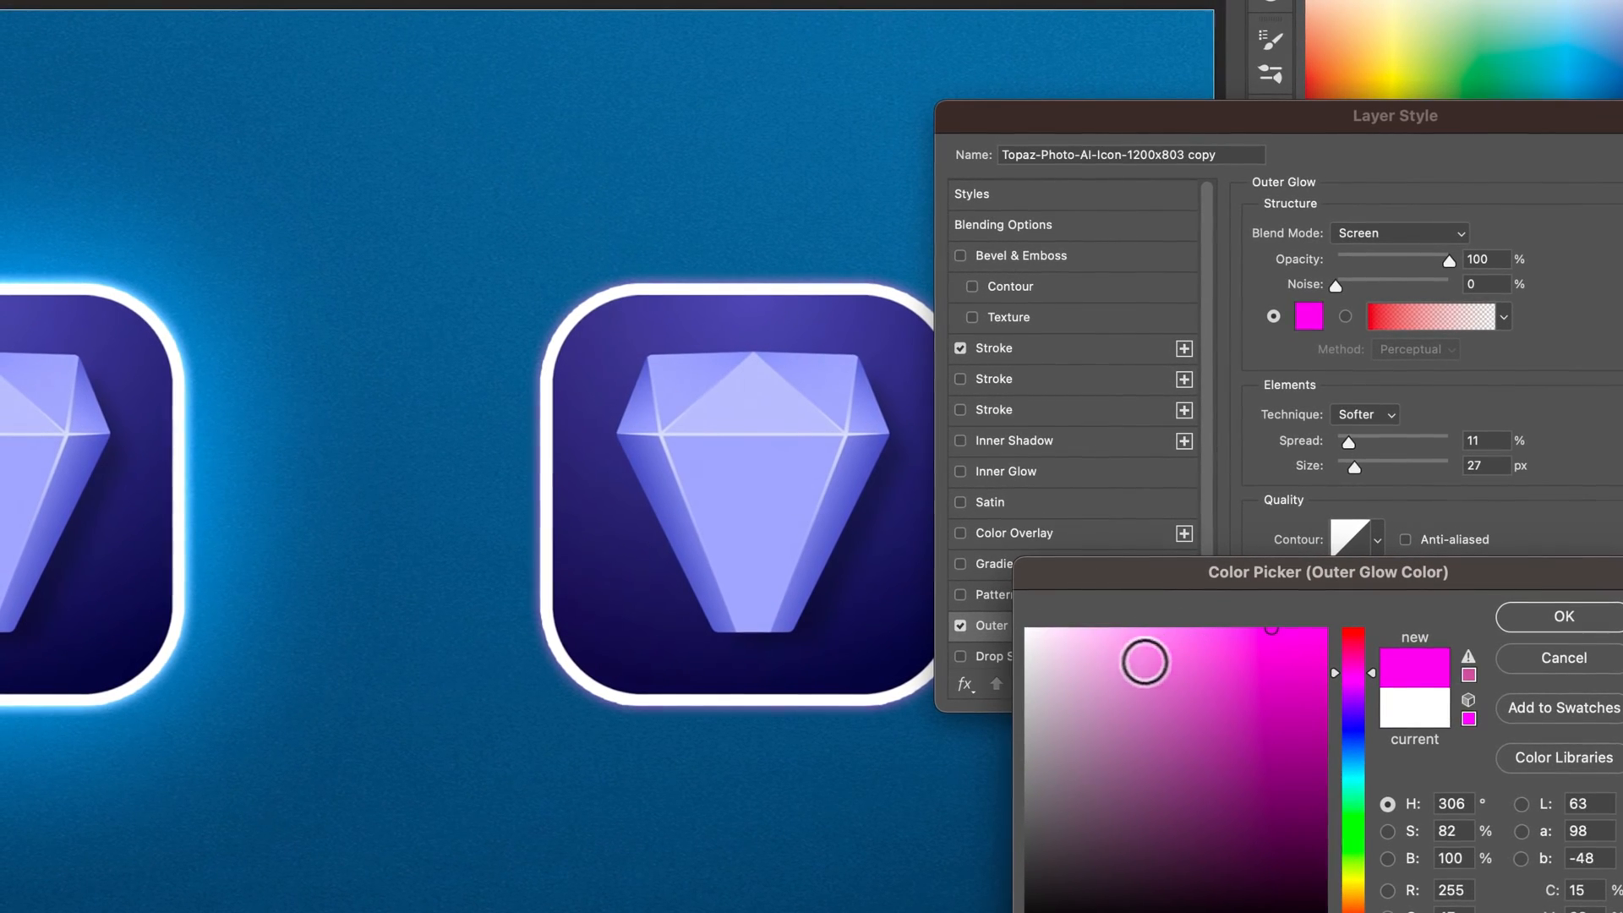
pyautogui.moveTo(1146, 661); pyautogui.dragTo(1025, 629)
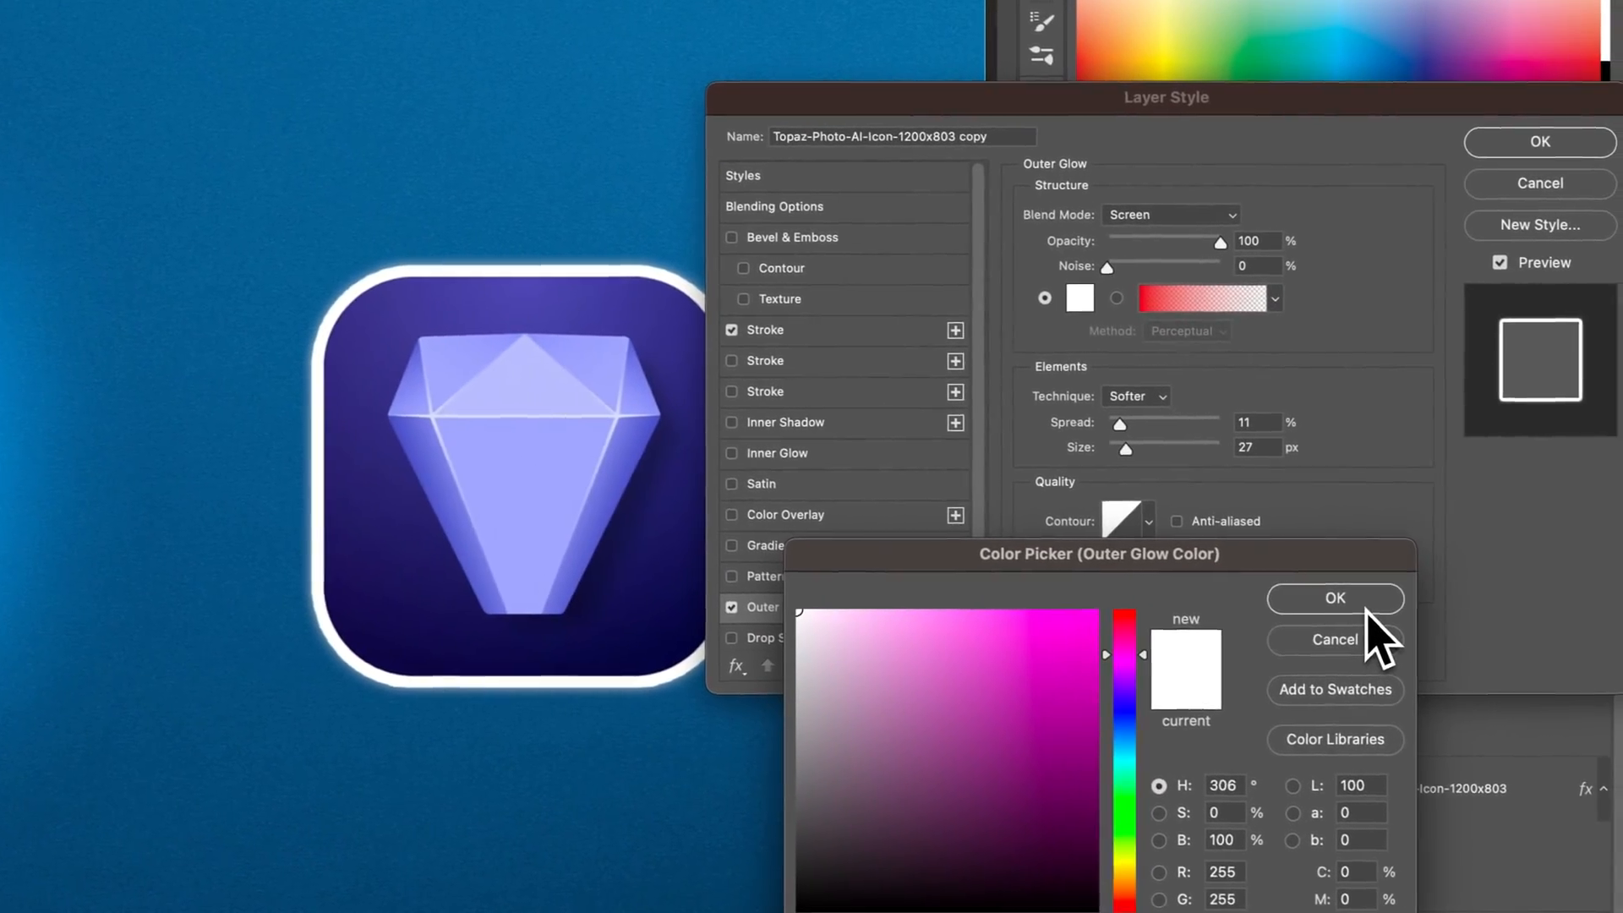
pyautogui.click(1334, 598)
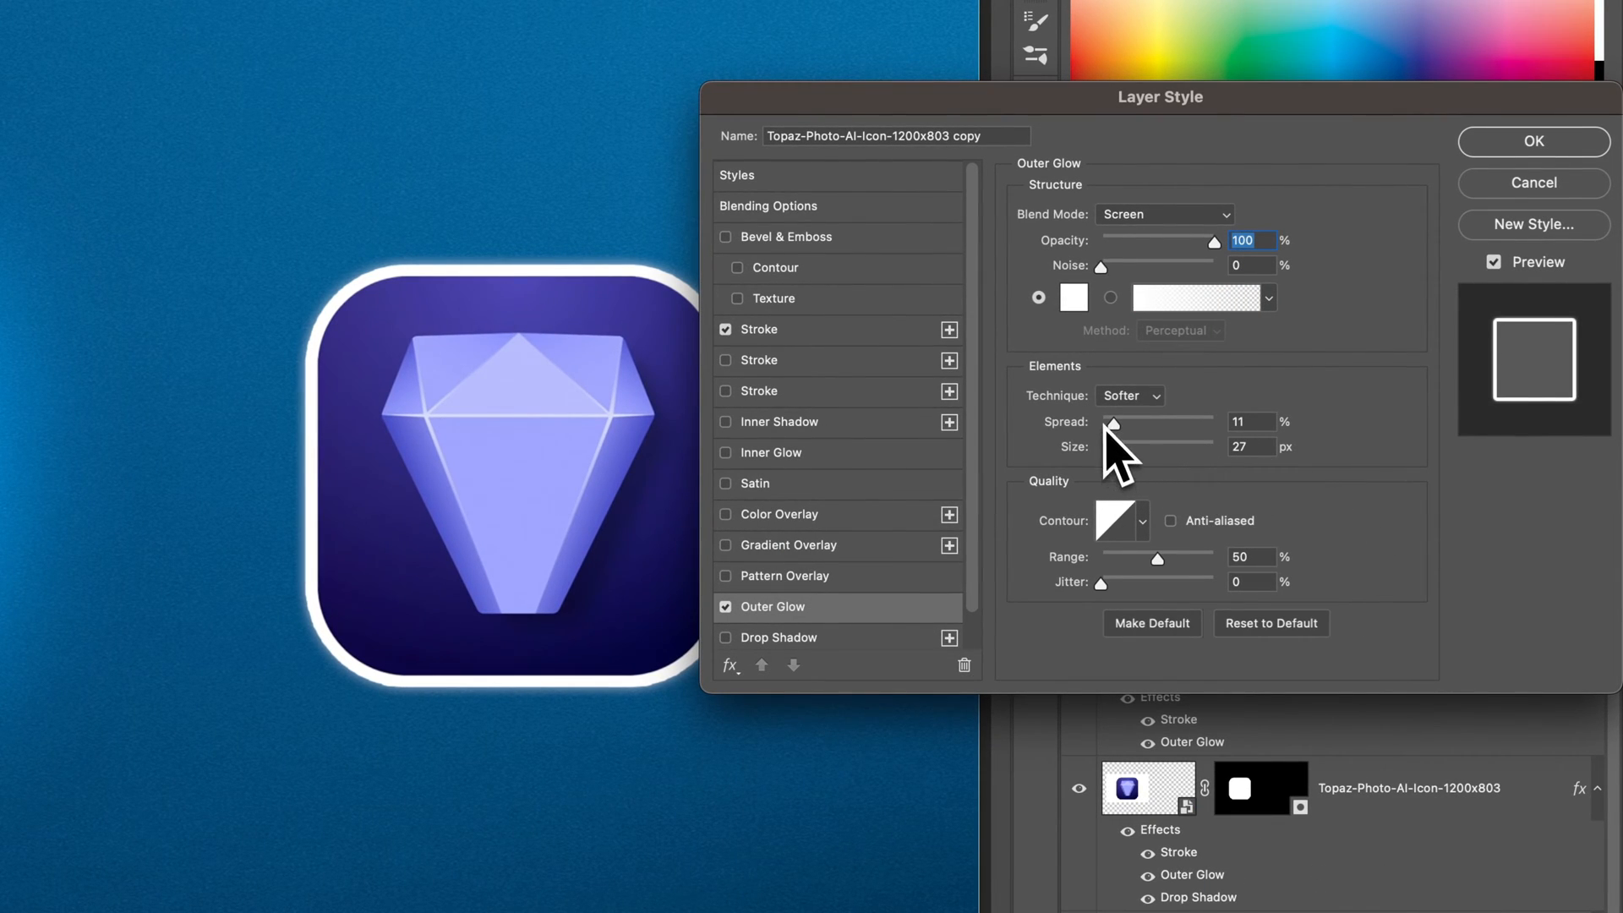
# Try larger outer glow extents up to 250 px size and 47% spread.
pyautogui.moveTo(1112, 446); pyautogui.dragTo(1147, 447)
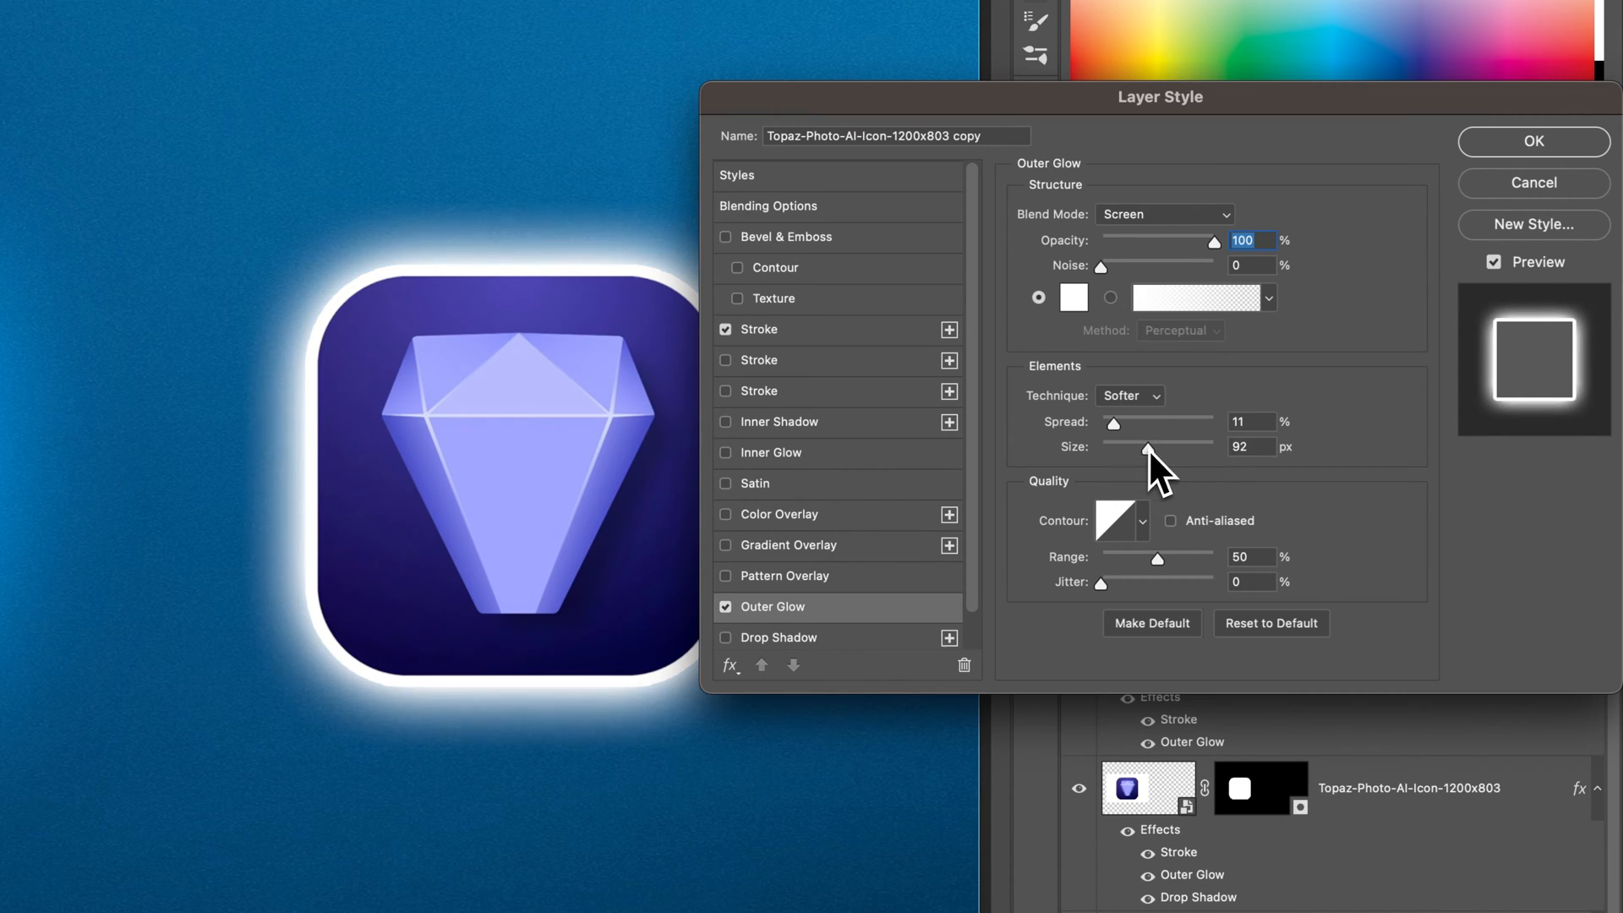
pyautogui.moveTo(1147, 446); pyautogui.dragTo(1185, 446)
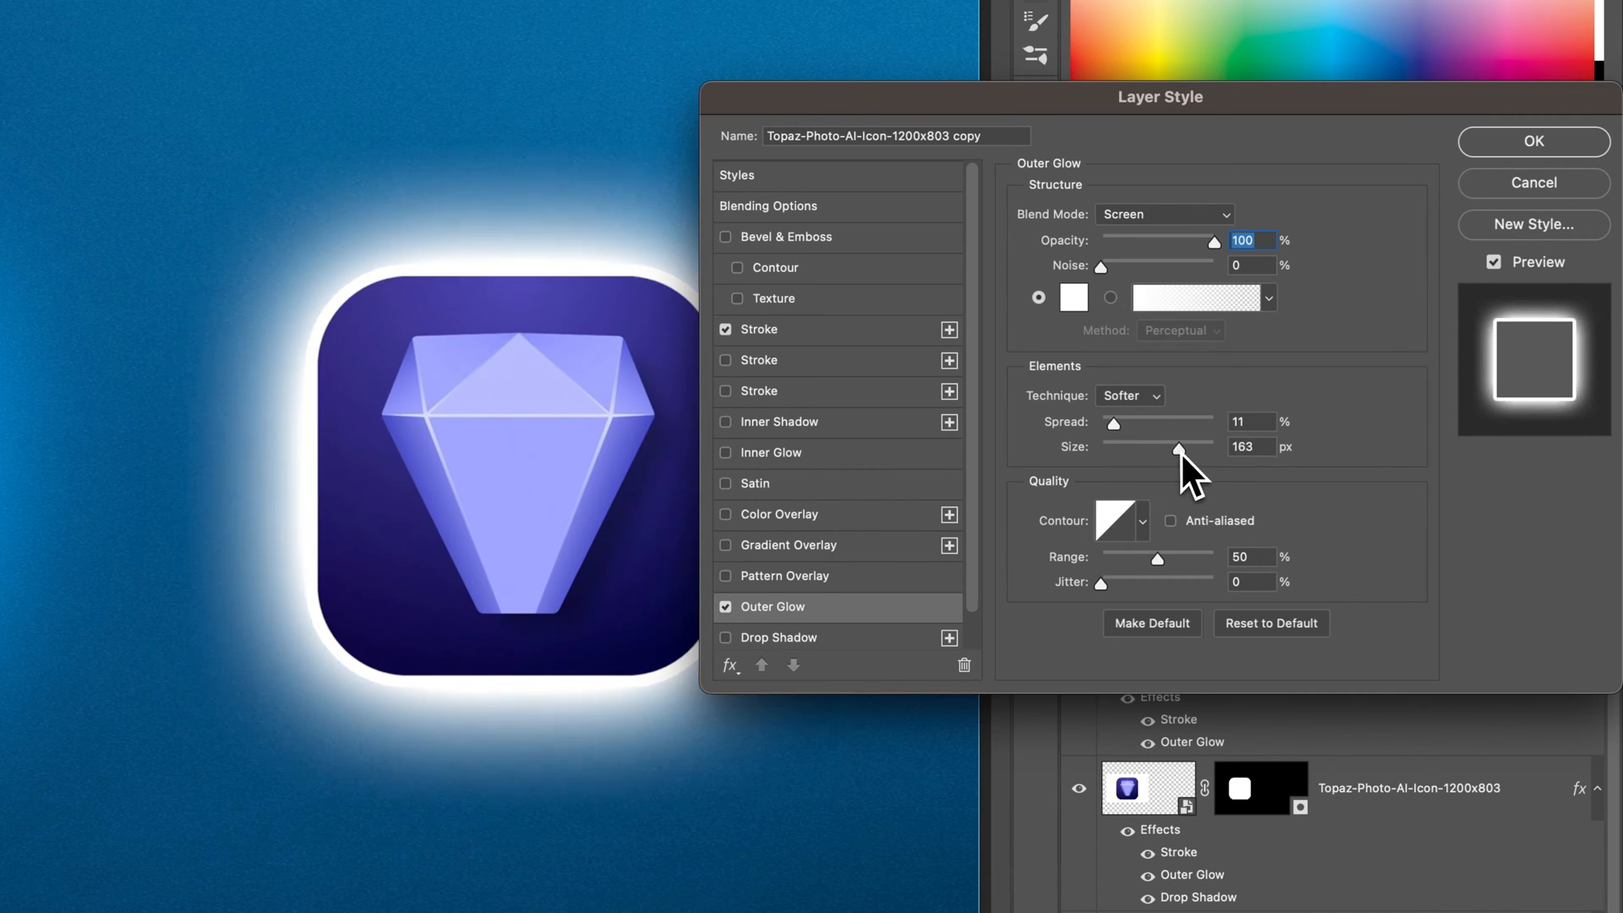
pyautogui.moveTo(1177, 446); pyautogui.dragTo(1204, 446)
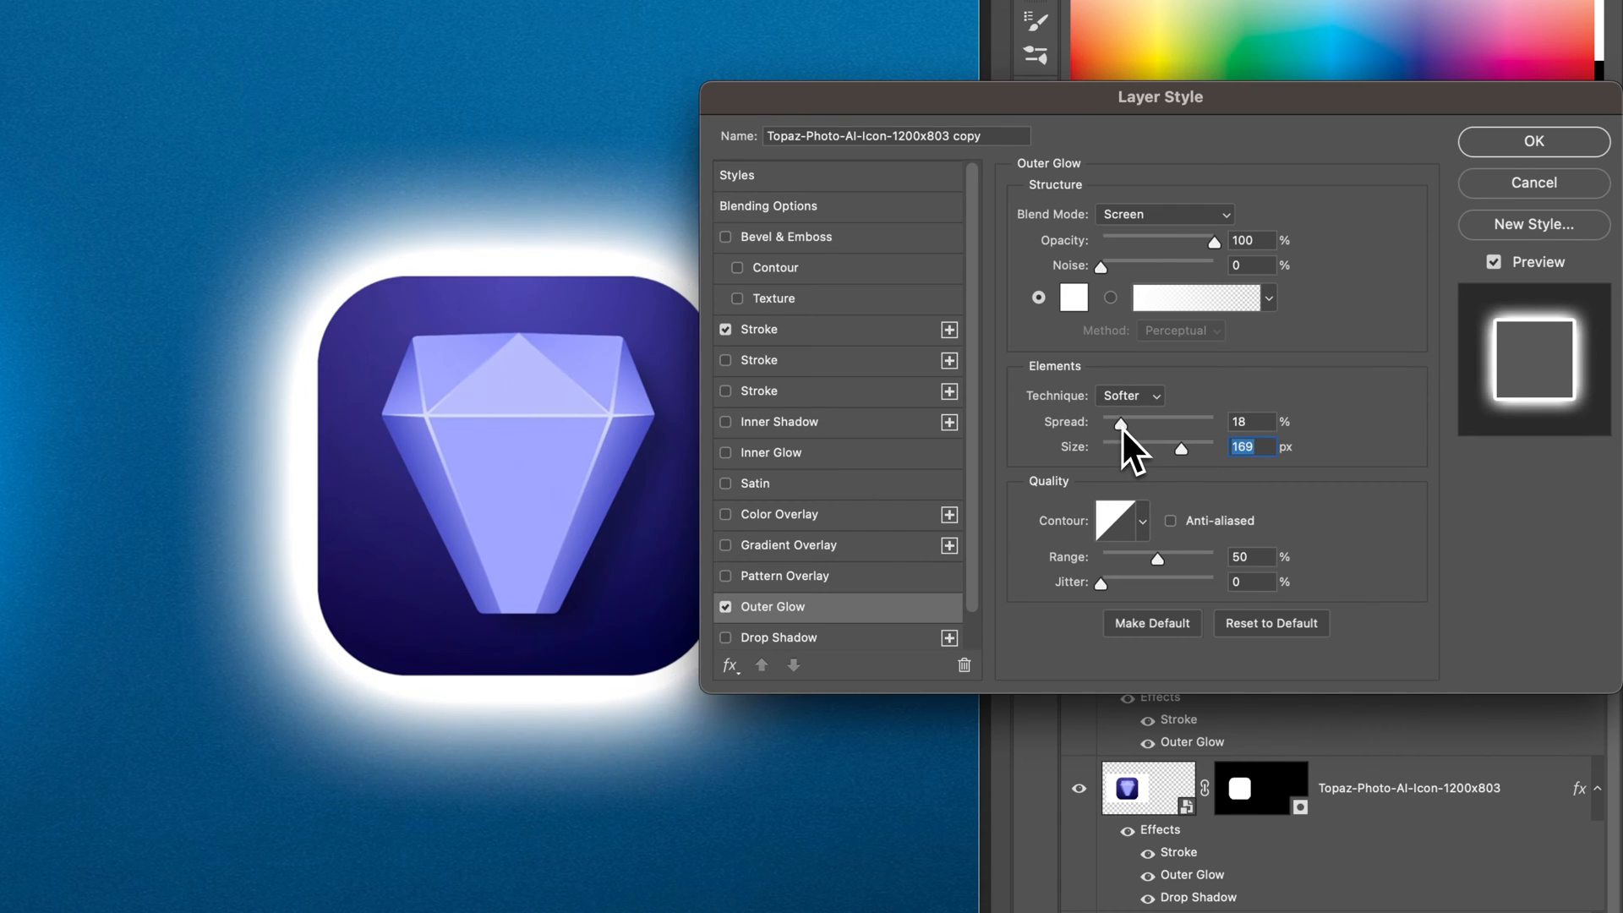
pyautogui.moveTo(1123, 421); pyautogui.dragTo(1116, 421)
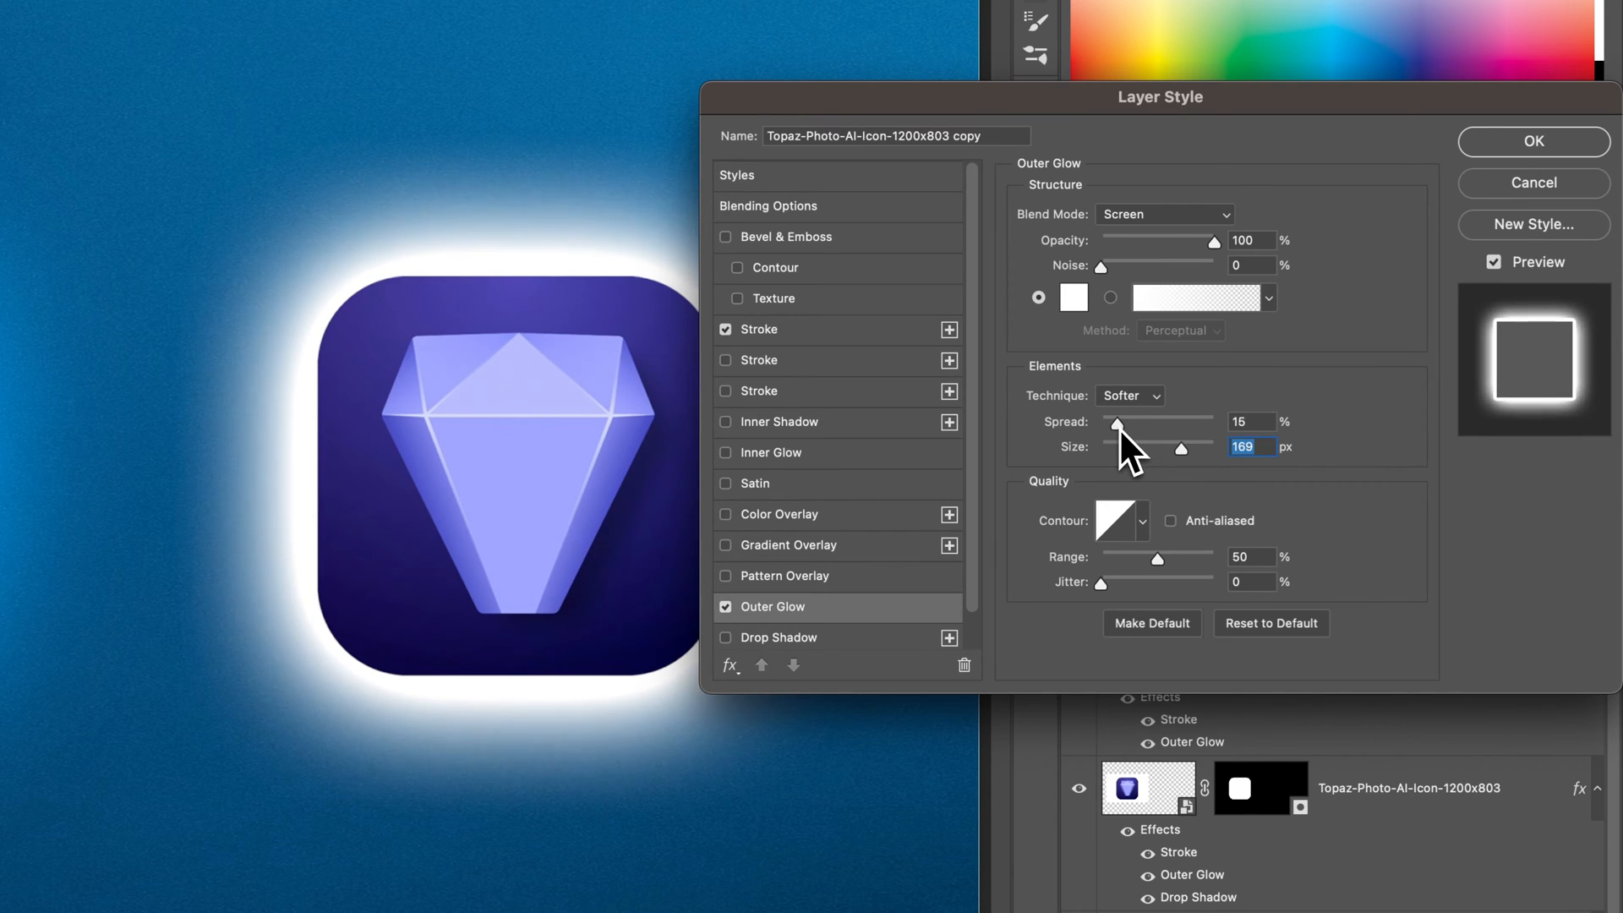
pyautogui.moveTo(1116, 422); pyautogui.dragTo(1152, 423)
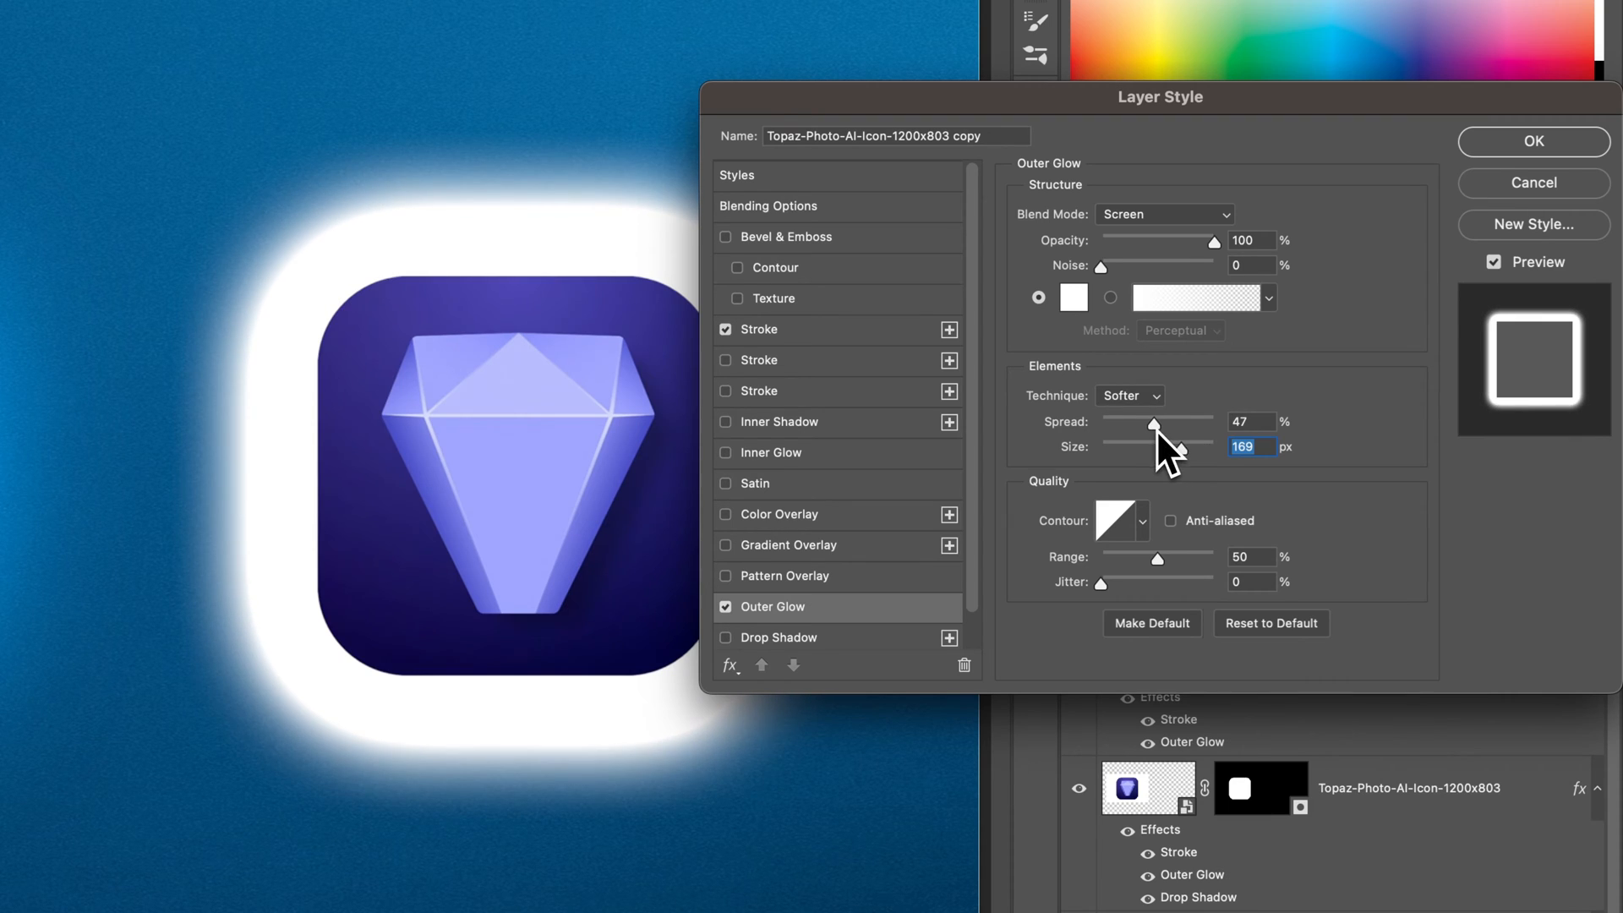
pyautogui.click(1251, 421)
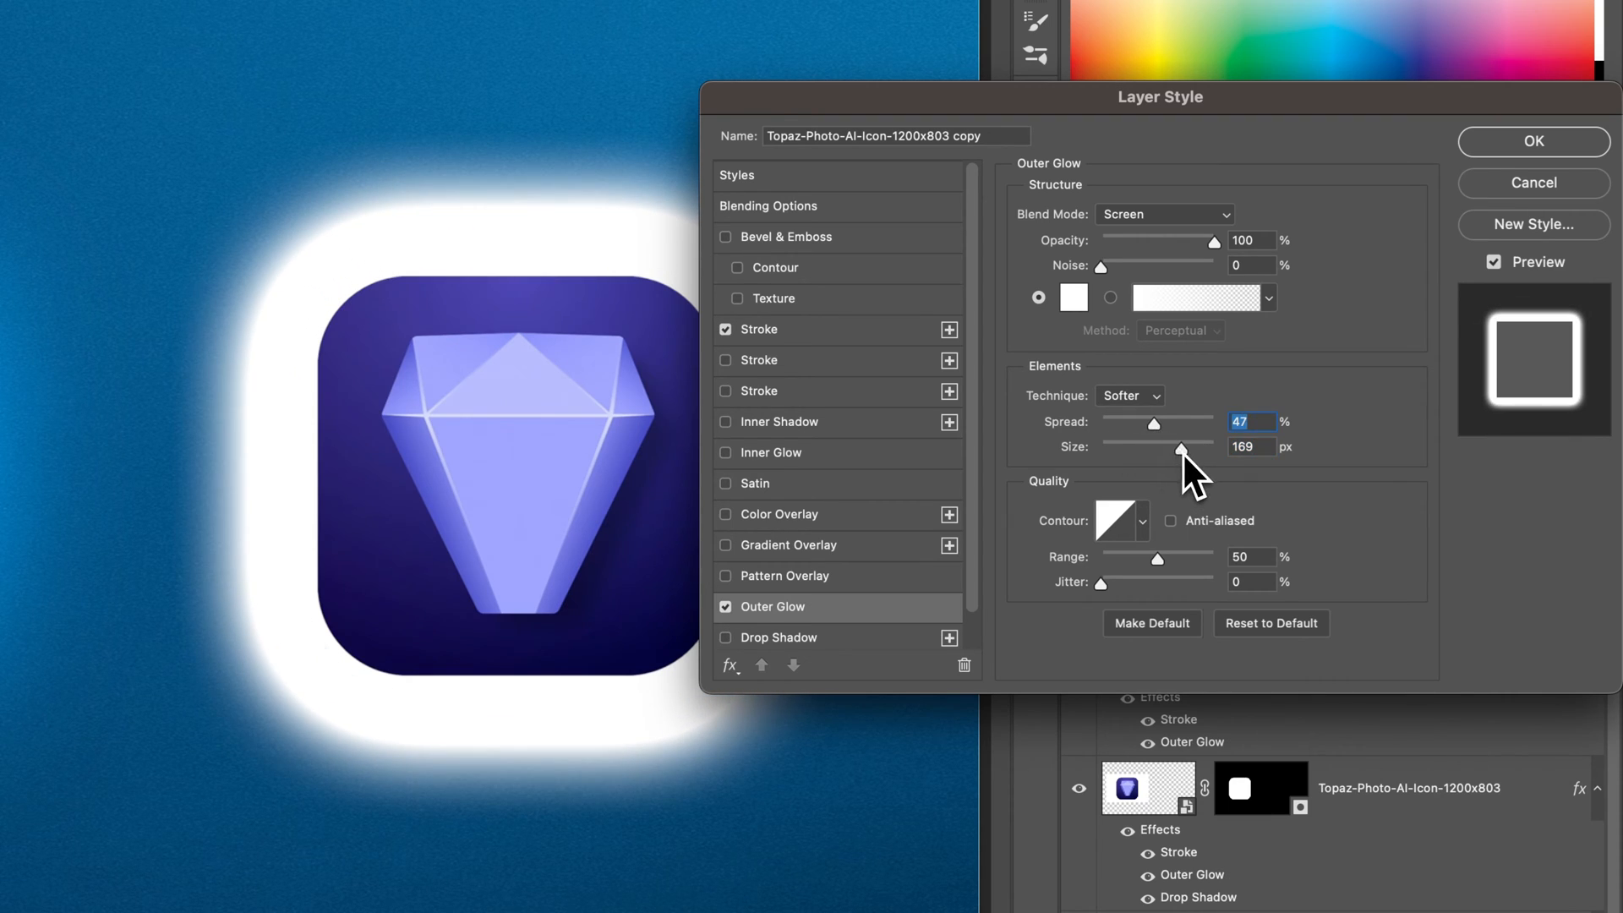
pyautogui.moveTo(1180, 447); pyautogui.dragTo(1233, 446)
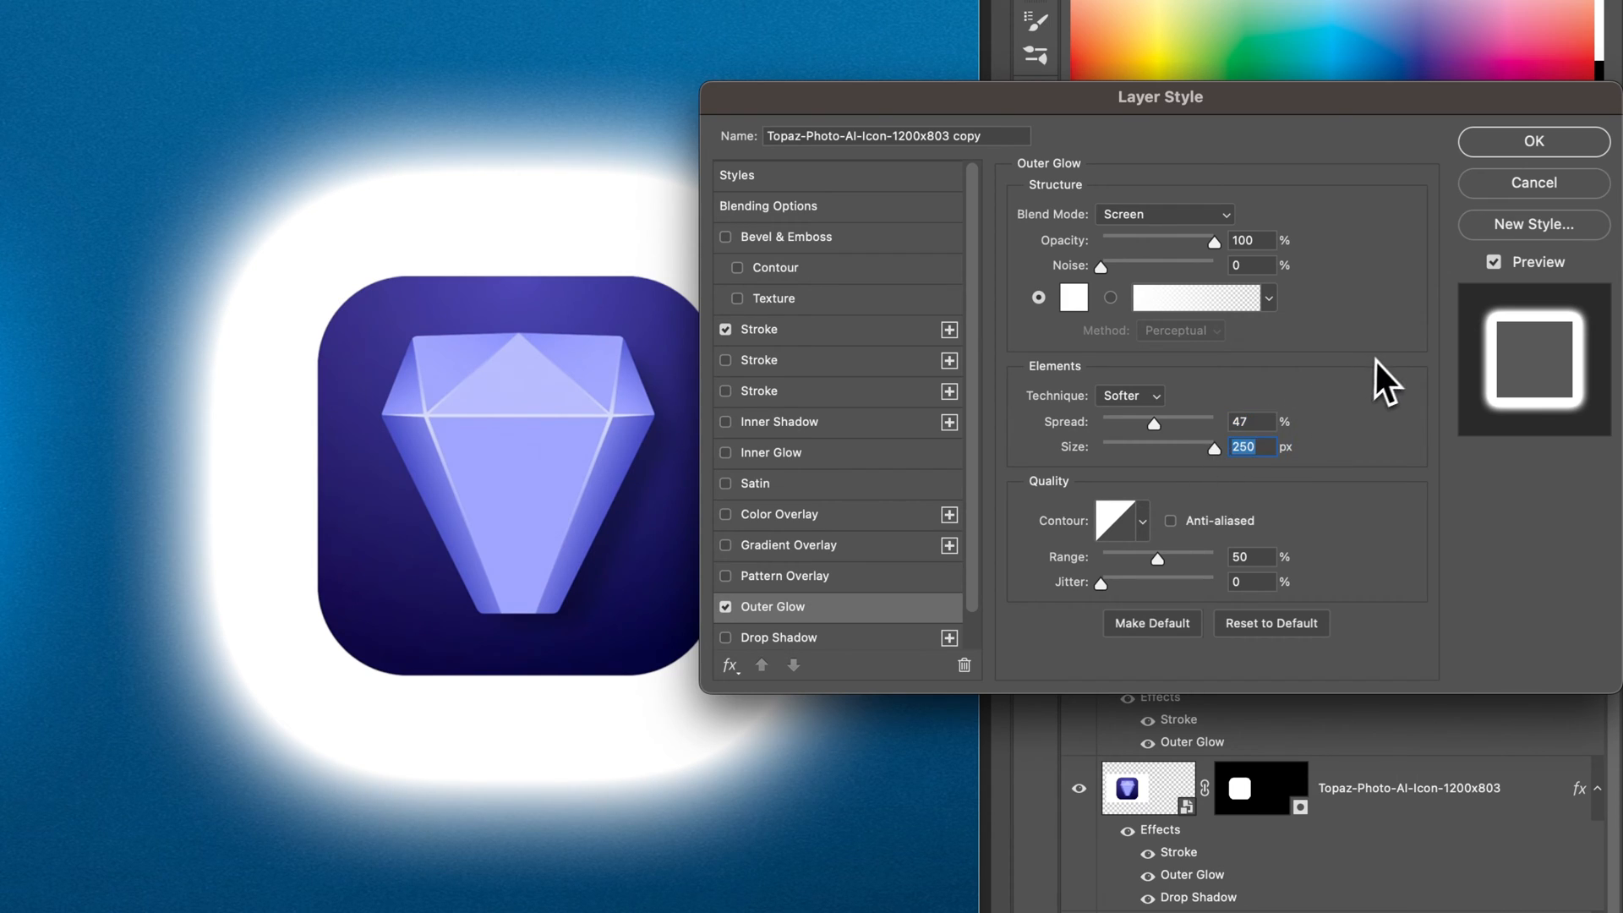
# Settle the outer glow on Size 27 px and Spread 27%.
pyautogui.moveTo(1233, 447); pyautogui.dragTo(1206, 447)
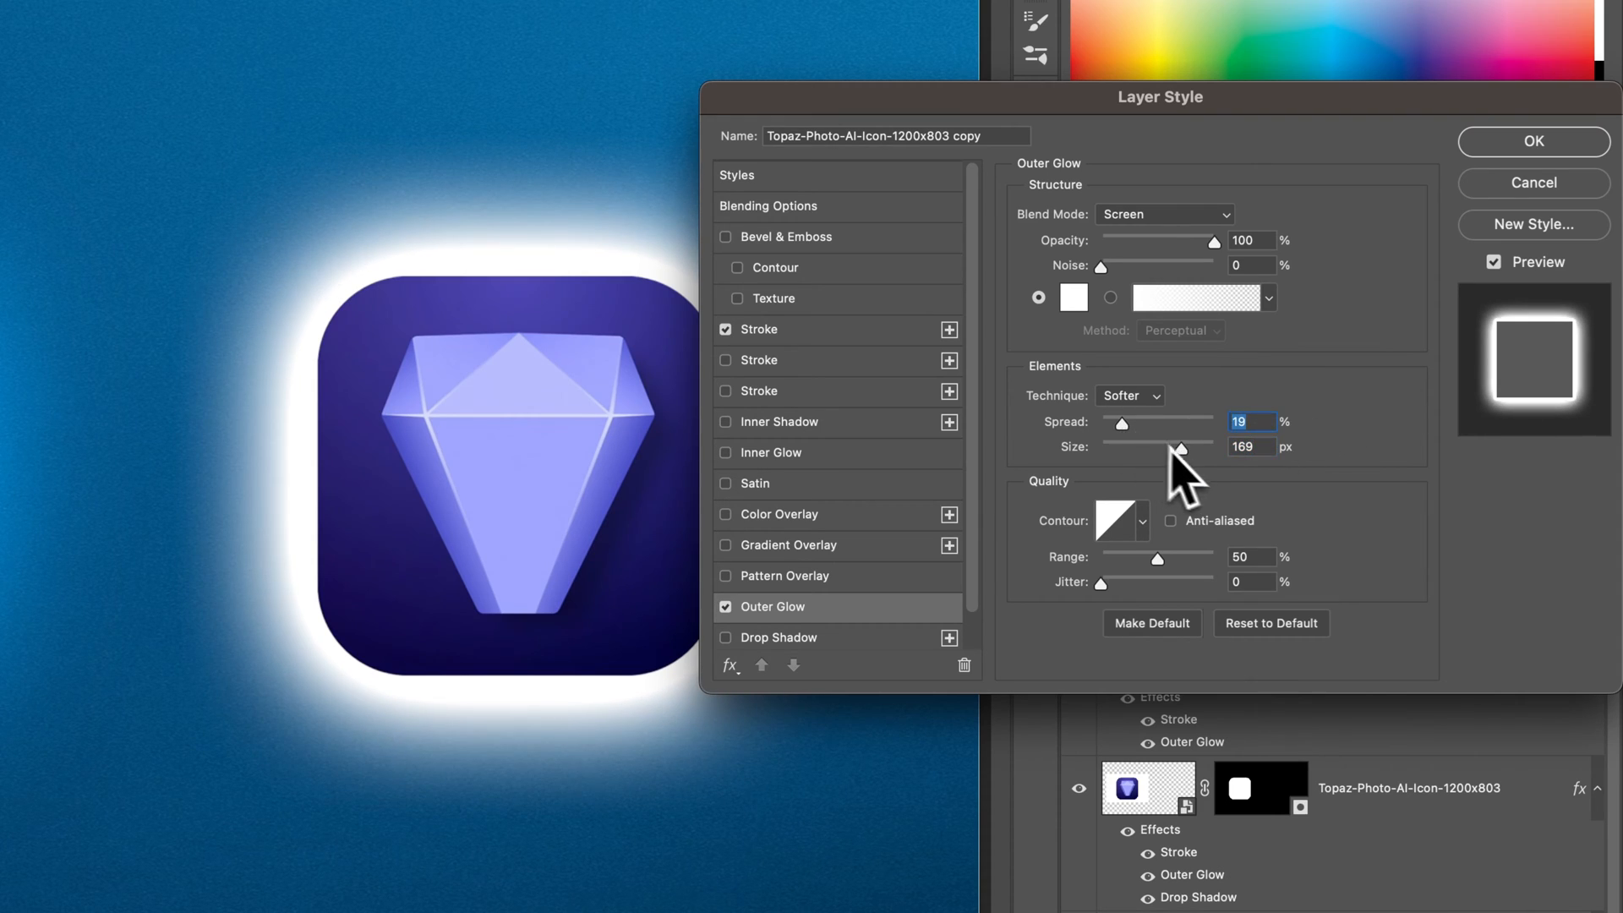
pyautogui.moveTo(1187, 447); pyautogui.dragTo(1111, 446)
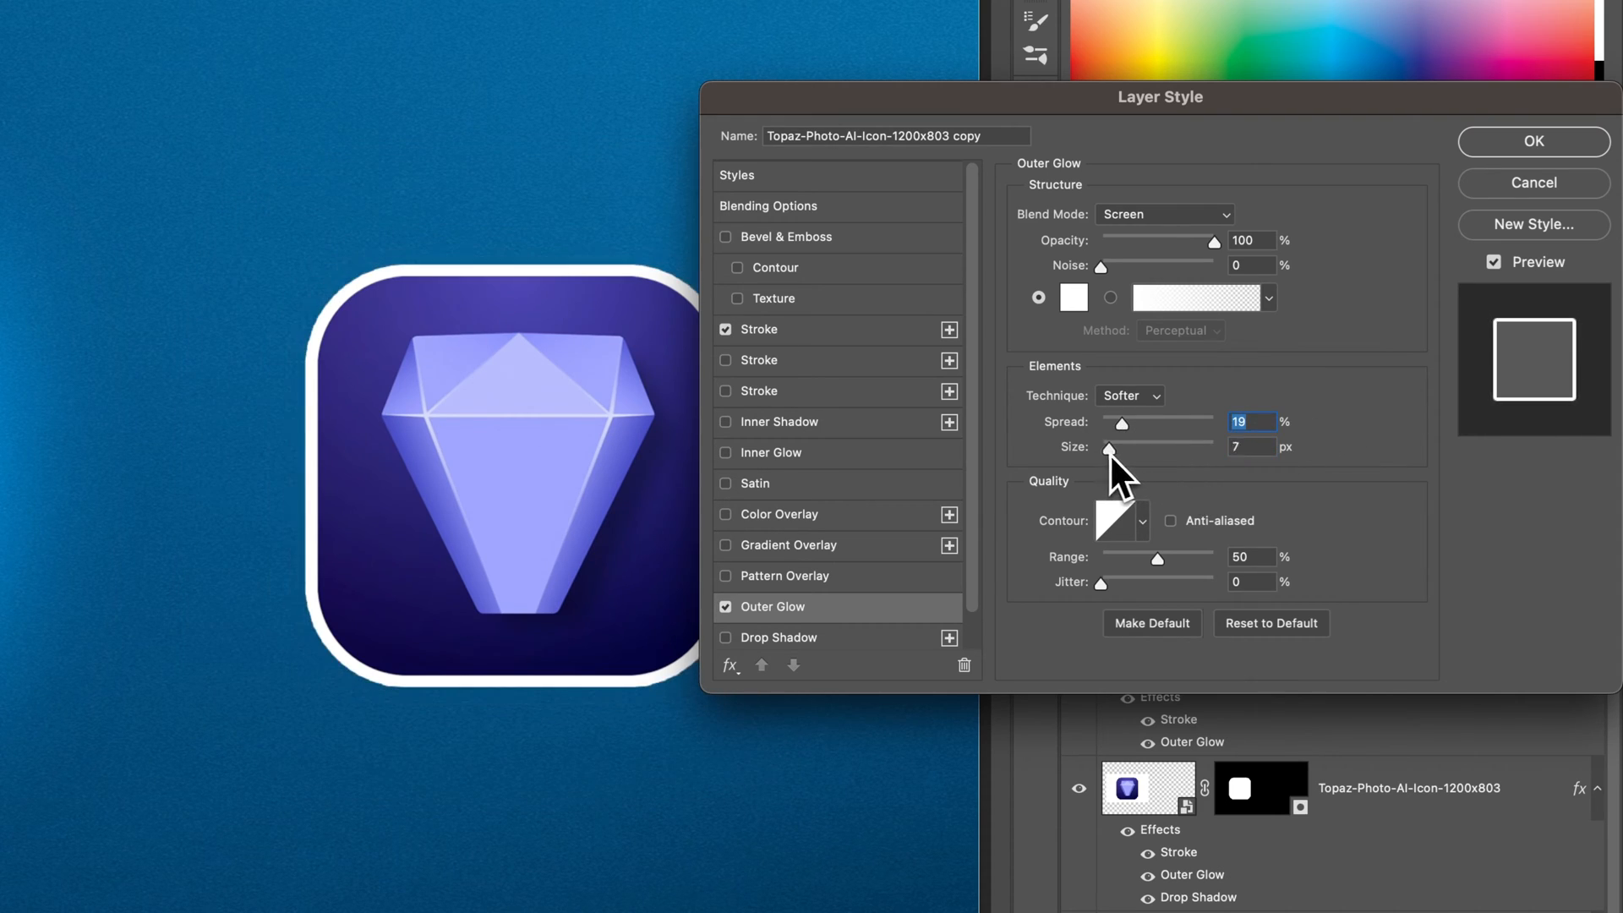
pyautogui.moveTo(1106, 446); pyautogui.dragTo(1121, 446)
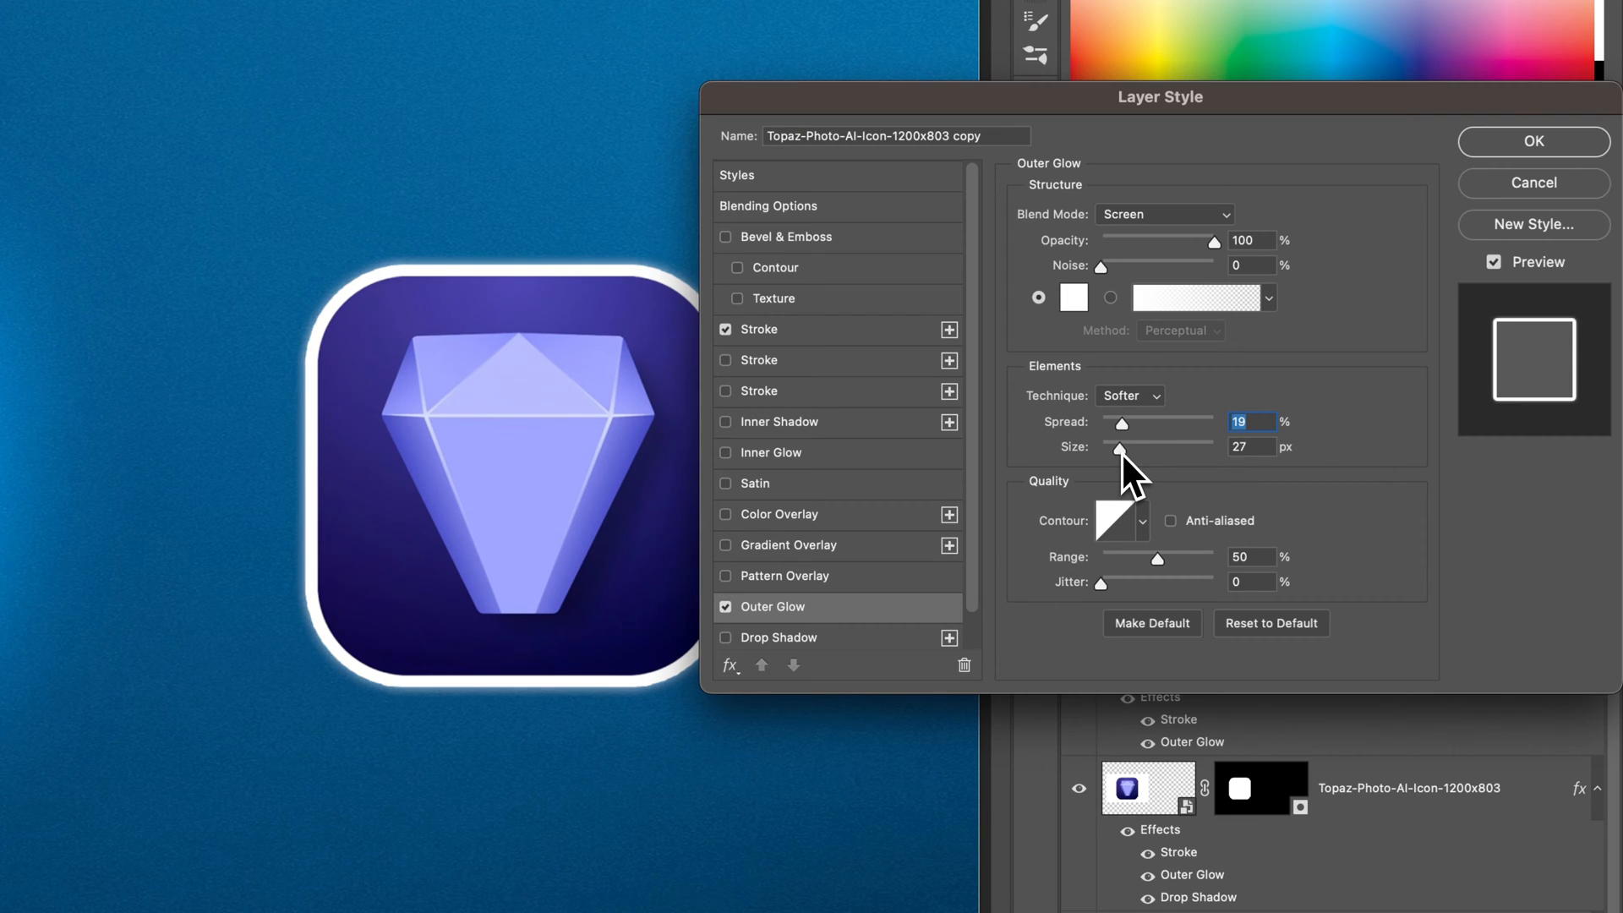
pyautogui.moveTo(1121, 423); pyautogui.dragTo(1131, 423)
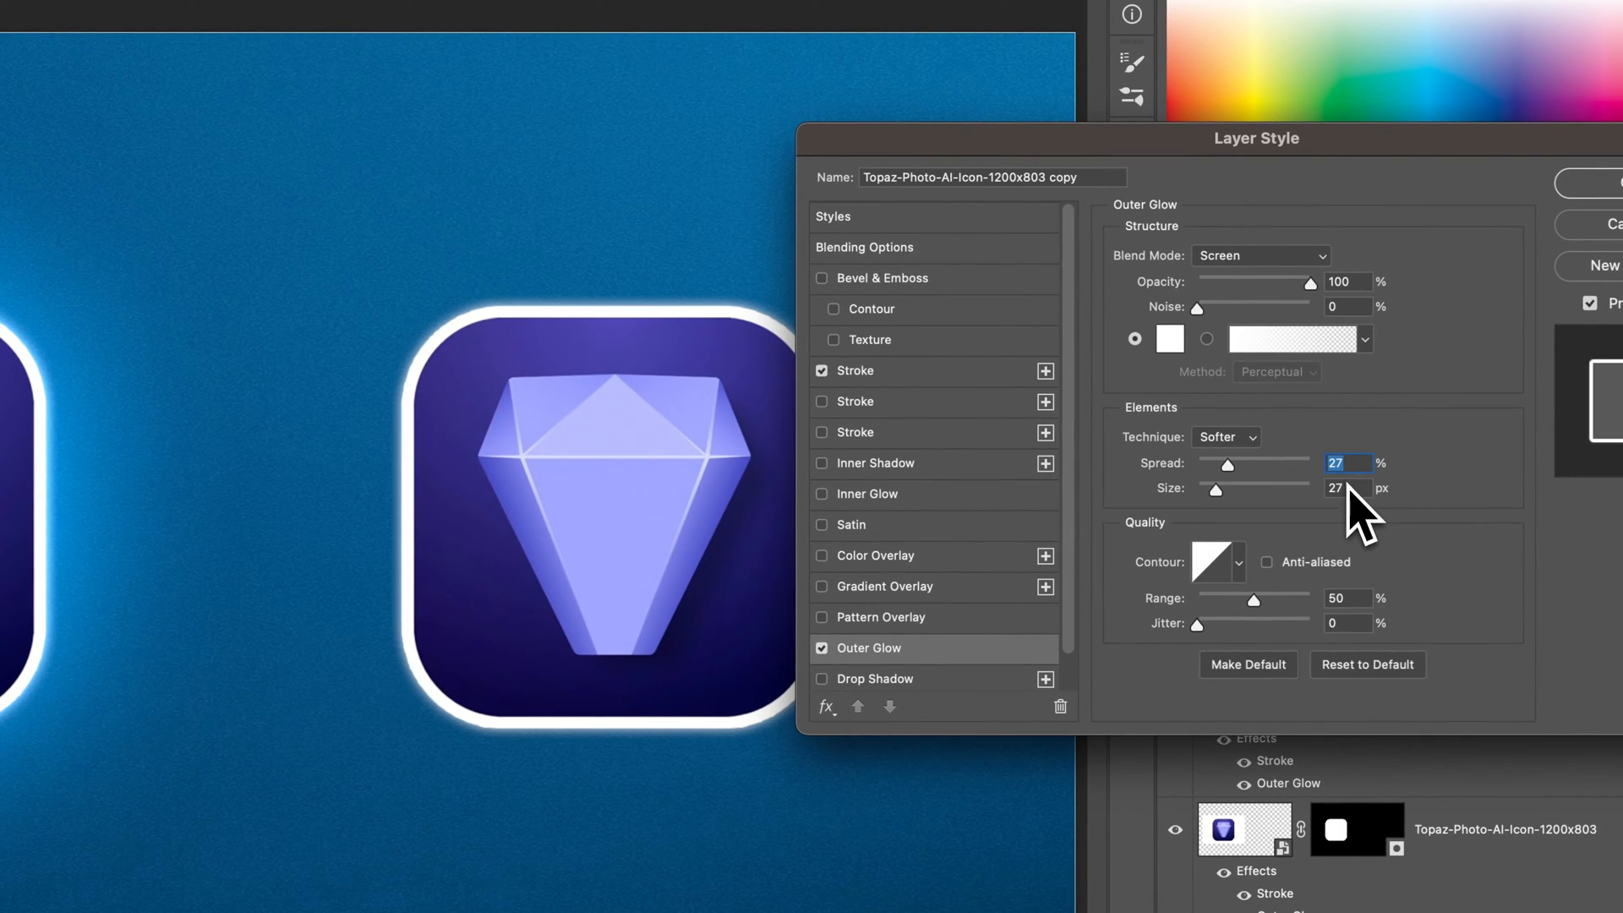
pyautogui.moveTo(893, 725)
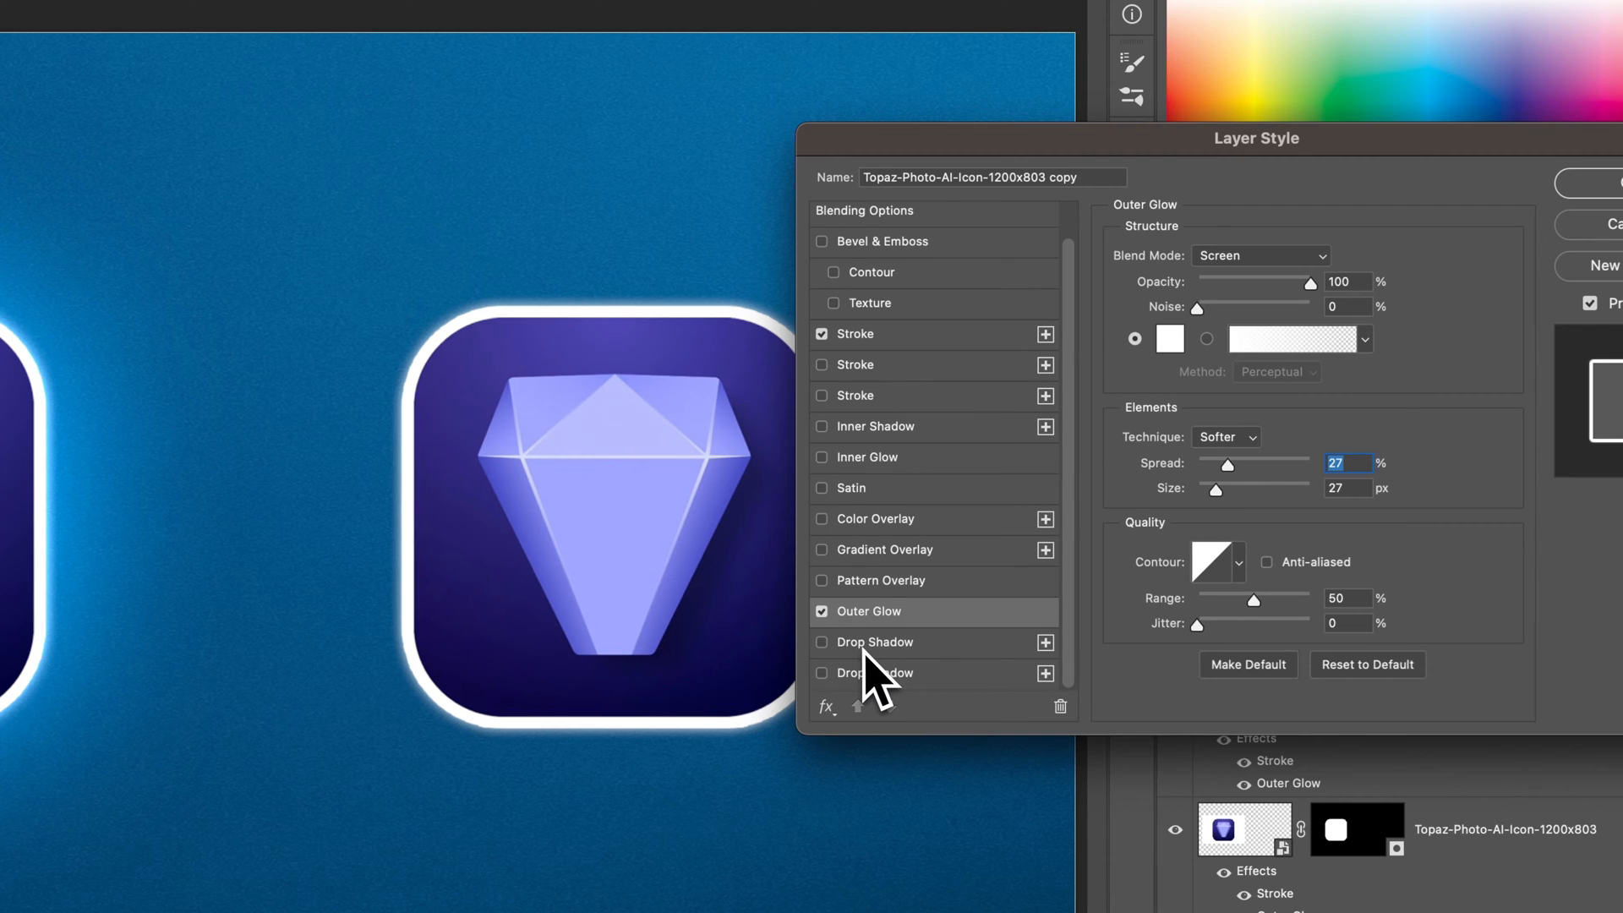
# Add a drop shadow to the right icon and enlarge its size.
pyautogui.click(822, 642)
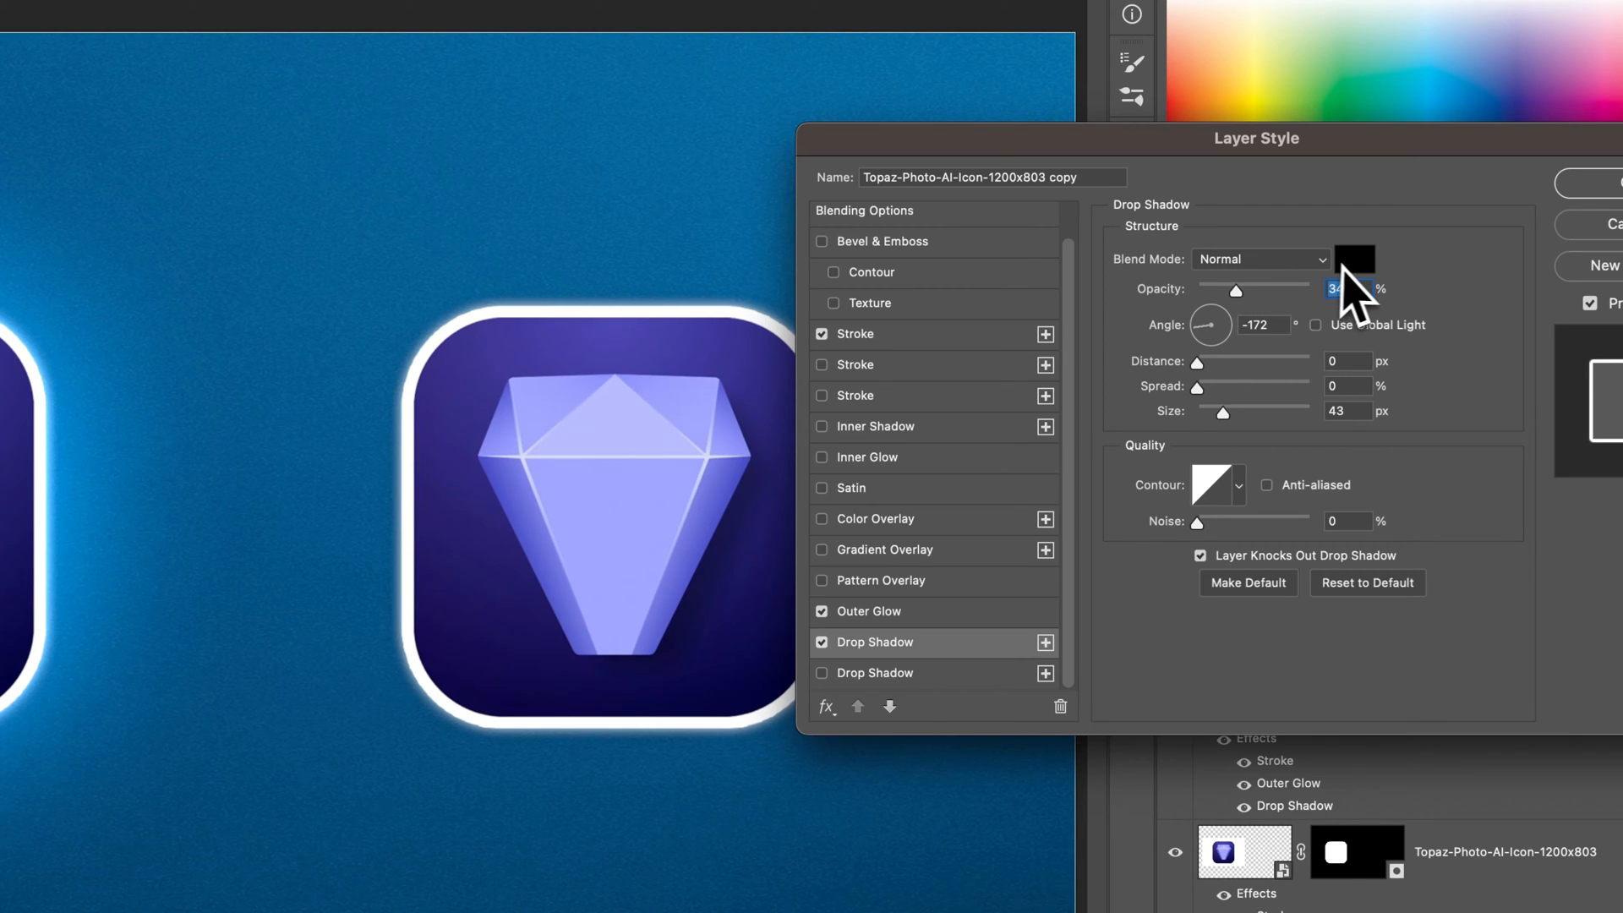
pyautogui.moveTo(1354, 259)
pyautogui.write('100')
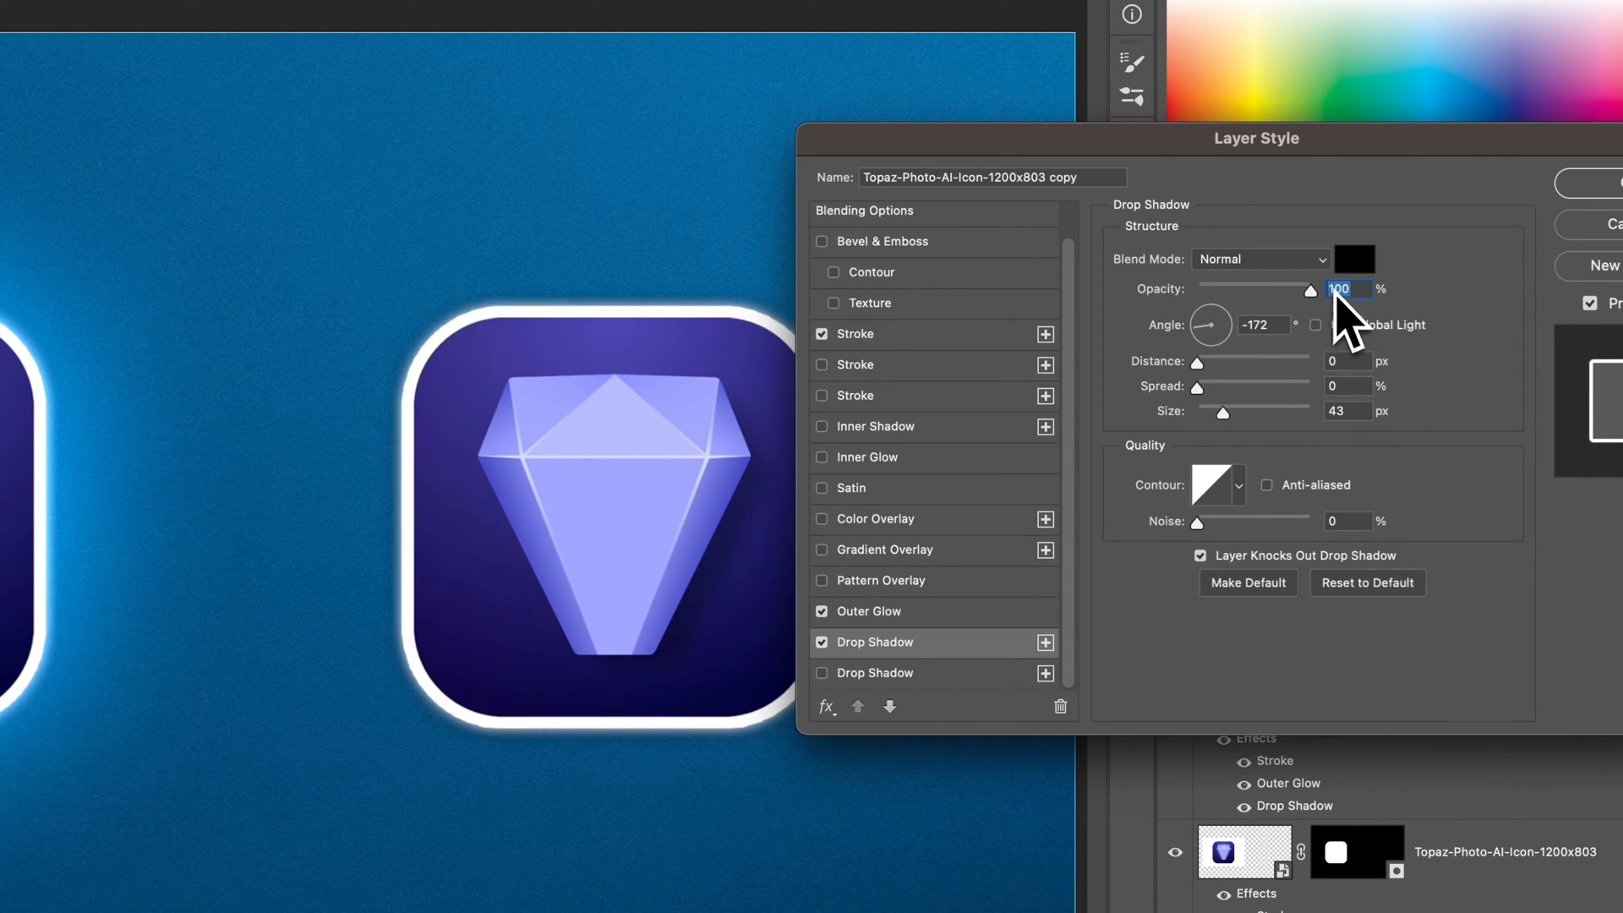
pyautogui.moveTo(1221, 411); pyautogui.dragTo(1230, 411)
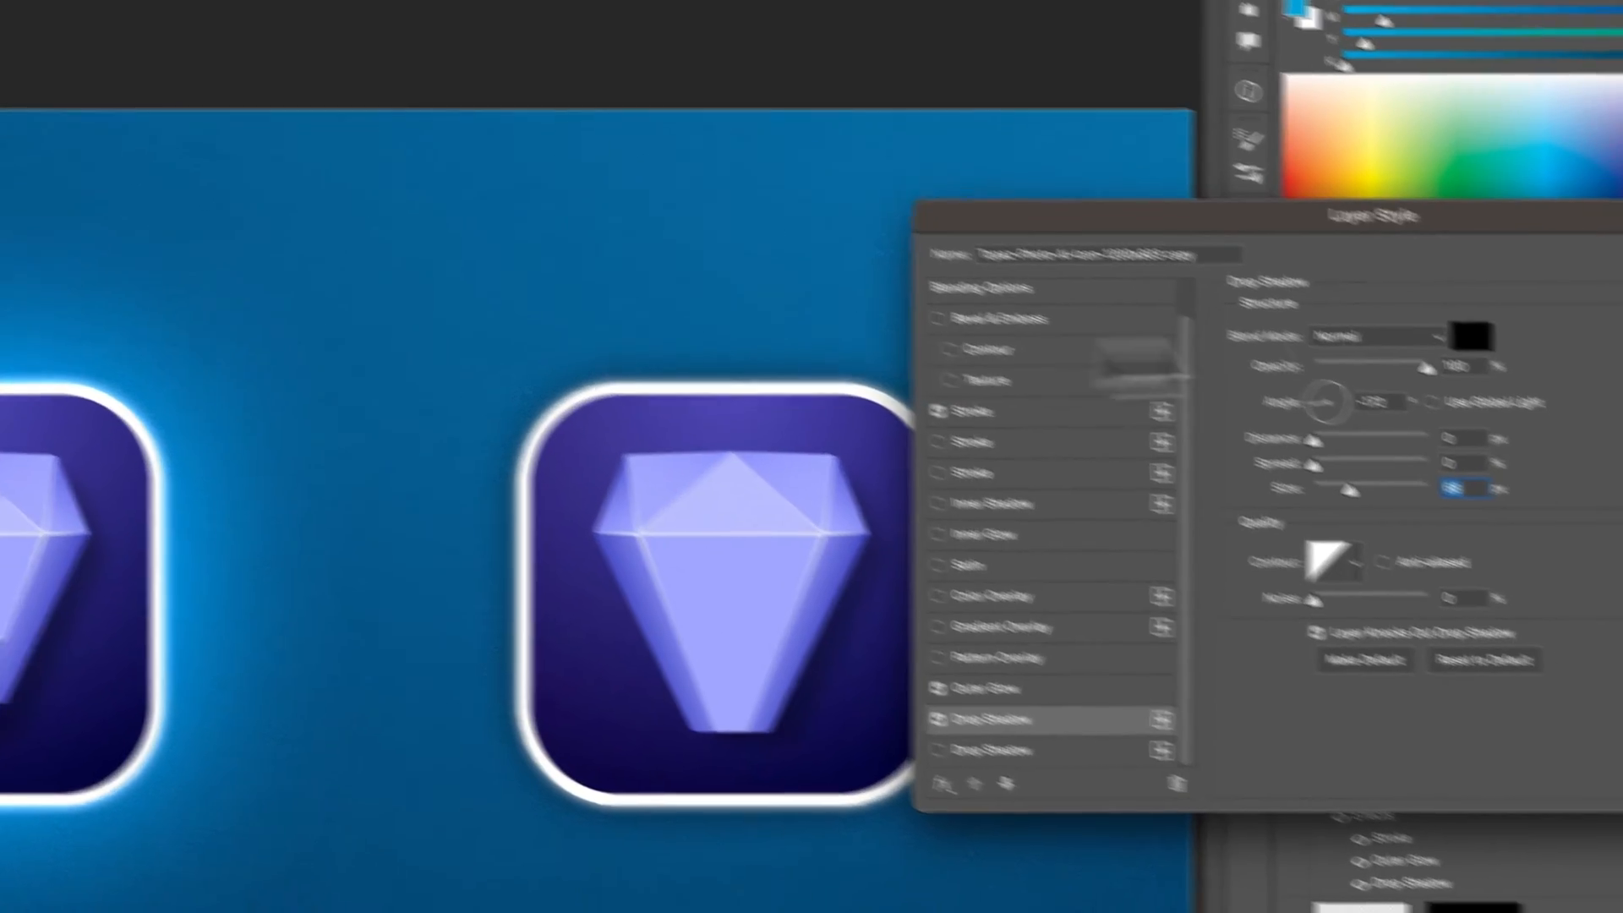
# Set the drop shadow to Screen blend mode with a white colour.
pyautogui.click(1160, 255)
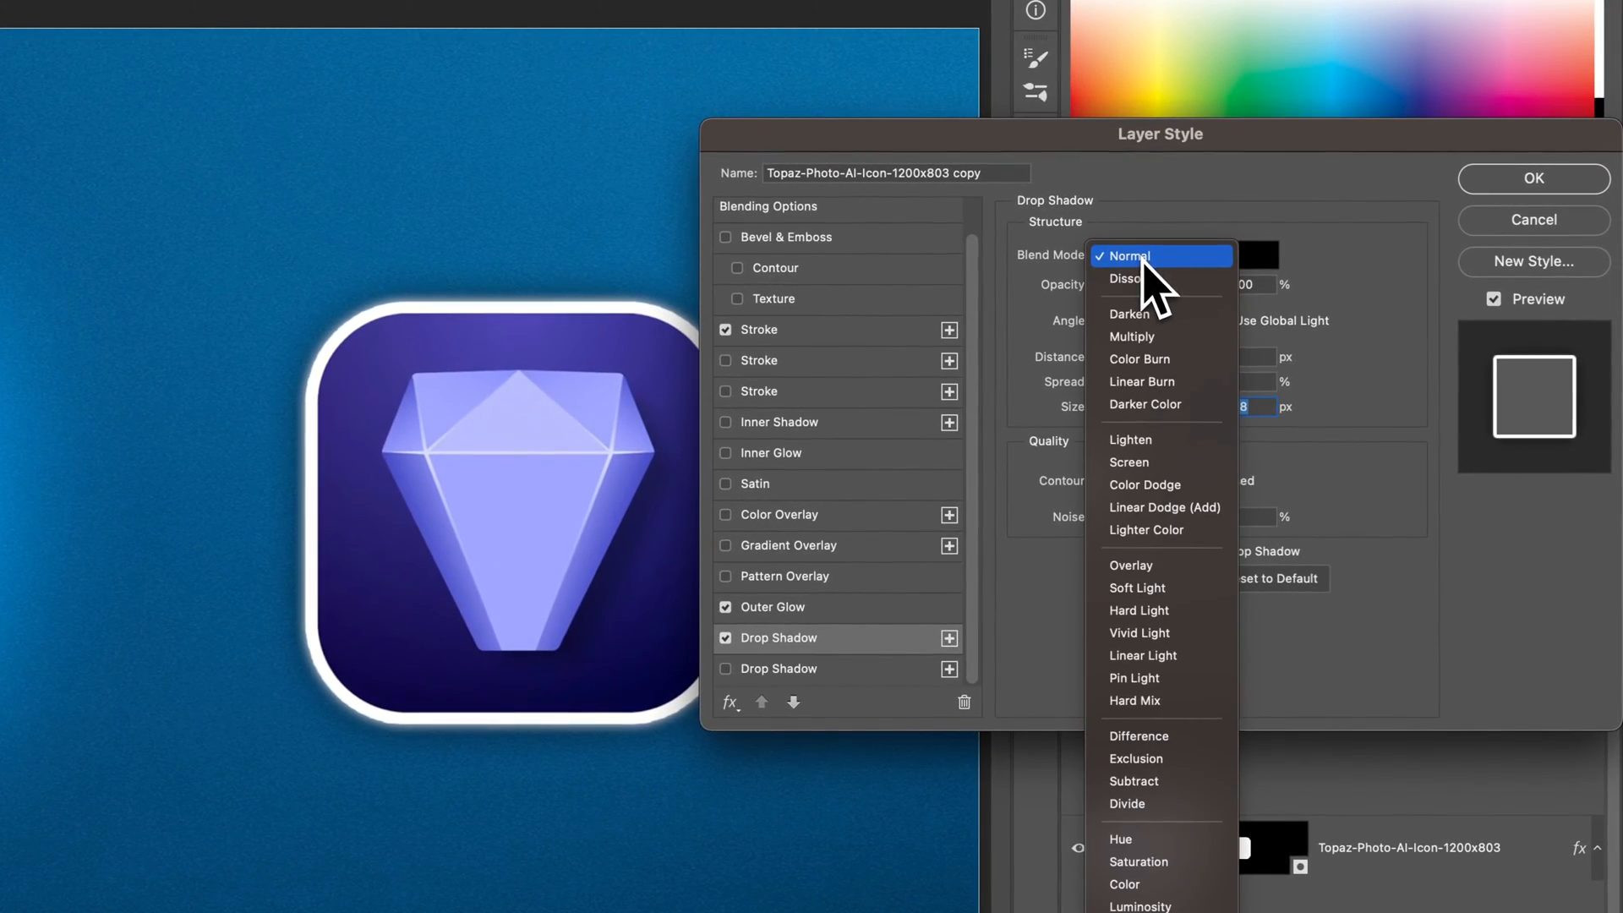
pyautogui.moveTo(1150, 463)
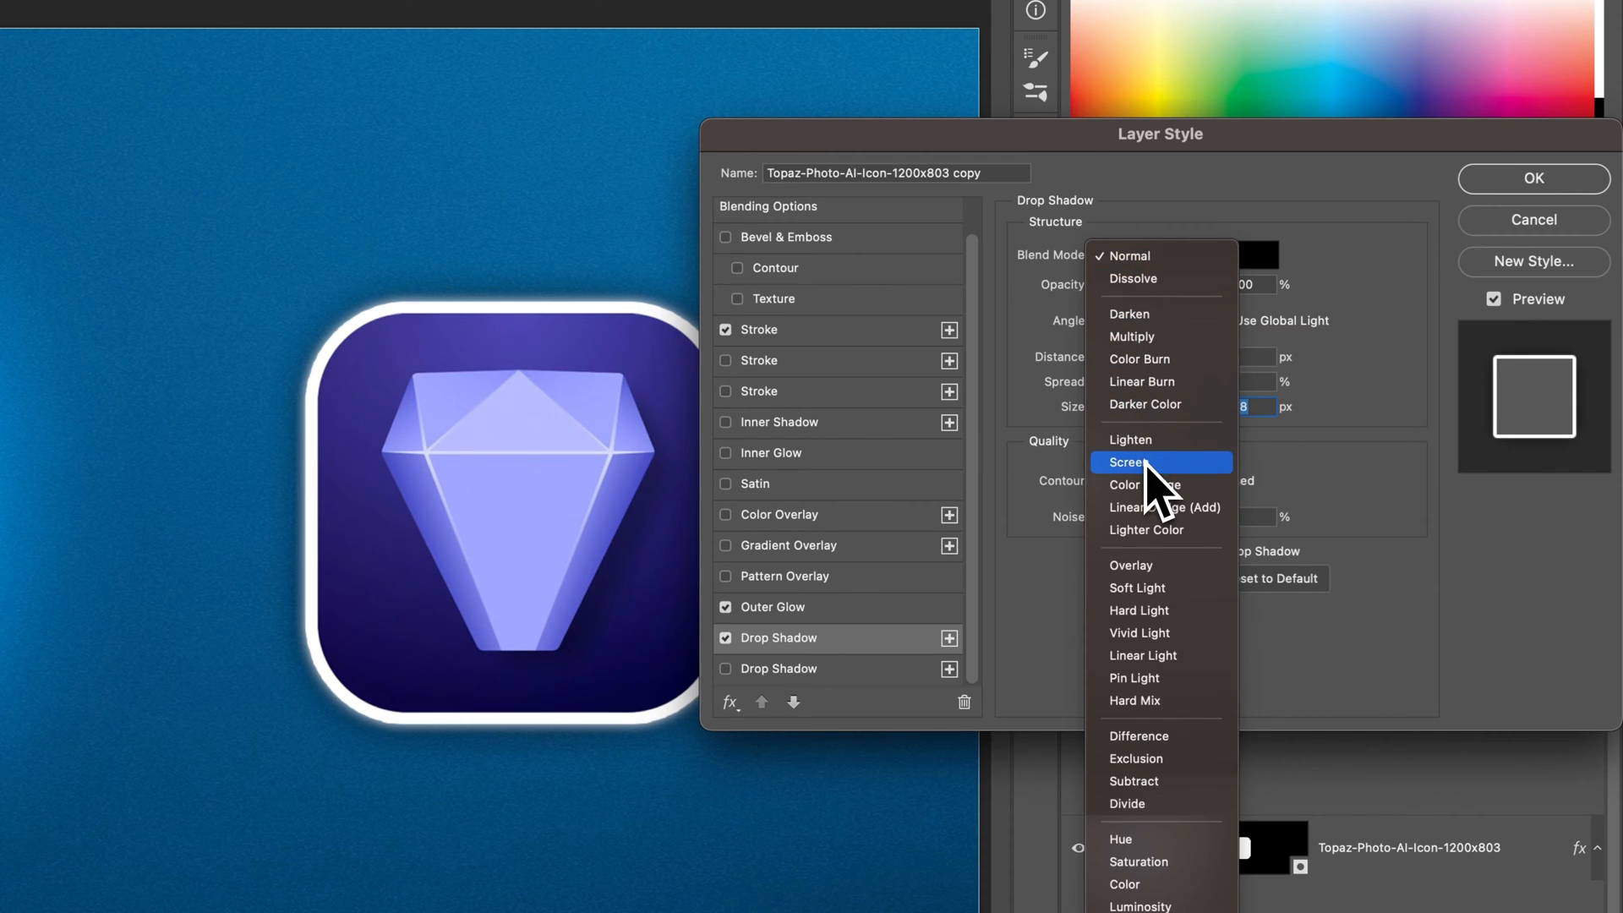
pyautogui.moveTo(1170, 507)
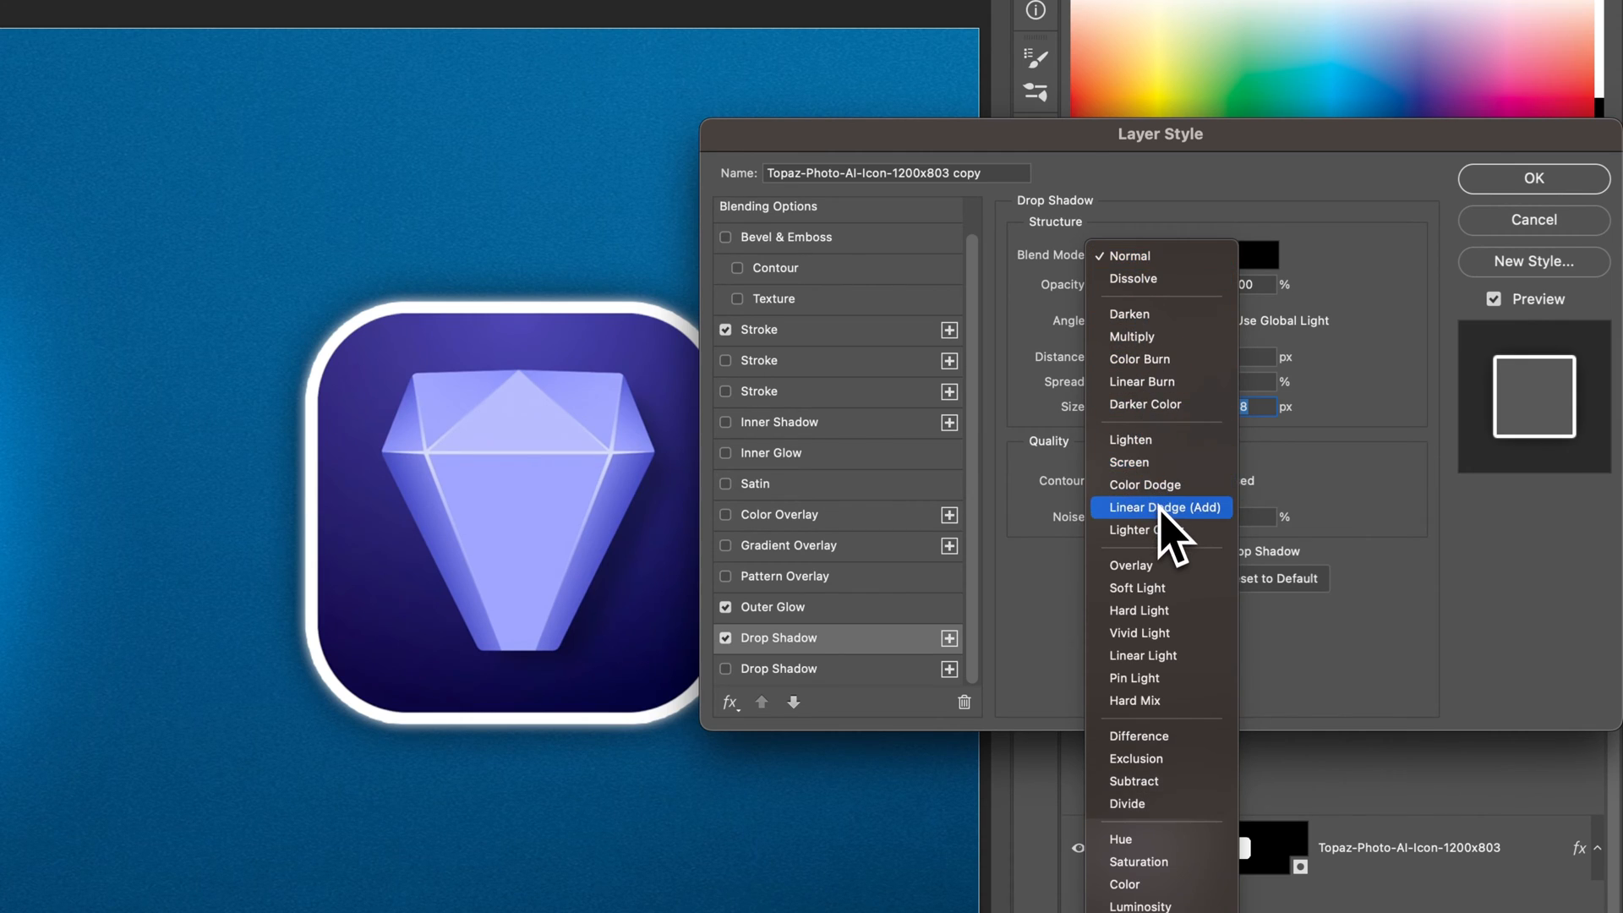
pyautogui.moveTo(1165, 517)
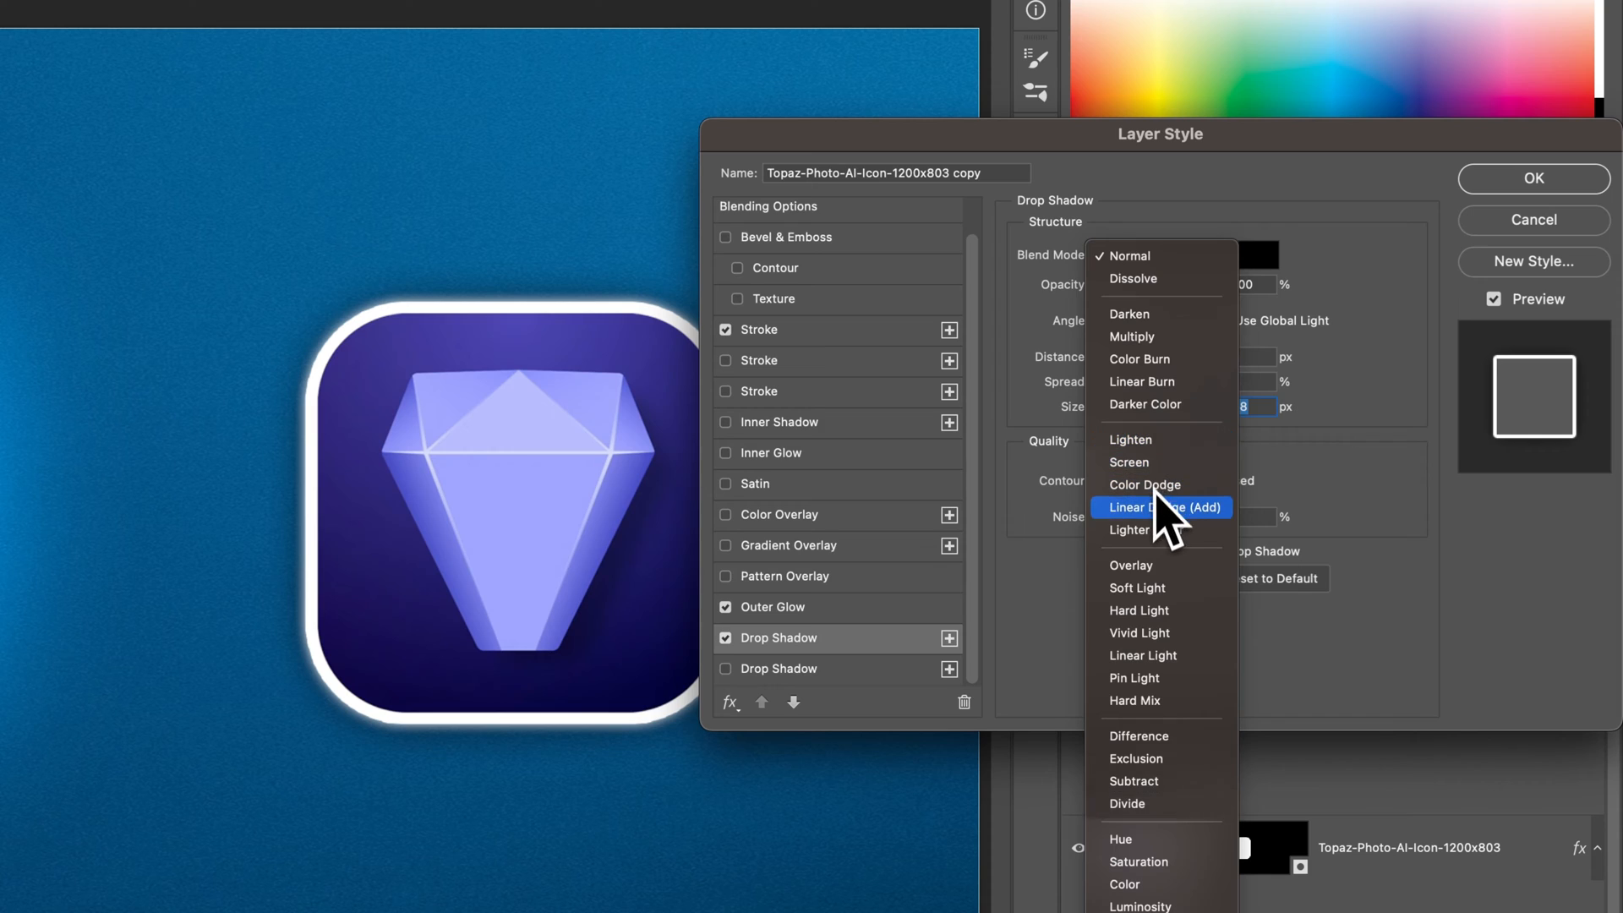
pyautogui.moveTo(1162, 462)
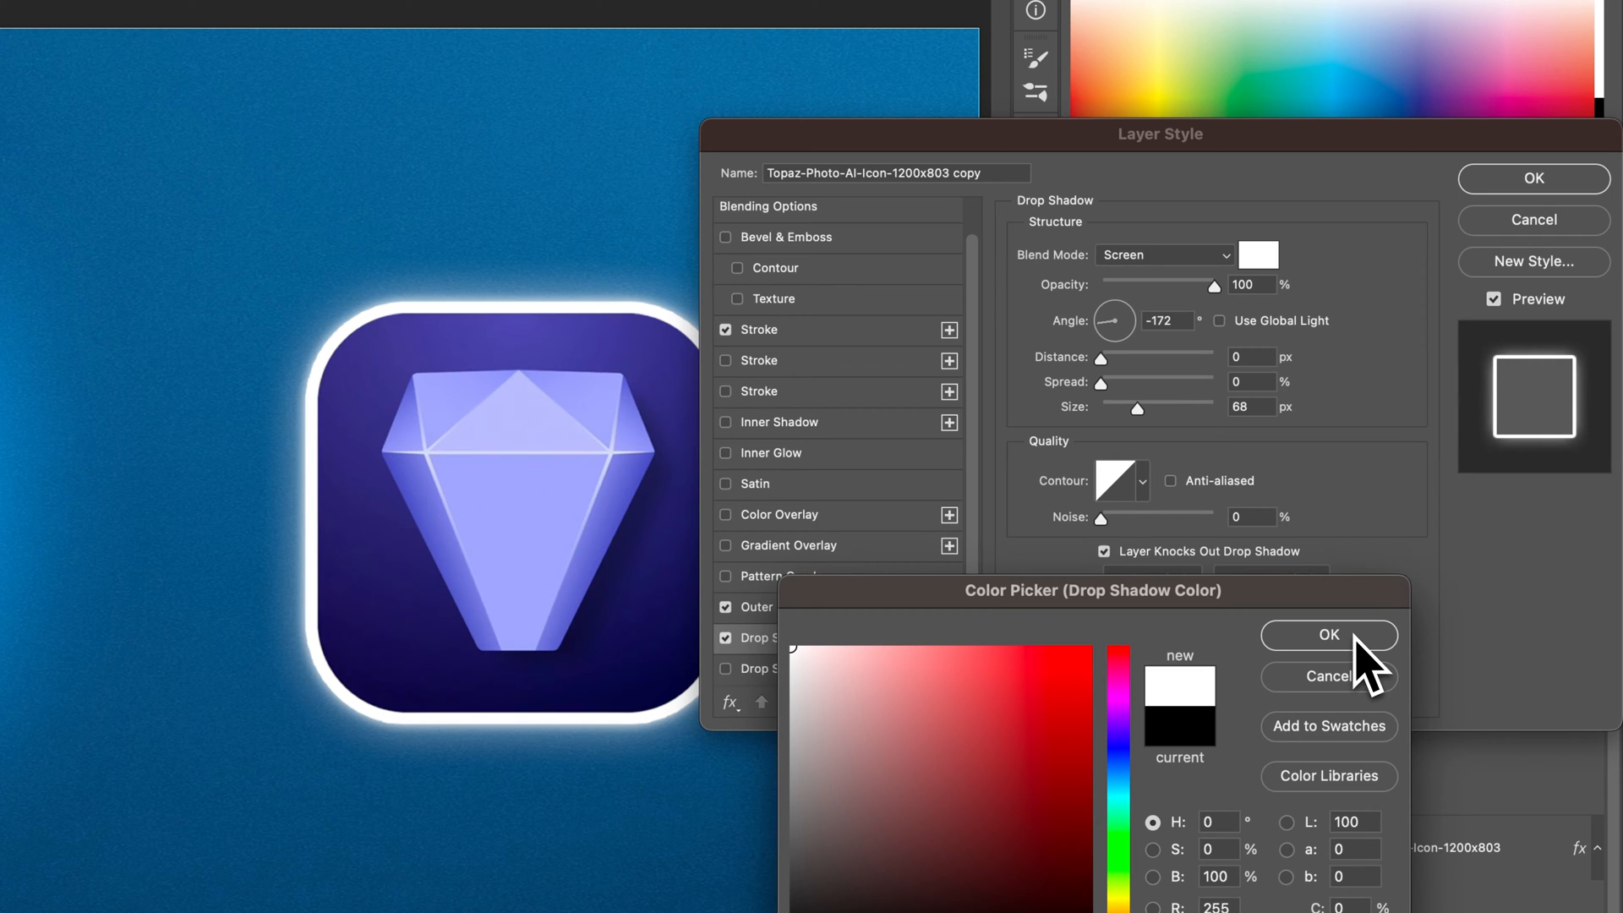
pyautogui.click(1329, 634)
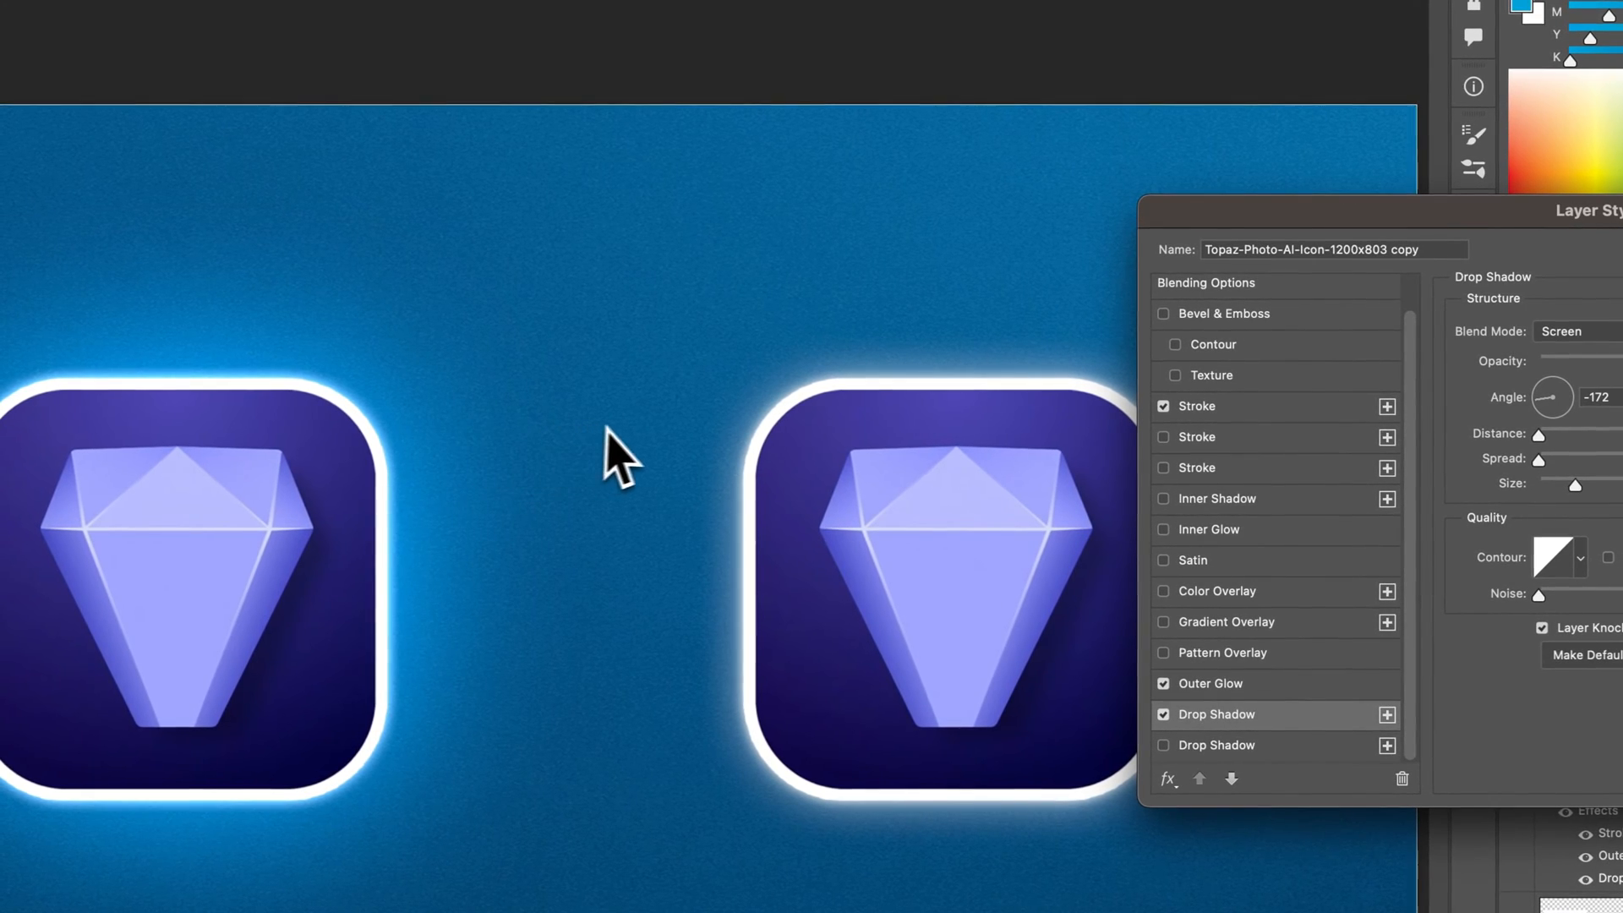
# Set the drop shadow to Linear Dodge (Add), spread 9, size 90 and opacity 66%.
pyautogui.click(1557, 332)
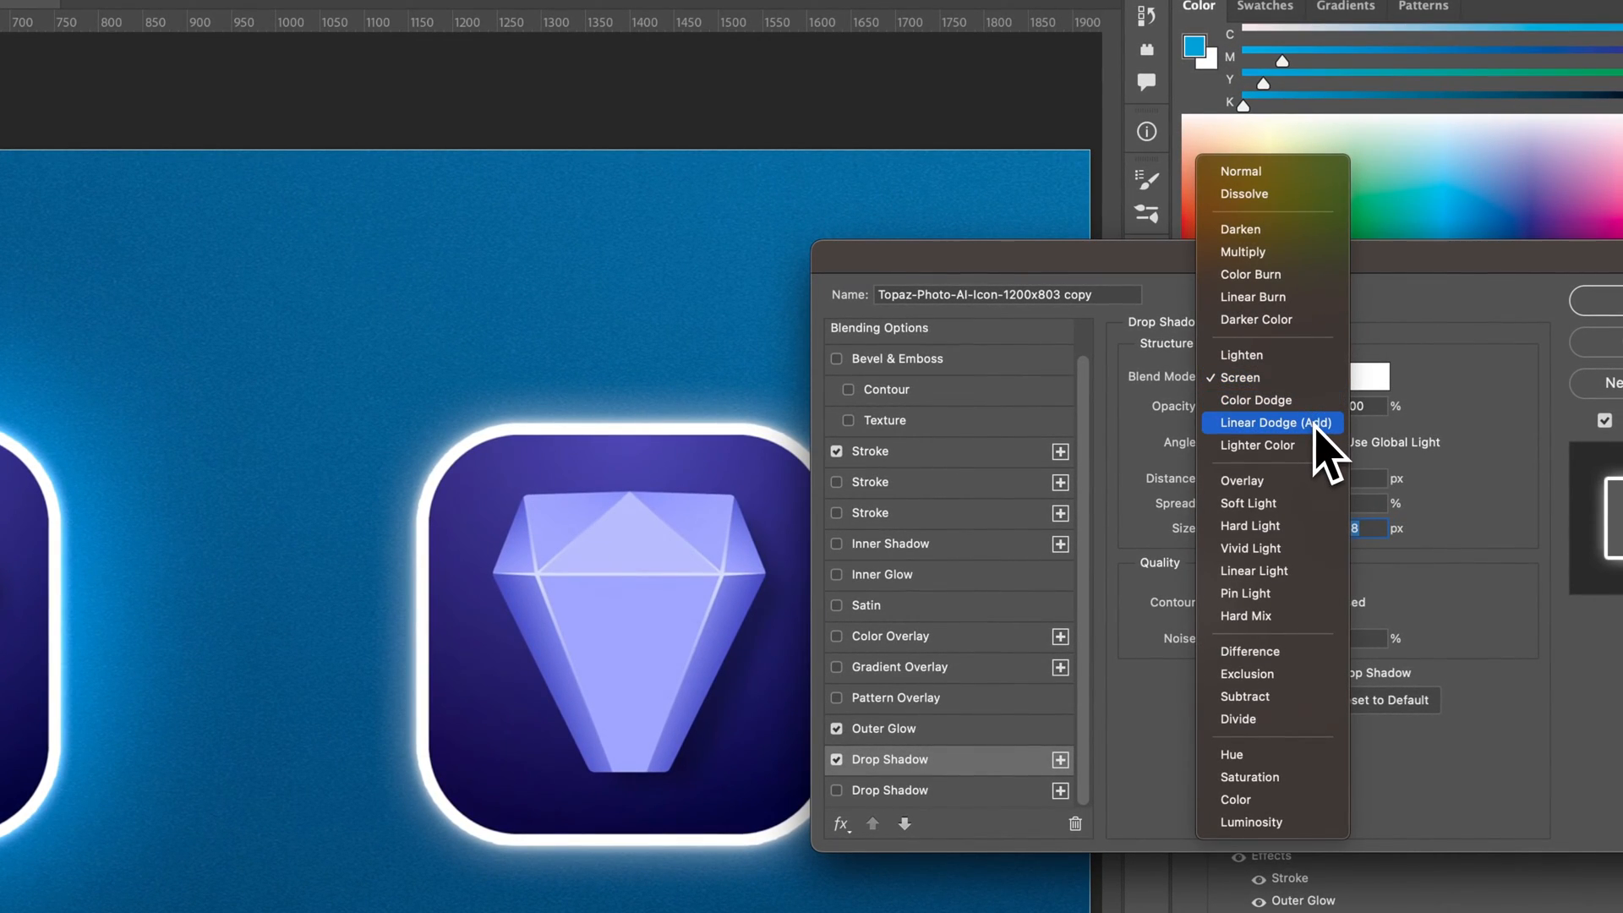
pyautogui.click(1271, 423)
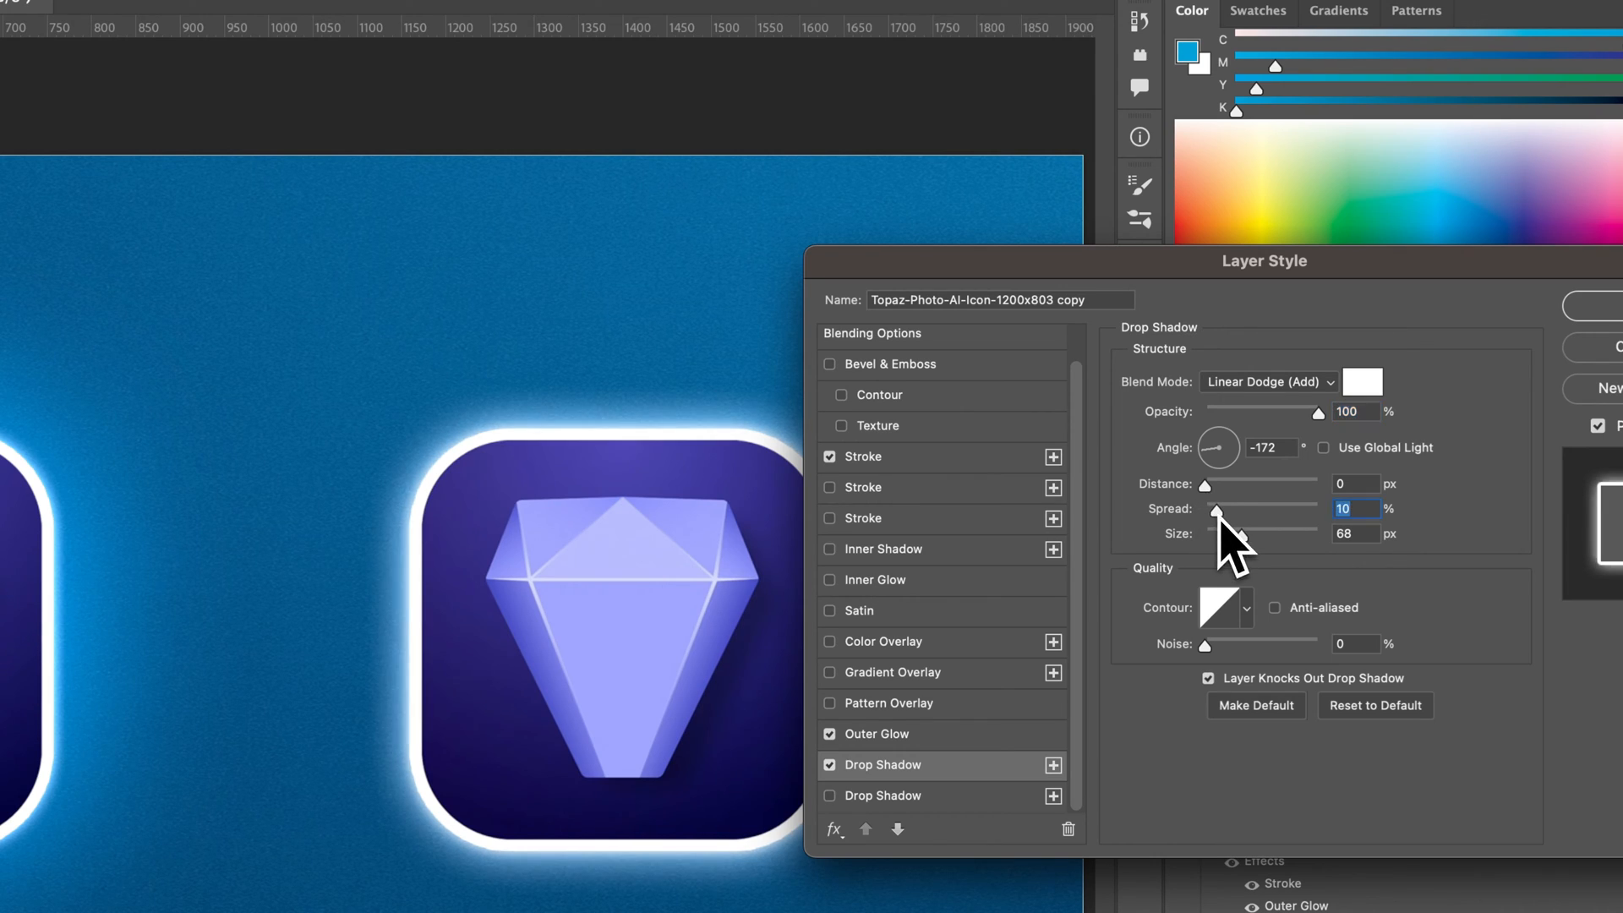
pyautogui.moveTo(1238, 532); pyautogui.dragTo(1263, 532)
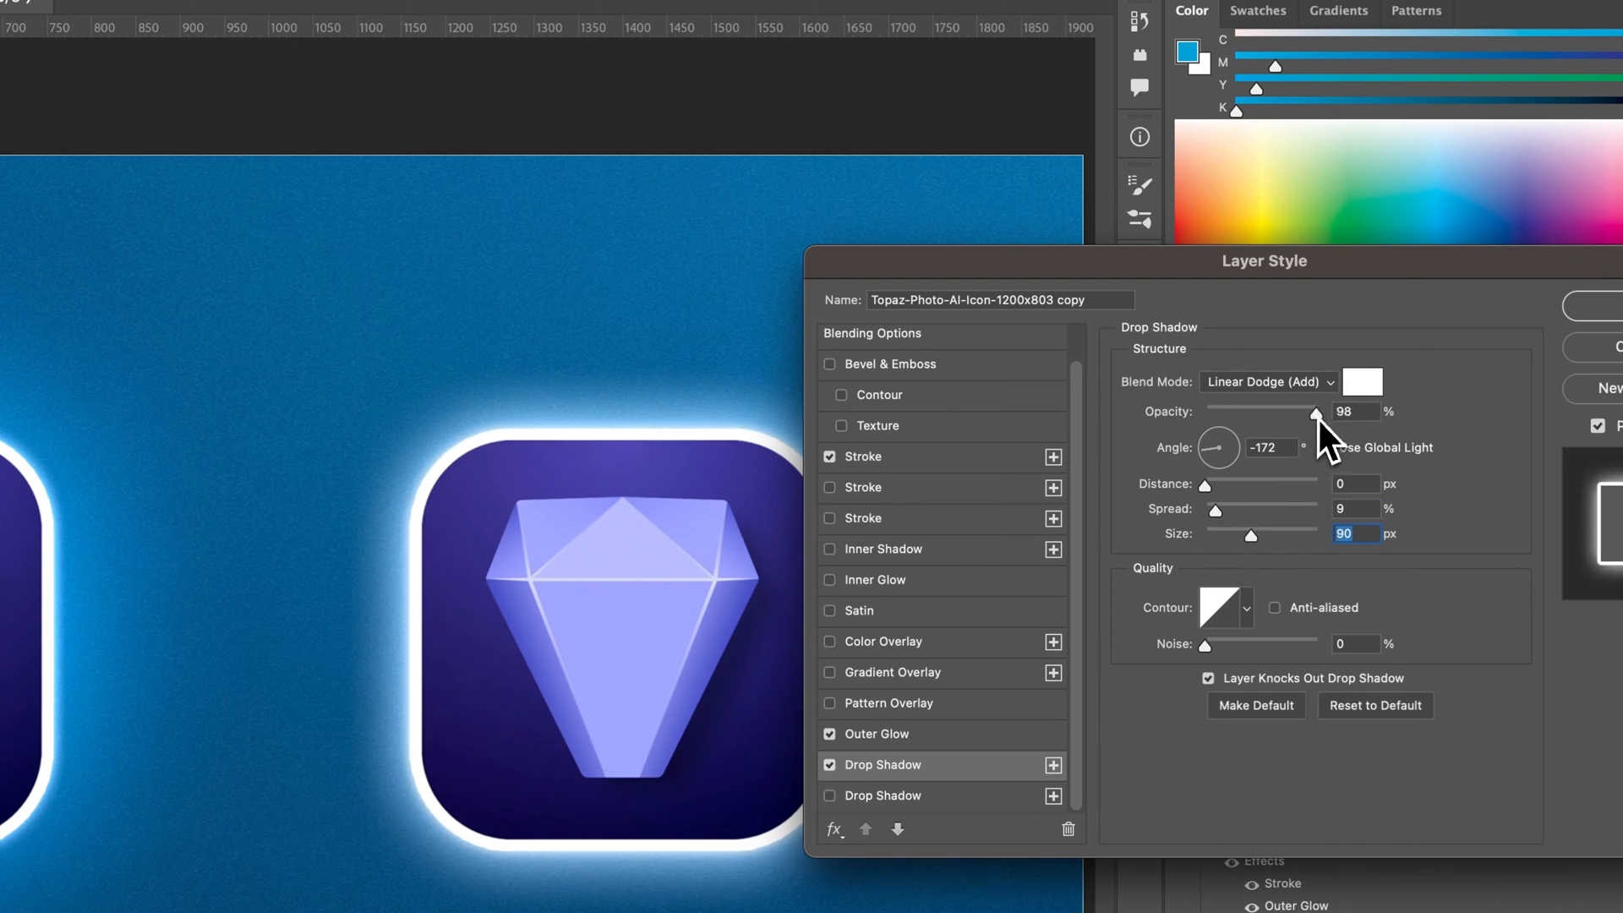
pyautogui.moveTo(1316, 413); pyautogui.dragTo(1258, 412)
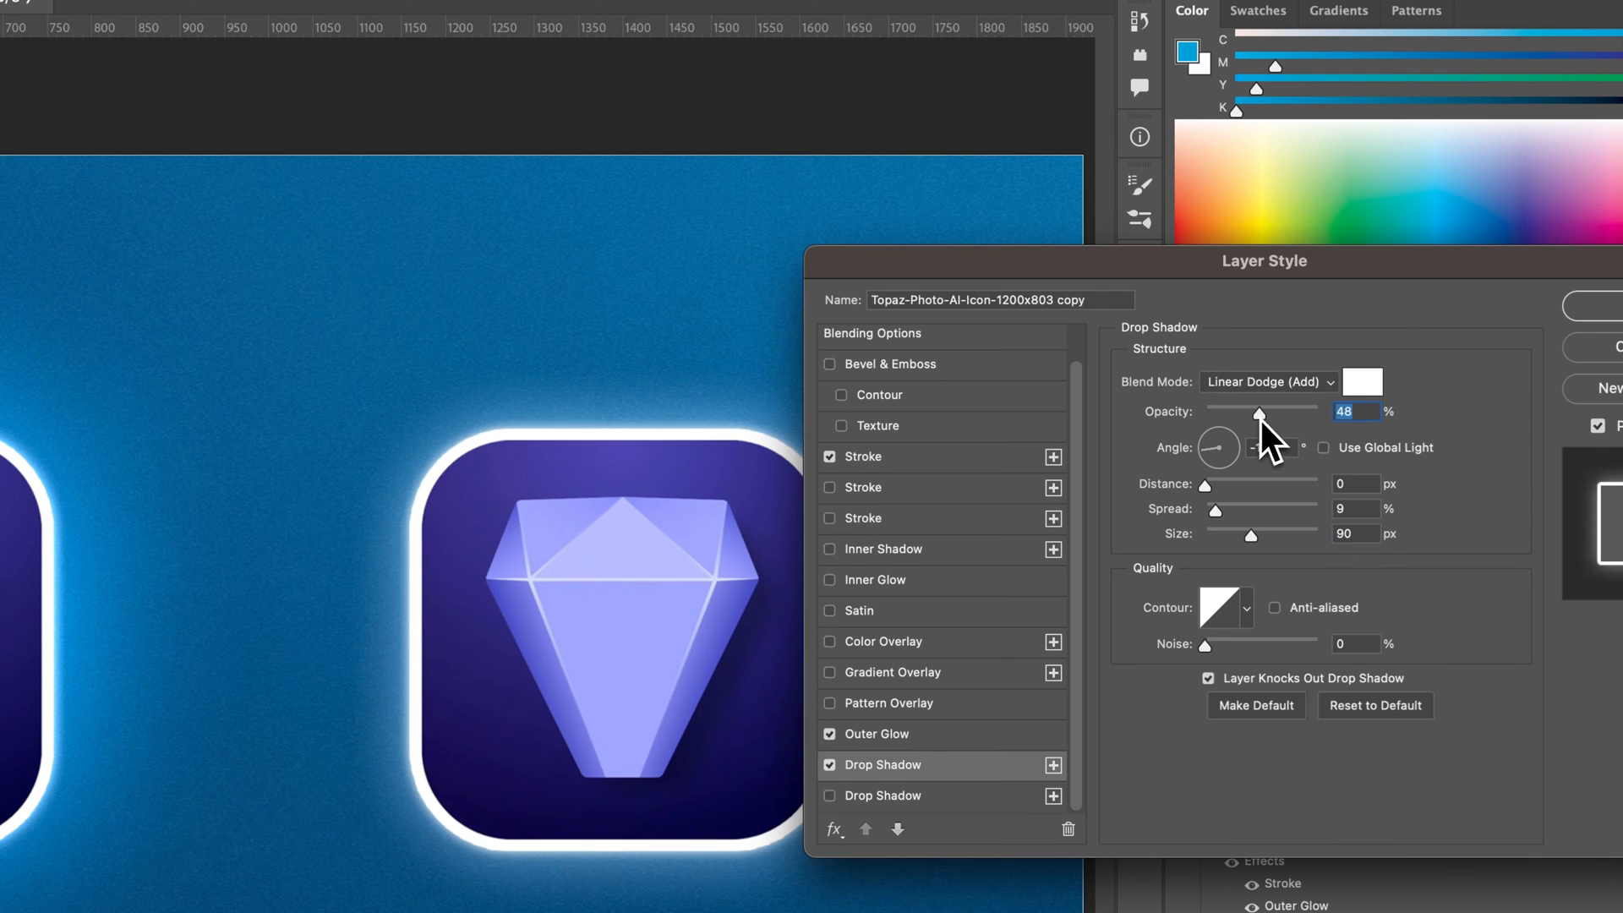
pyautogui.moveTo(1258, 416); pyautogui.dragTo(1278, 416)
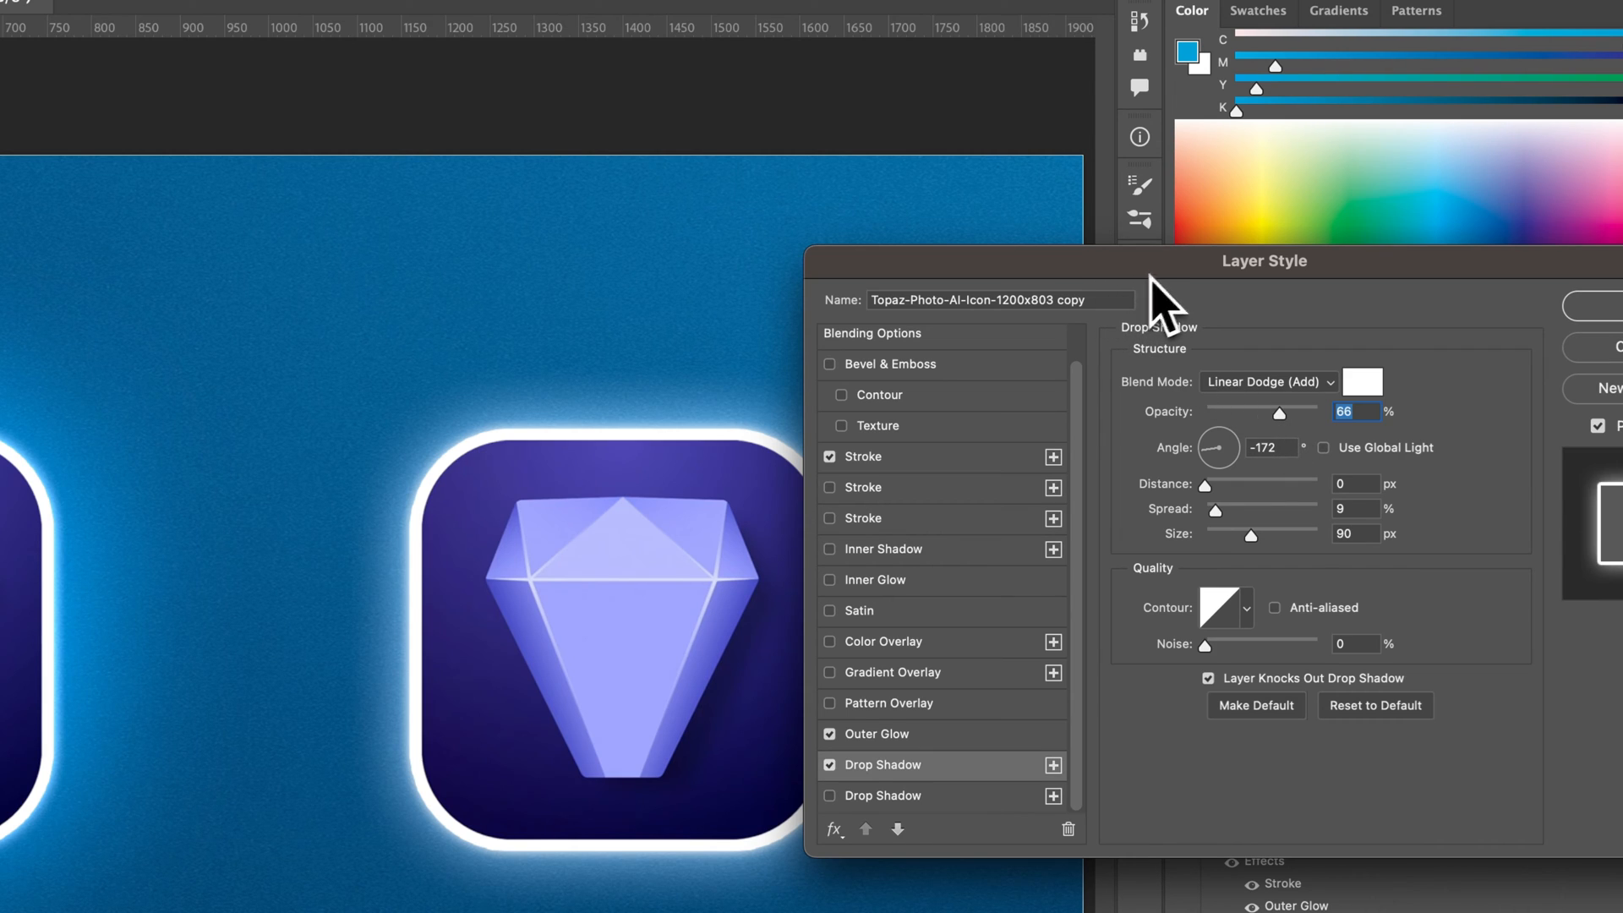
pyautogui.moveTo(606, 467)
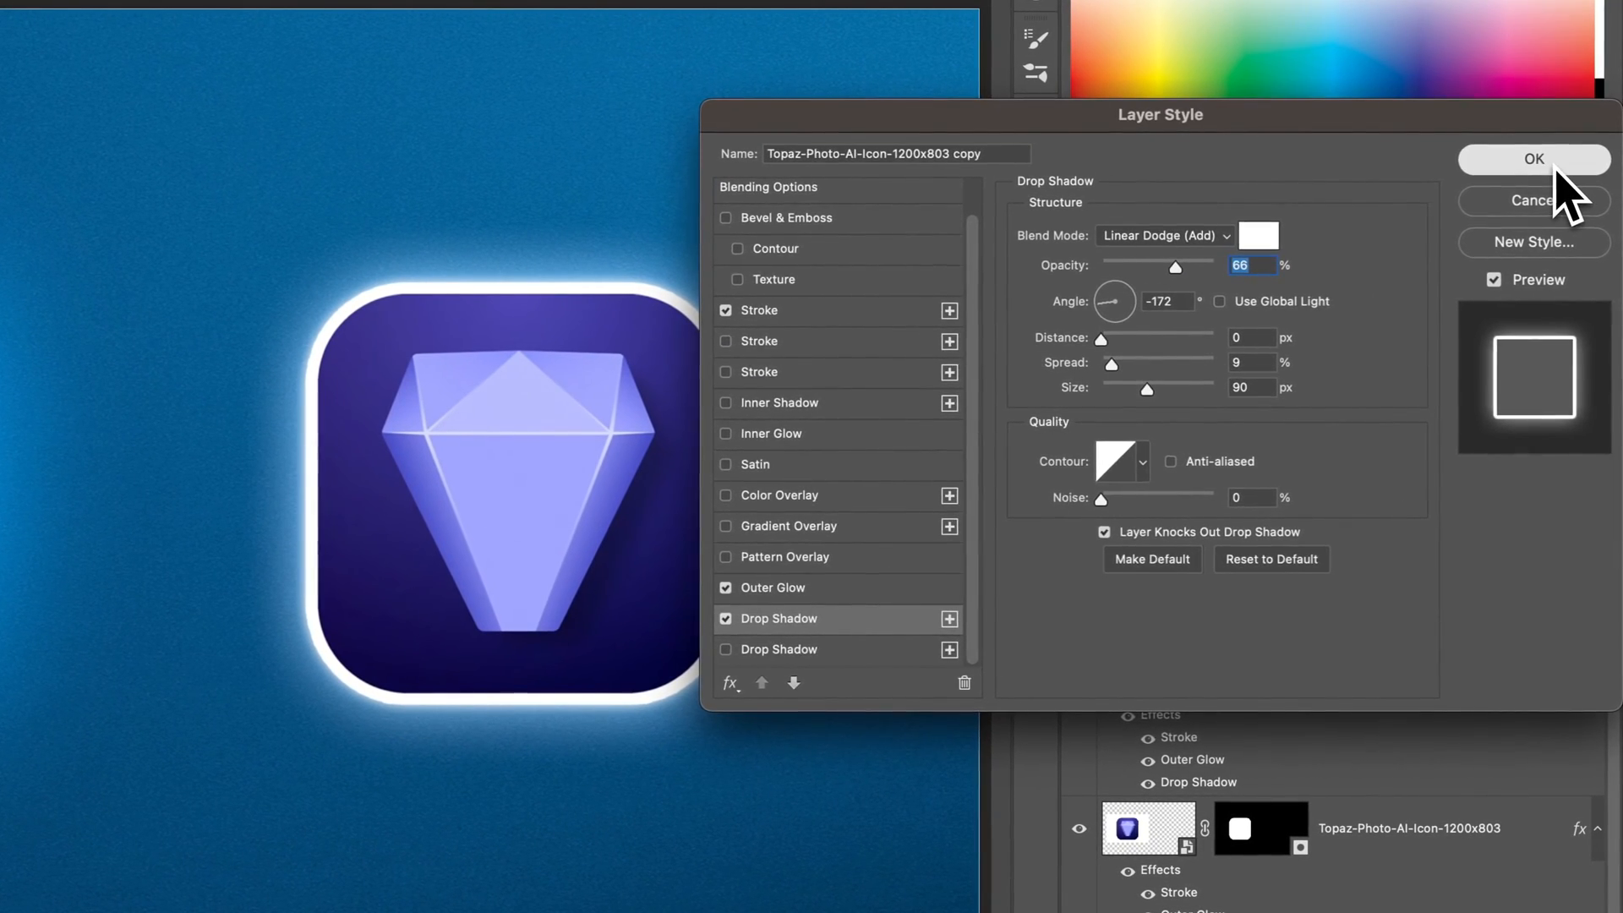
# Commit the right icon's style and review the left icon's glow and shadow settings.
pyautogui.click(1533, 159)
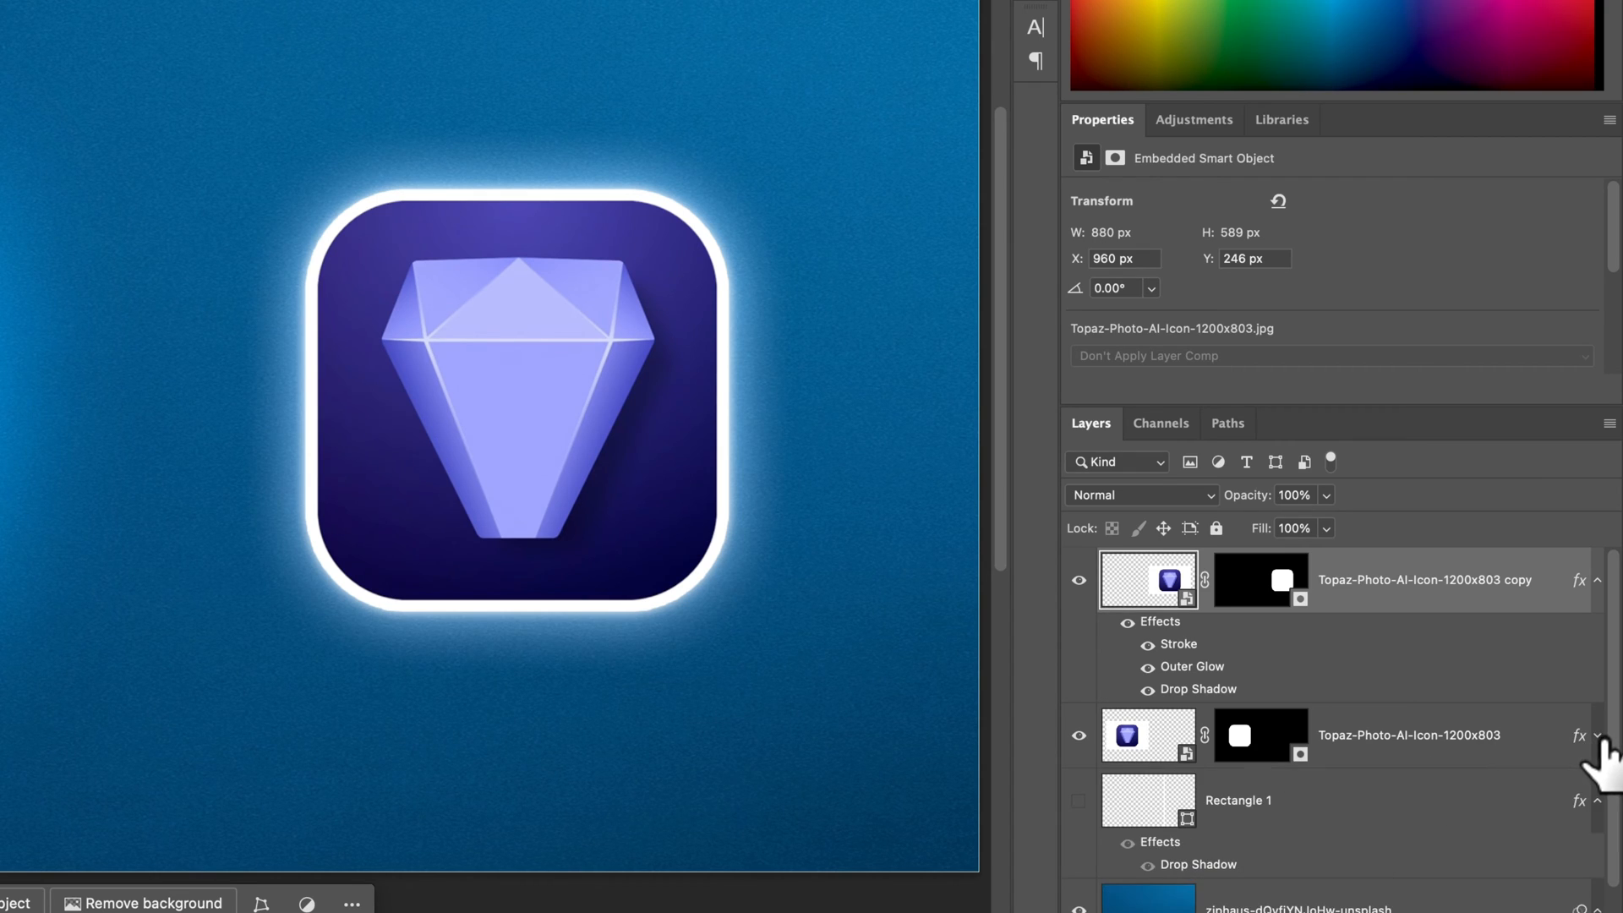
pyautogui.click(1598, 737)
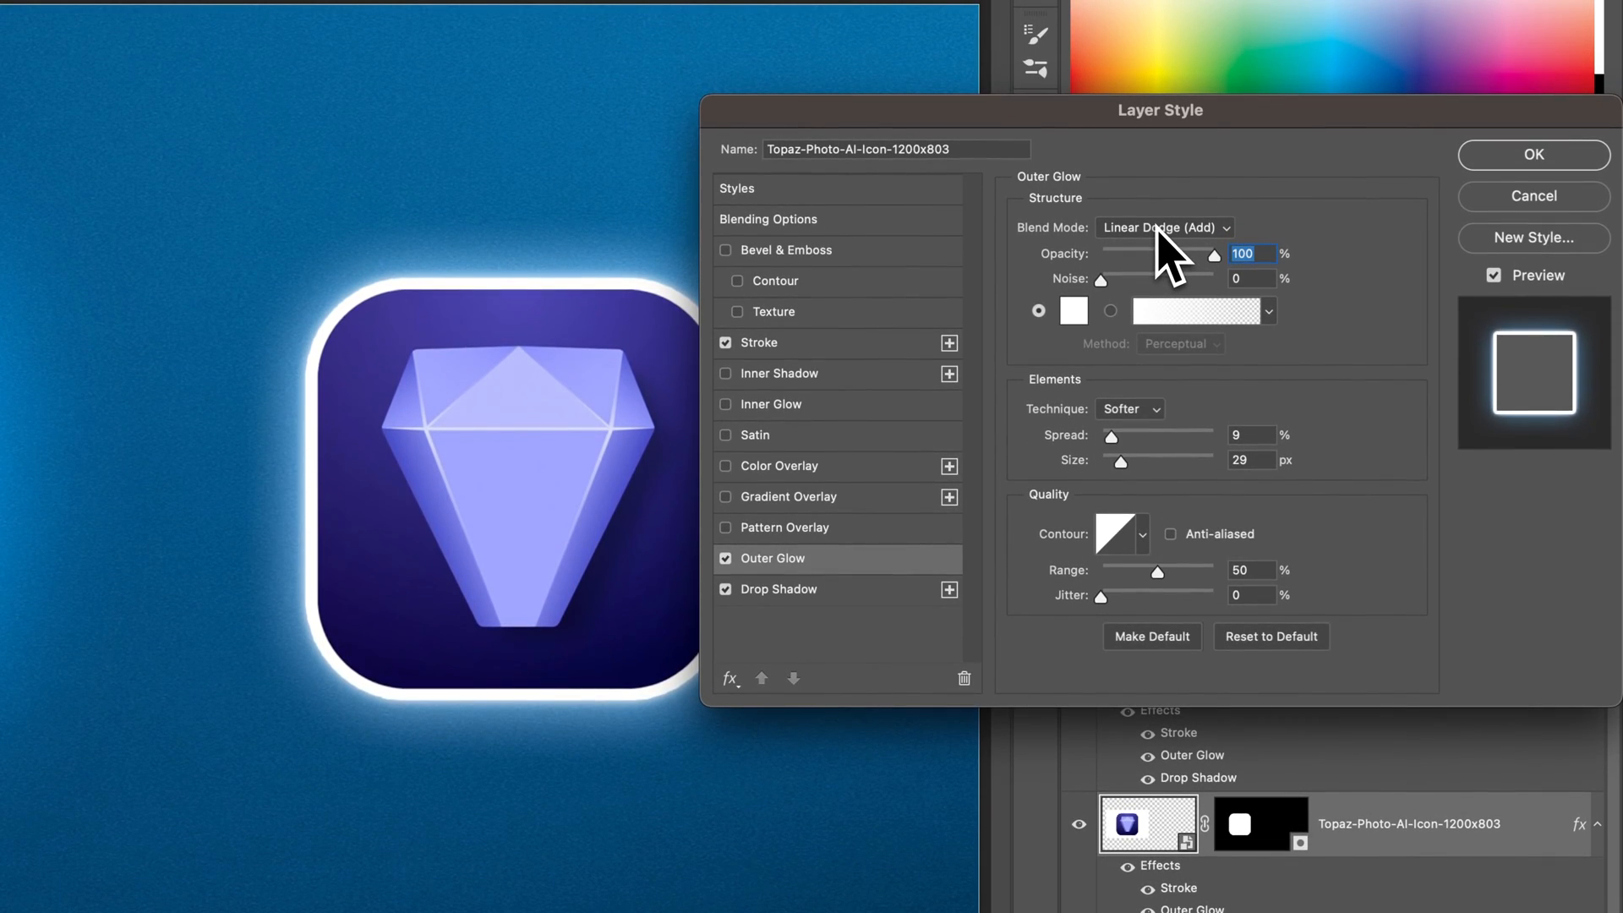
pyautogui.click(780, 588)
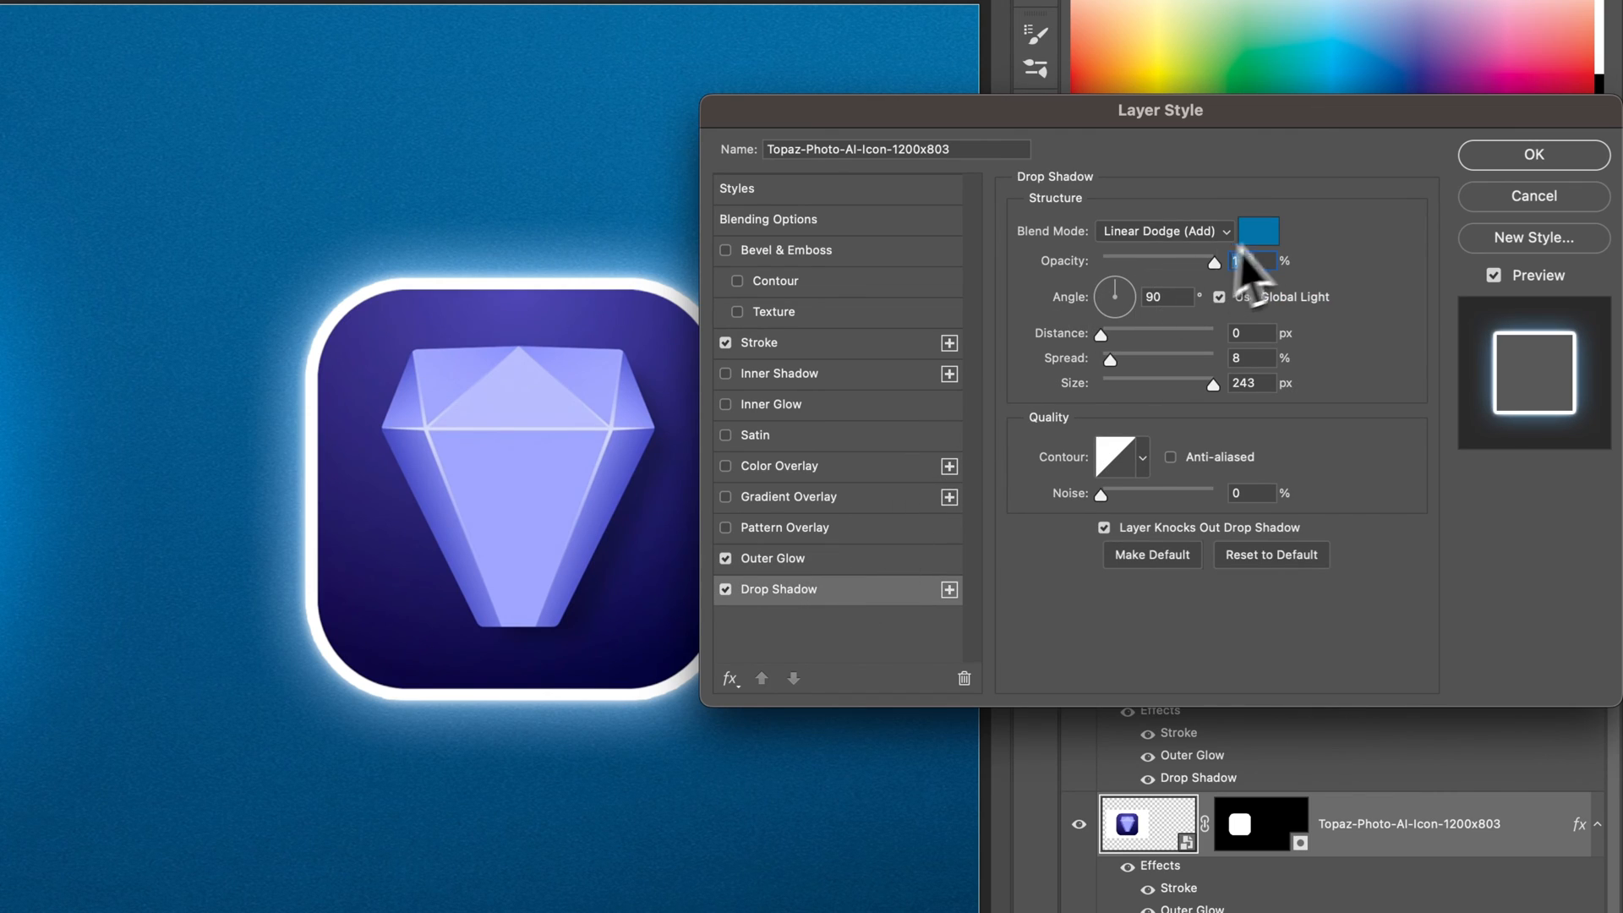
pyautogui.moveTo(1238, 259)
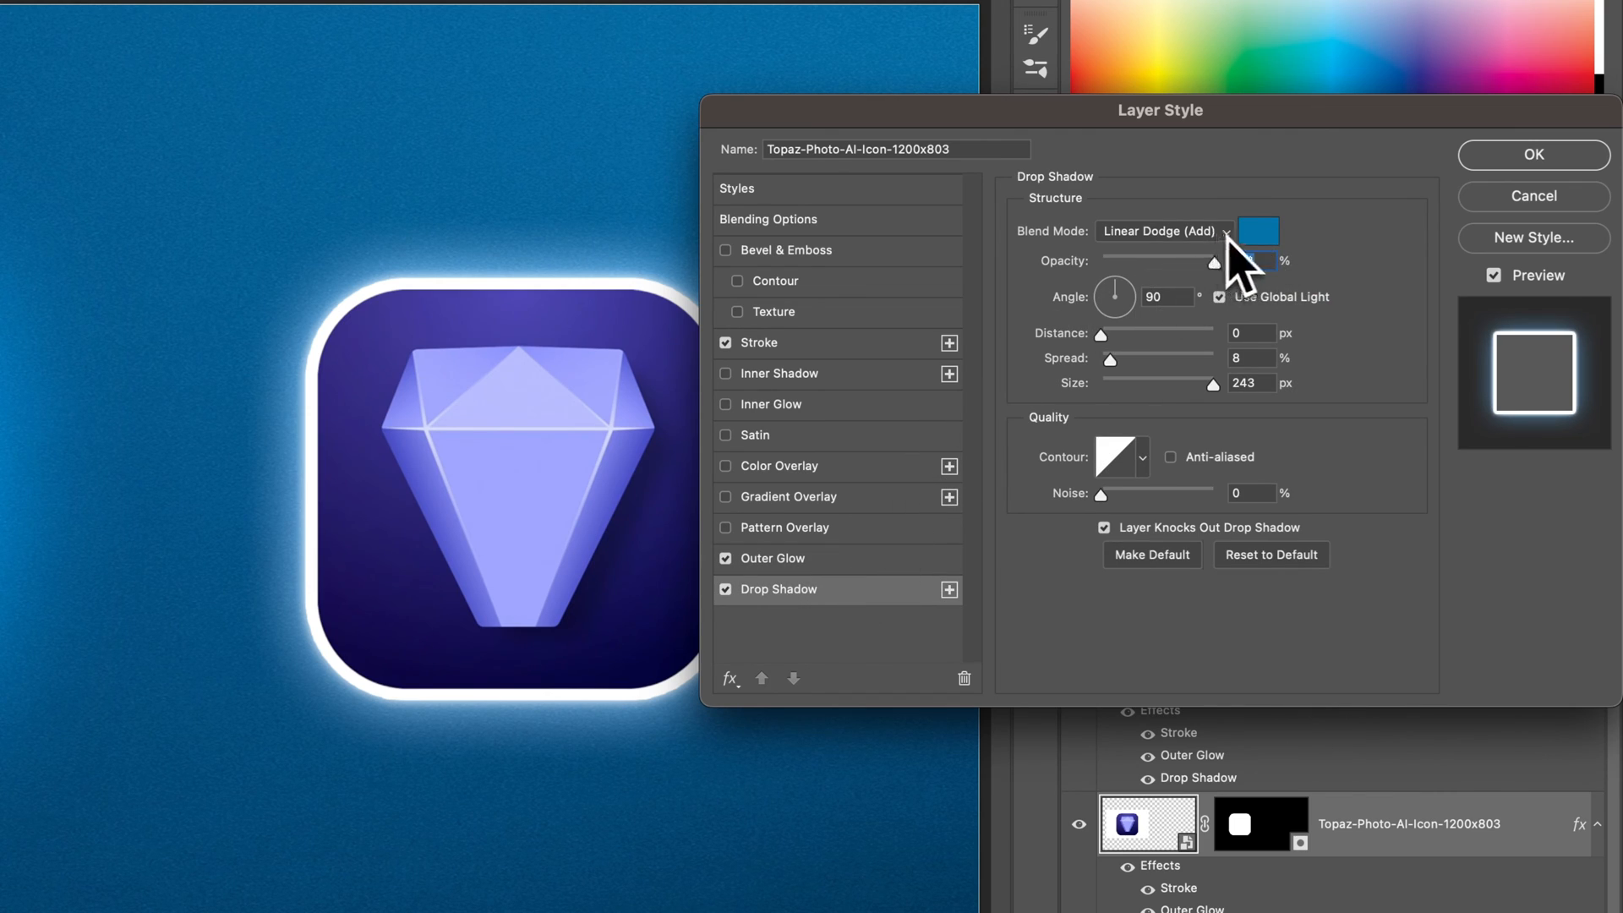
pyautogui.click(1533, 154)
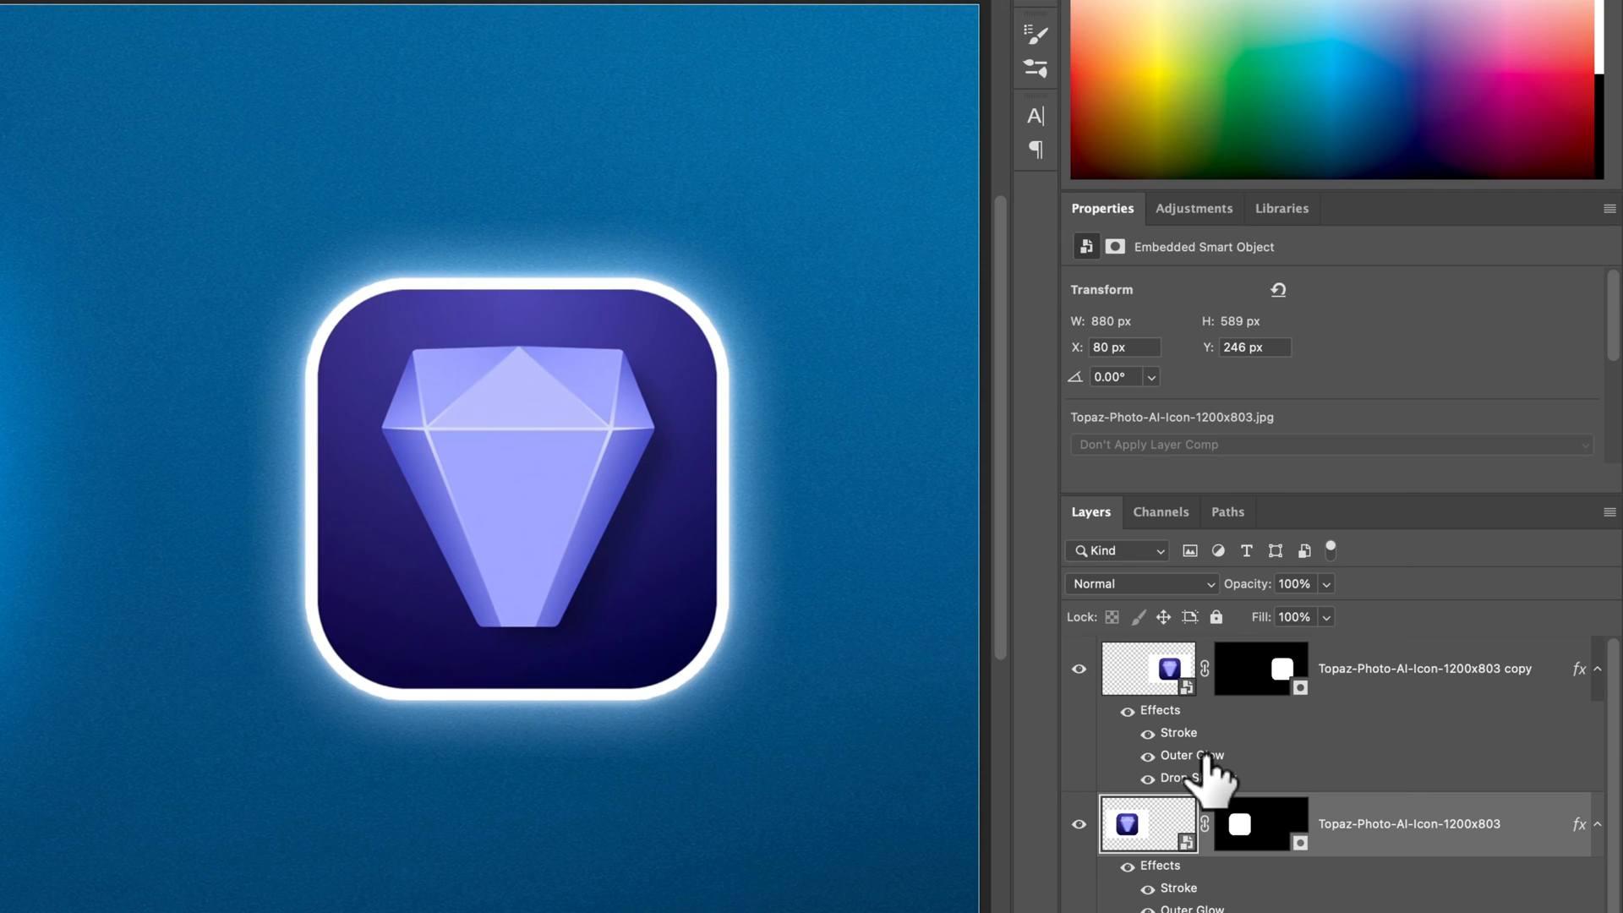
# Set the copied icon's outer glow to Linear Dodge (Add) with 0% spread.
pyautogui.doubleClick(1190, 754)
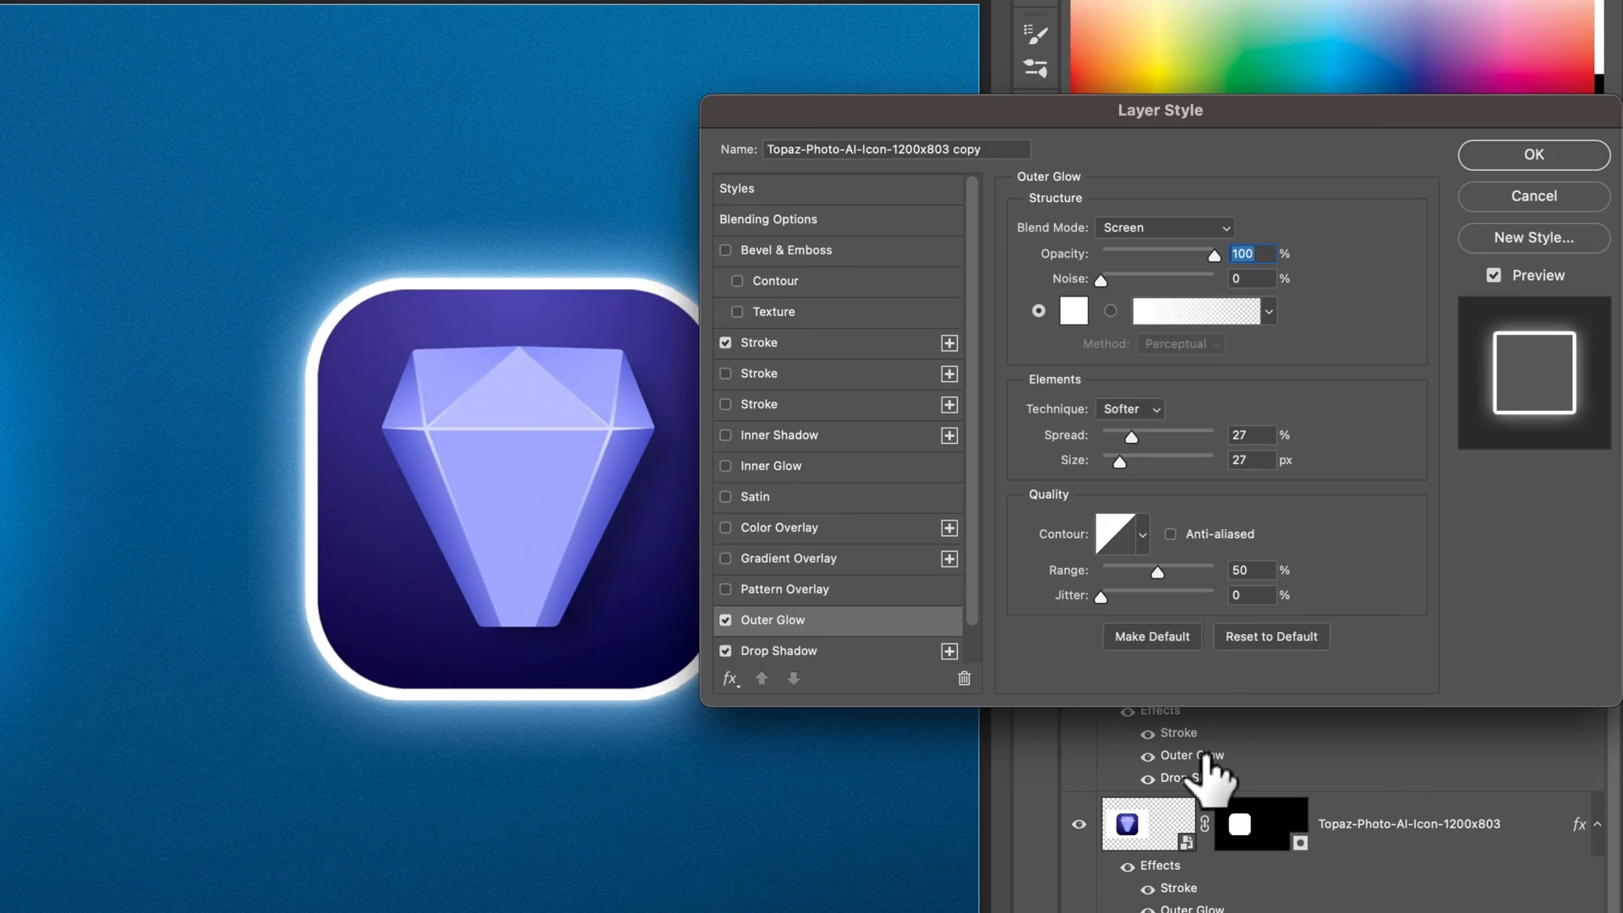
pyautogui.click(1163, 226)
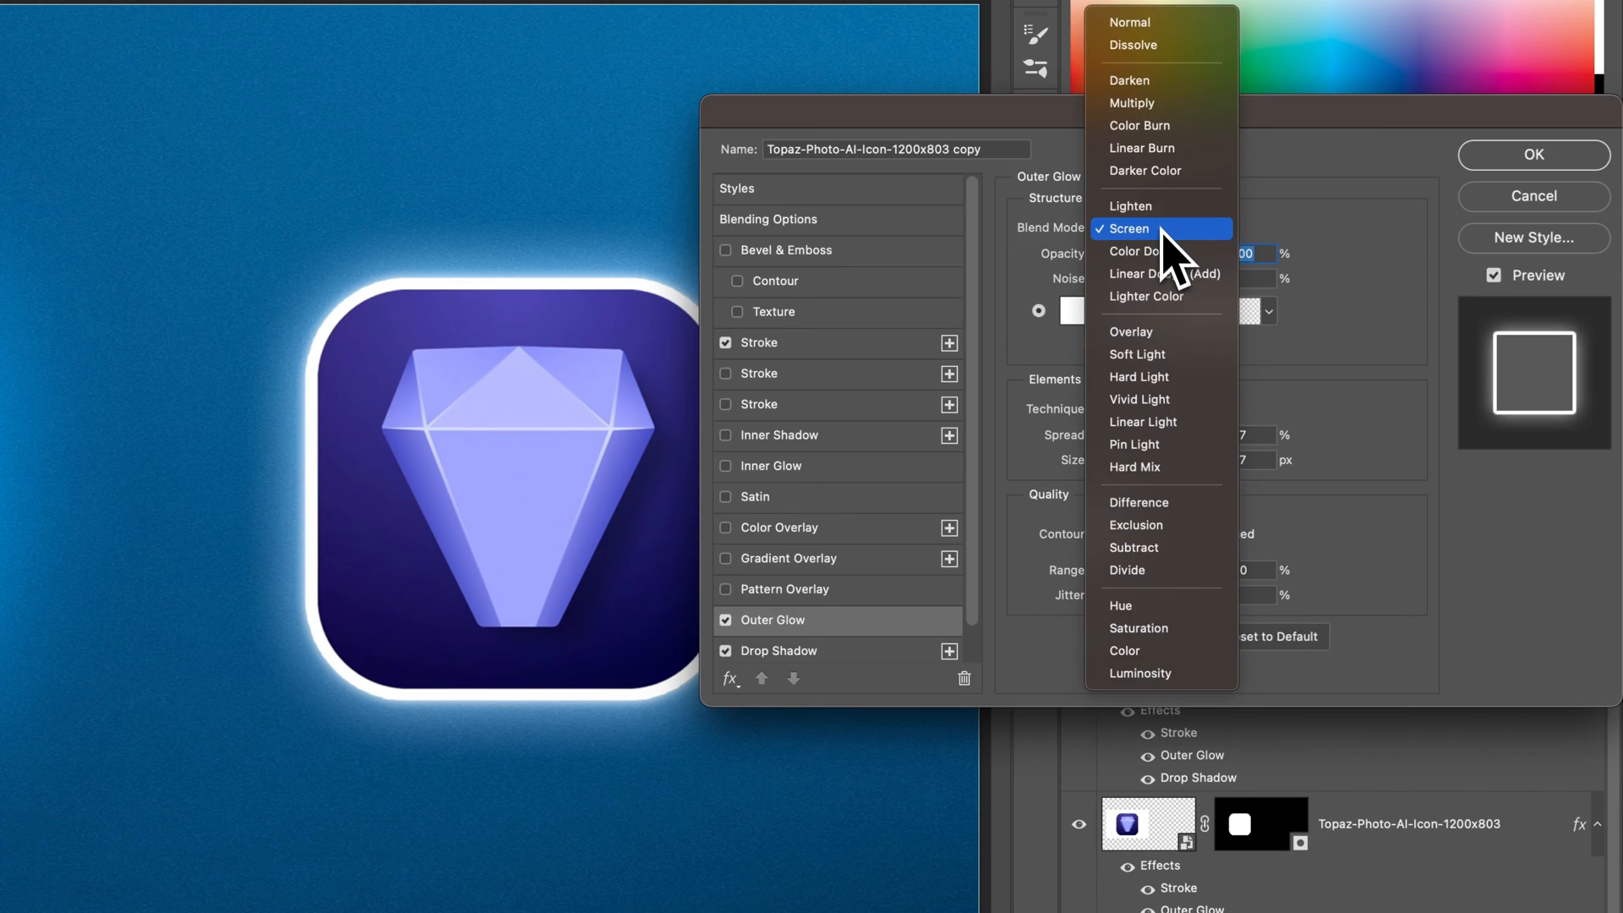
pyautogui.click(1168, 273)
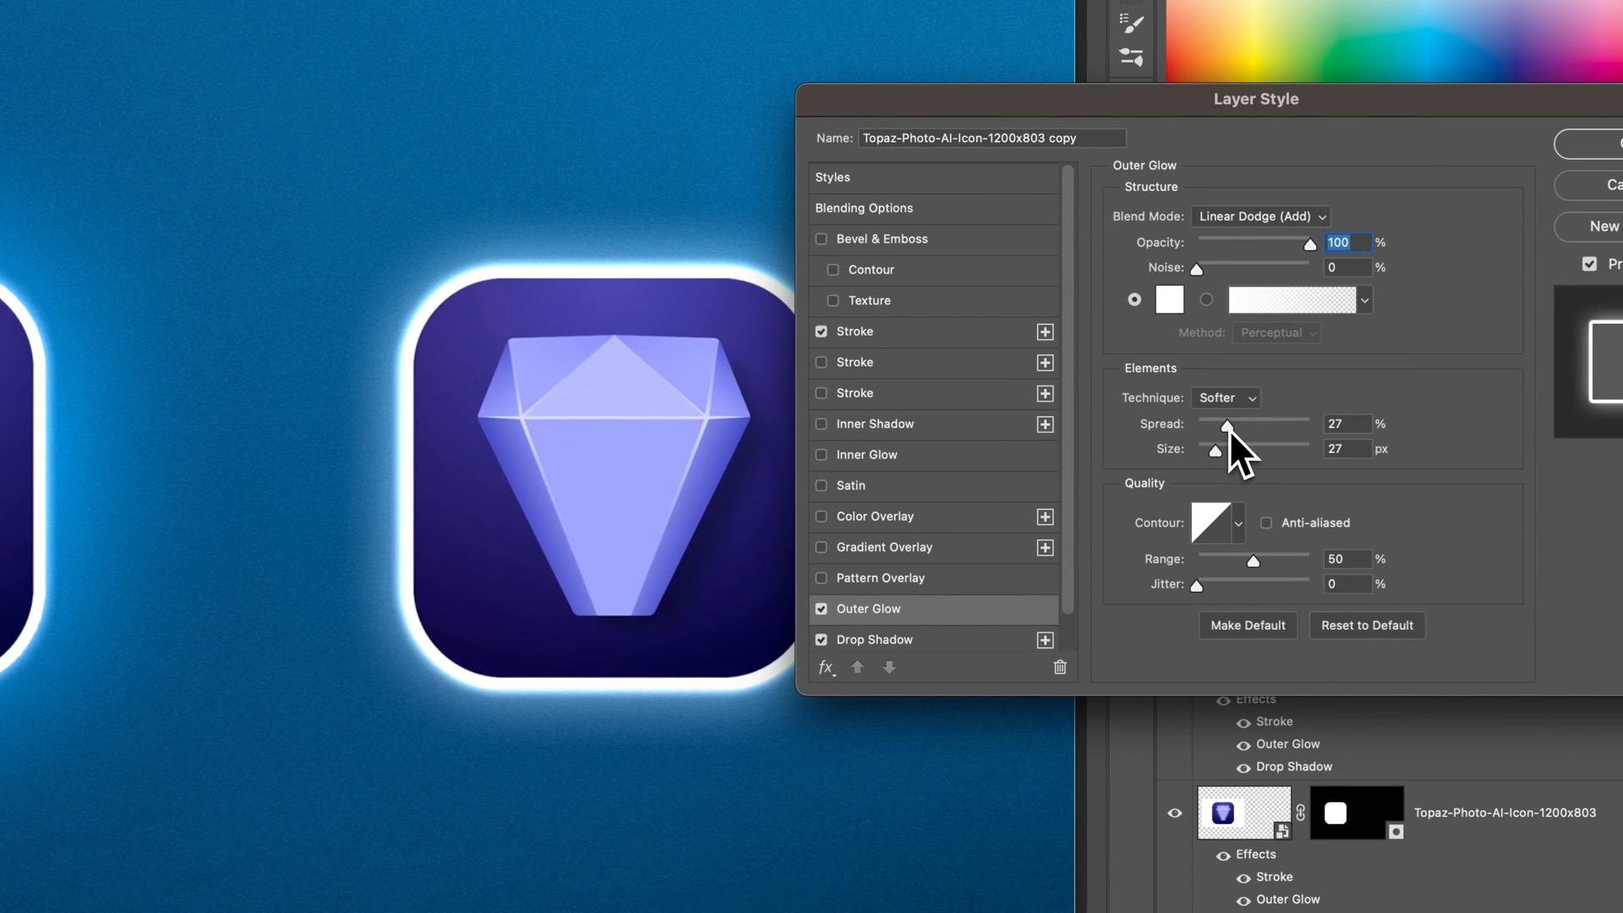
pyautogui.moveTo(1226, 428); pyautogui.dragTo(1195, 428)
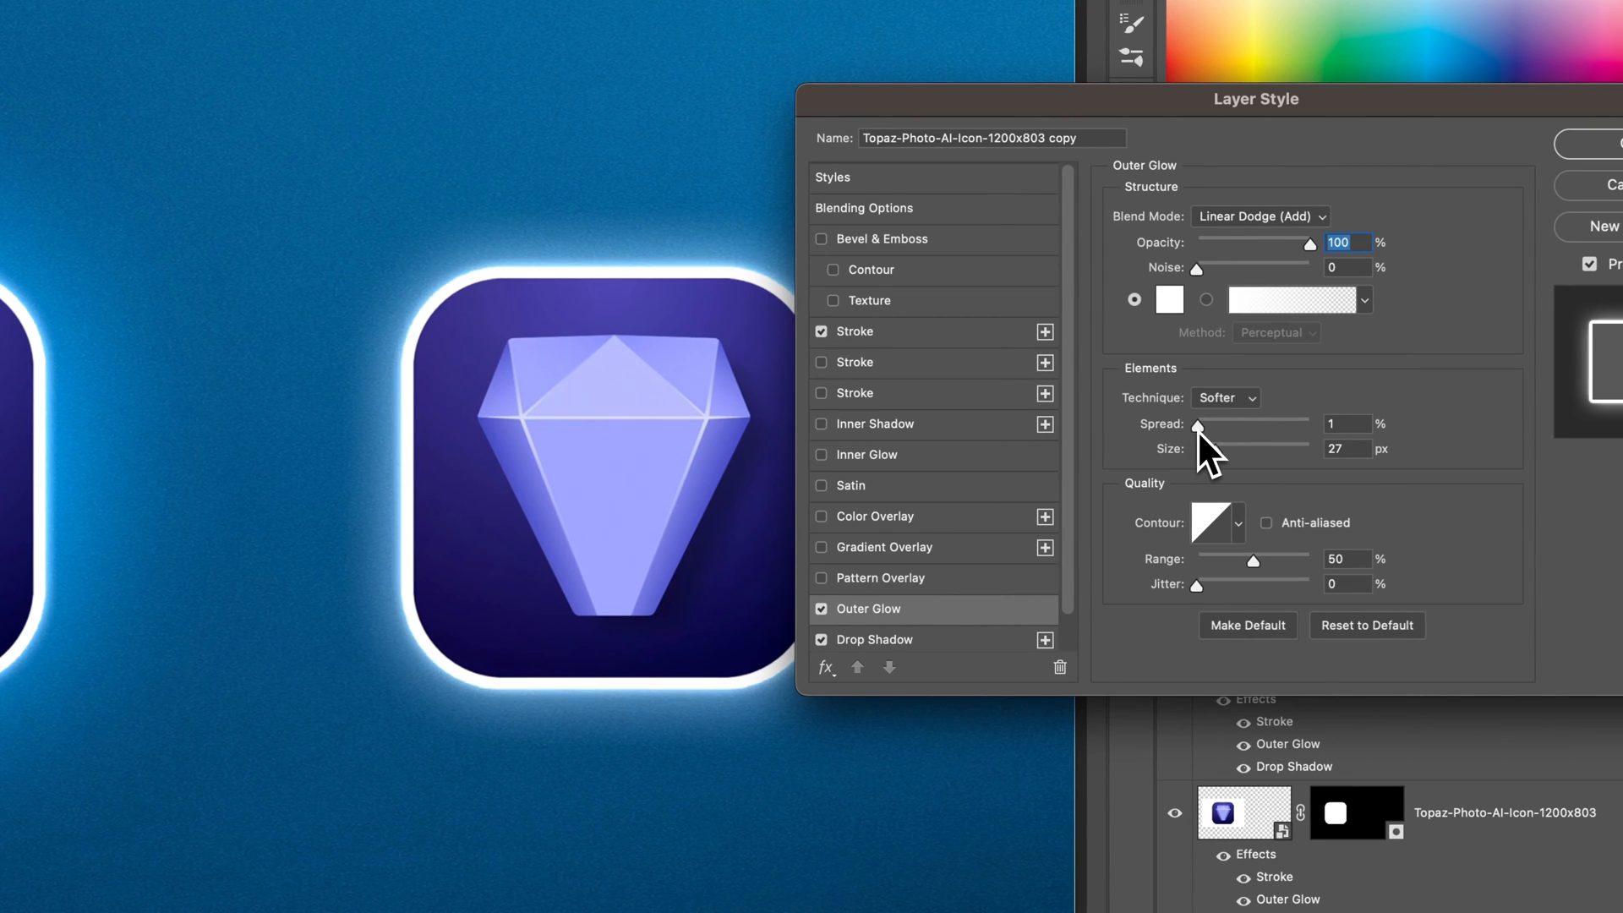
pyautogui.click(1347, 423)
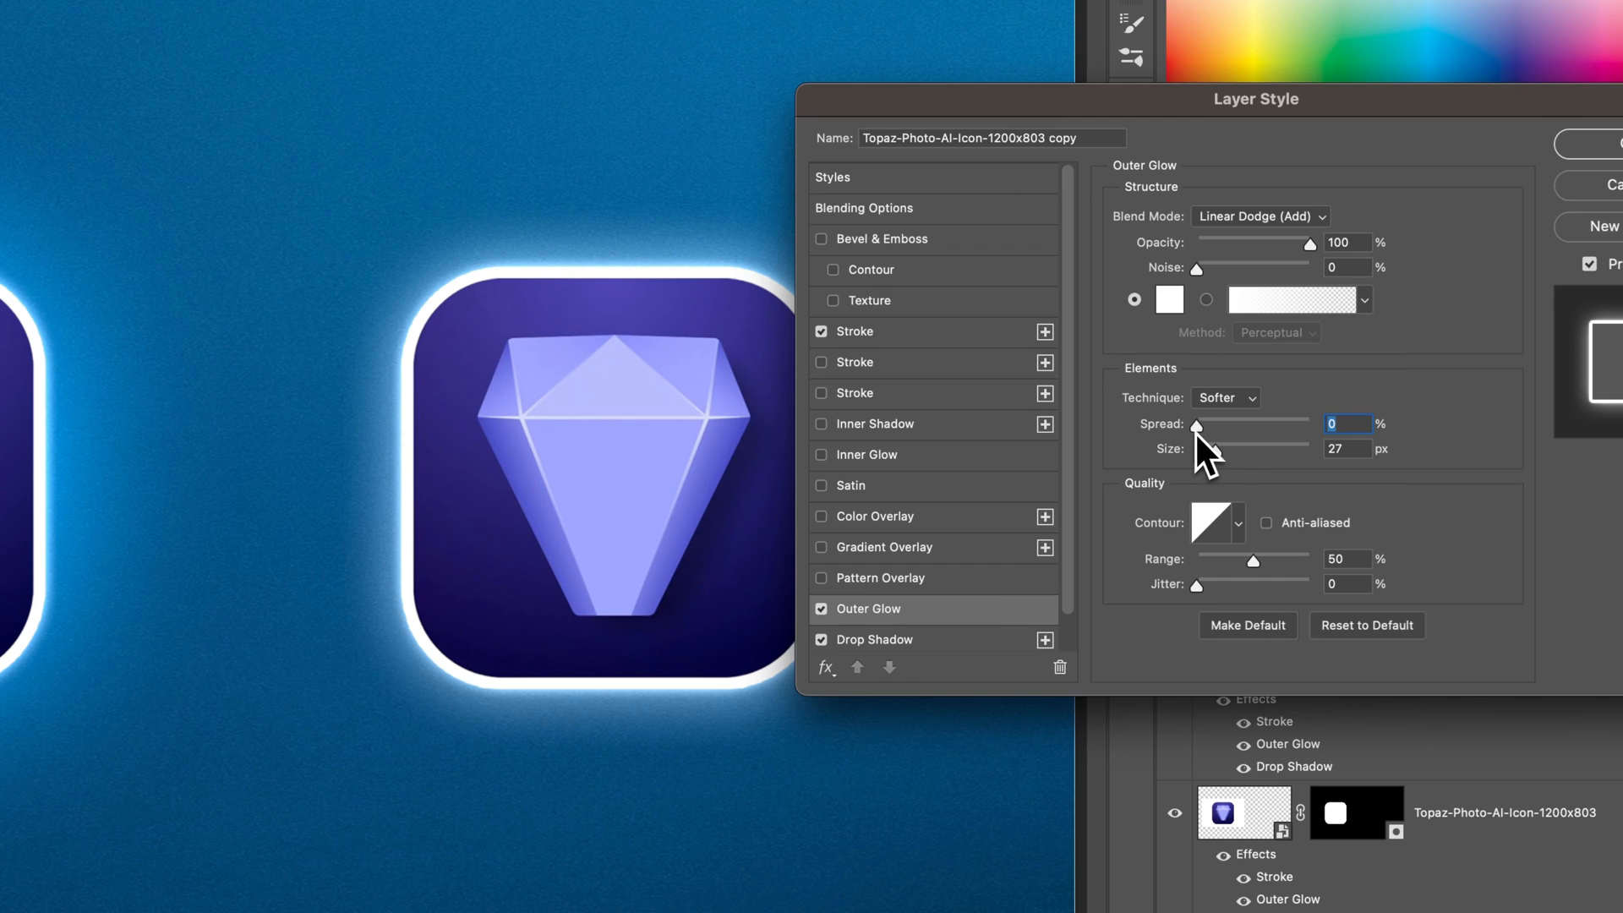
pyautogui.moveTo(1195, 426); pyautogui.dragTo(1210, 426)
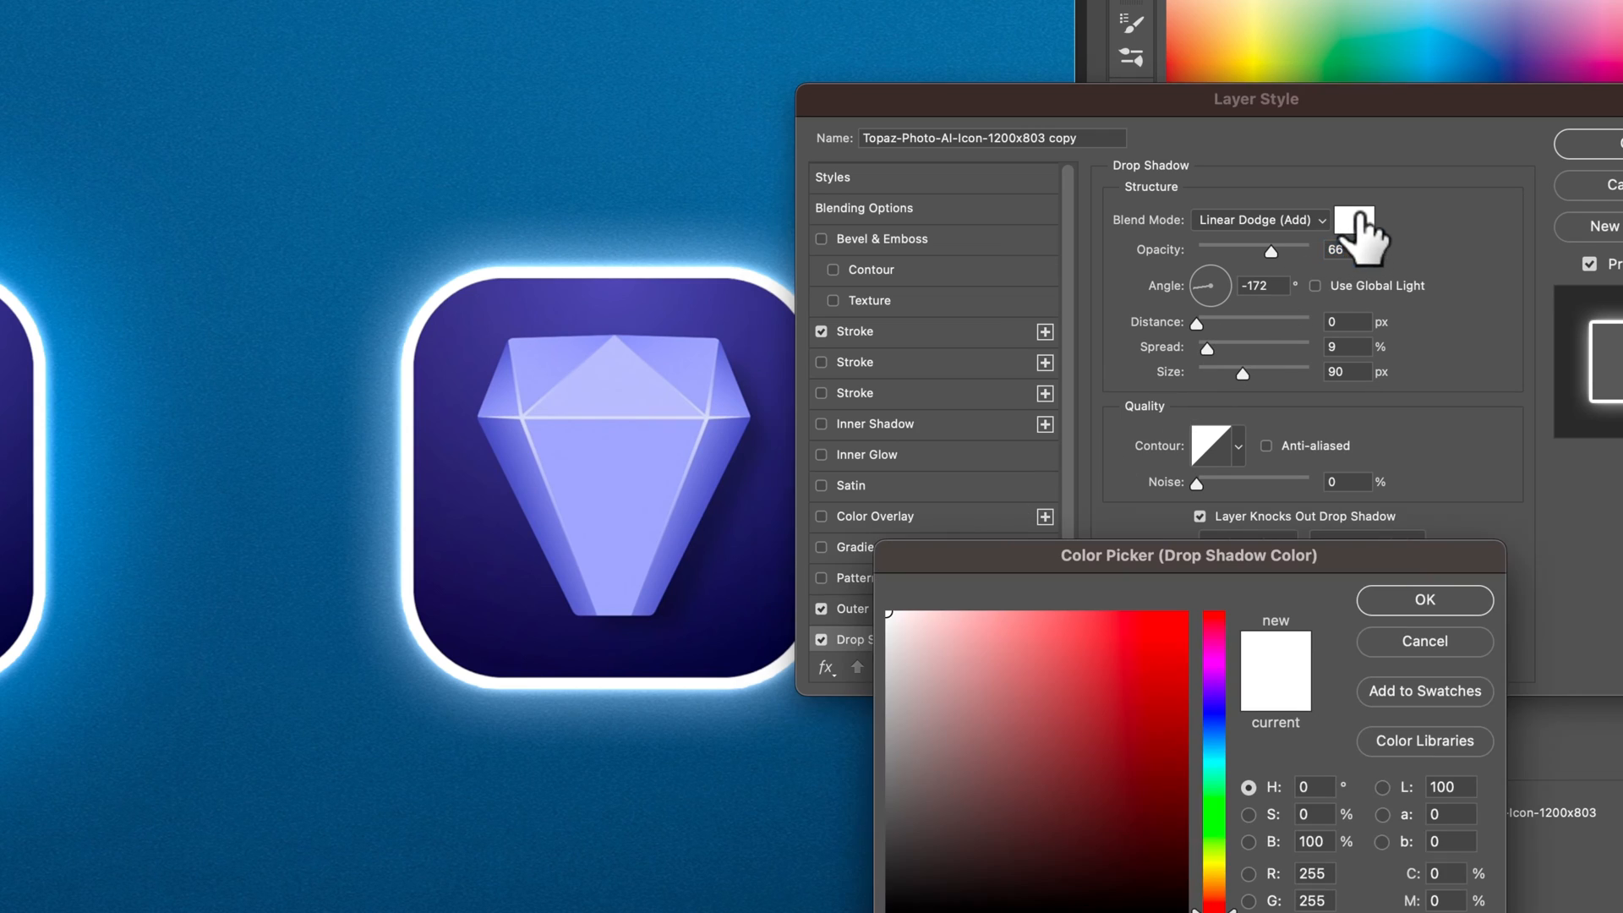
# Pick a saturated violet-blue colour for the drop-shadow glow in the Color Picker.
pyautogui.click(1126, 744)
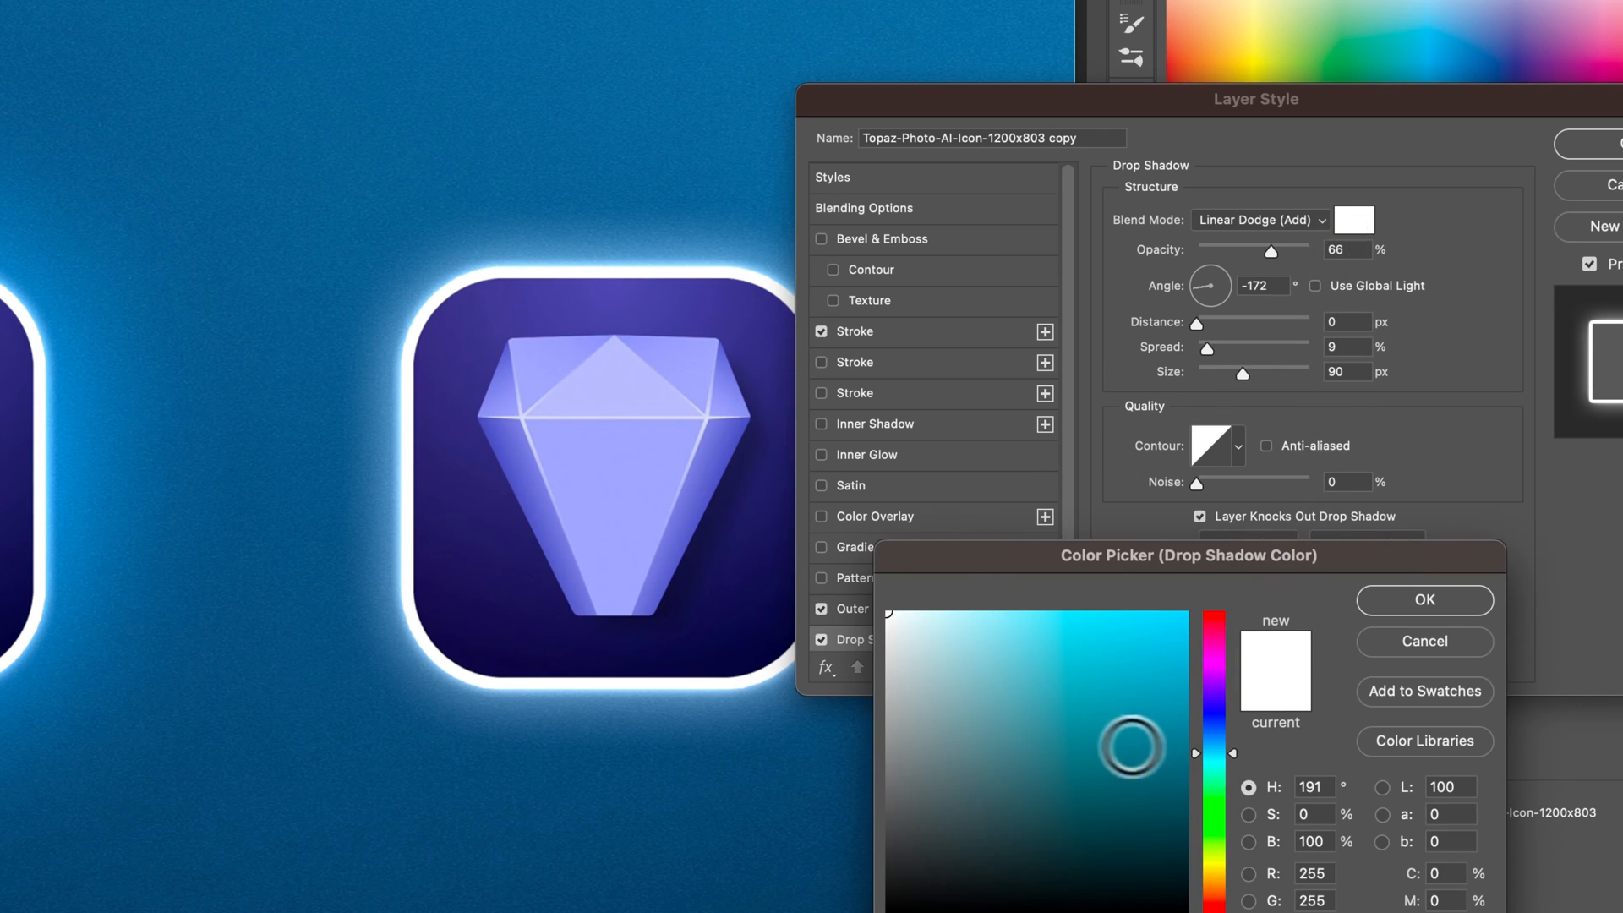
pyautogui.click(1038, 650)
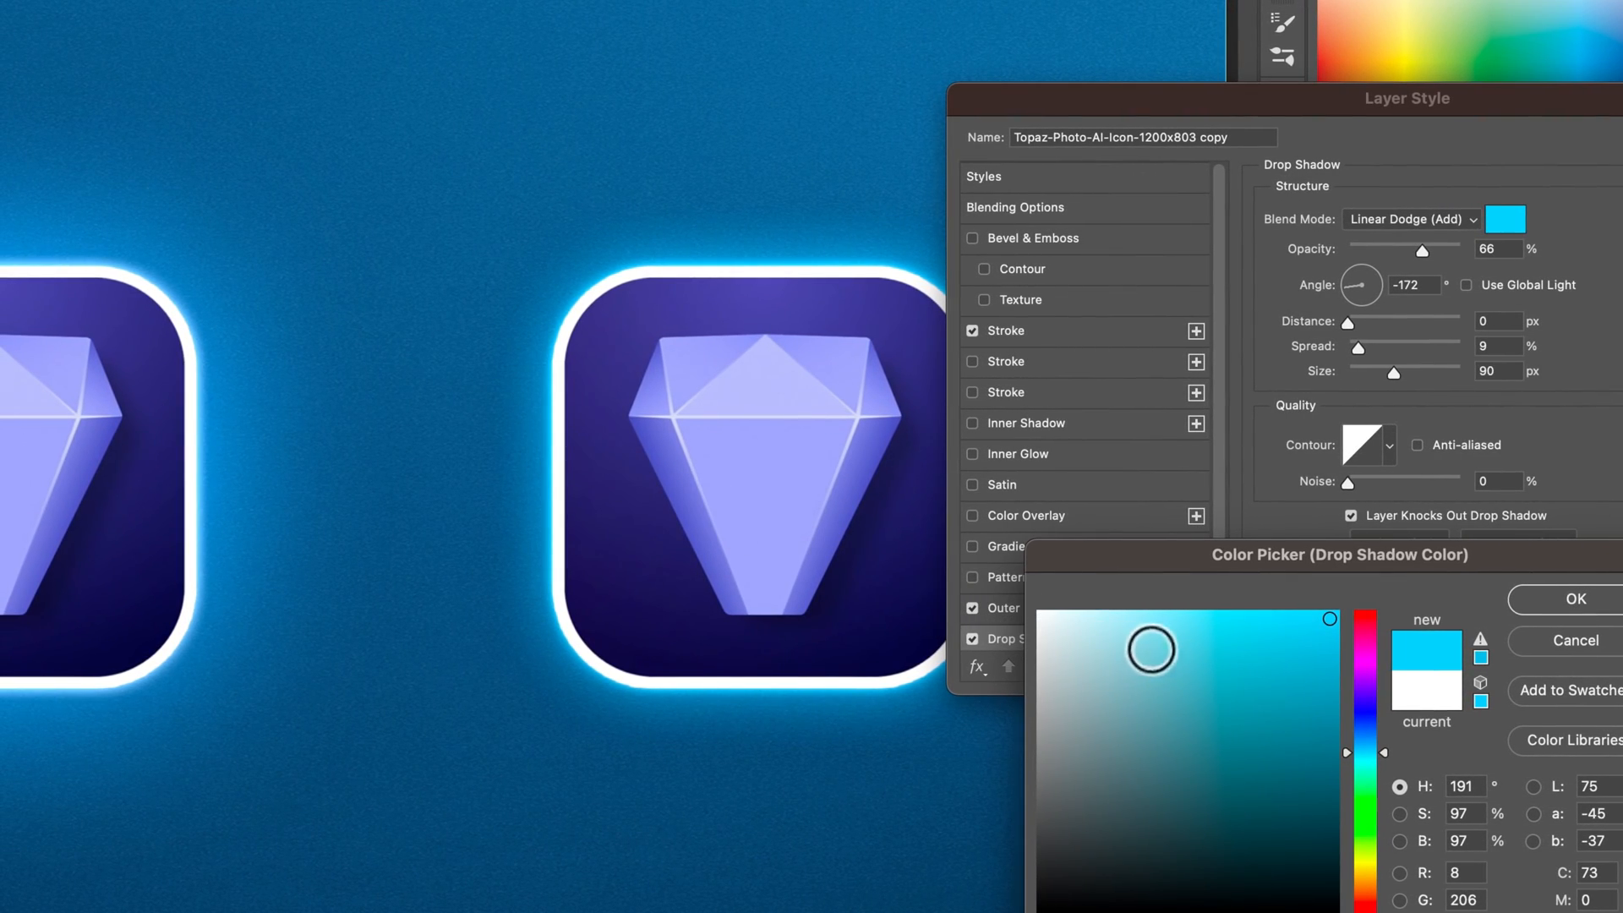
pyautogui.click(1164, 611)
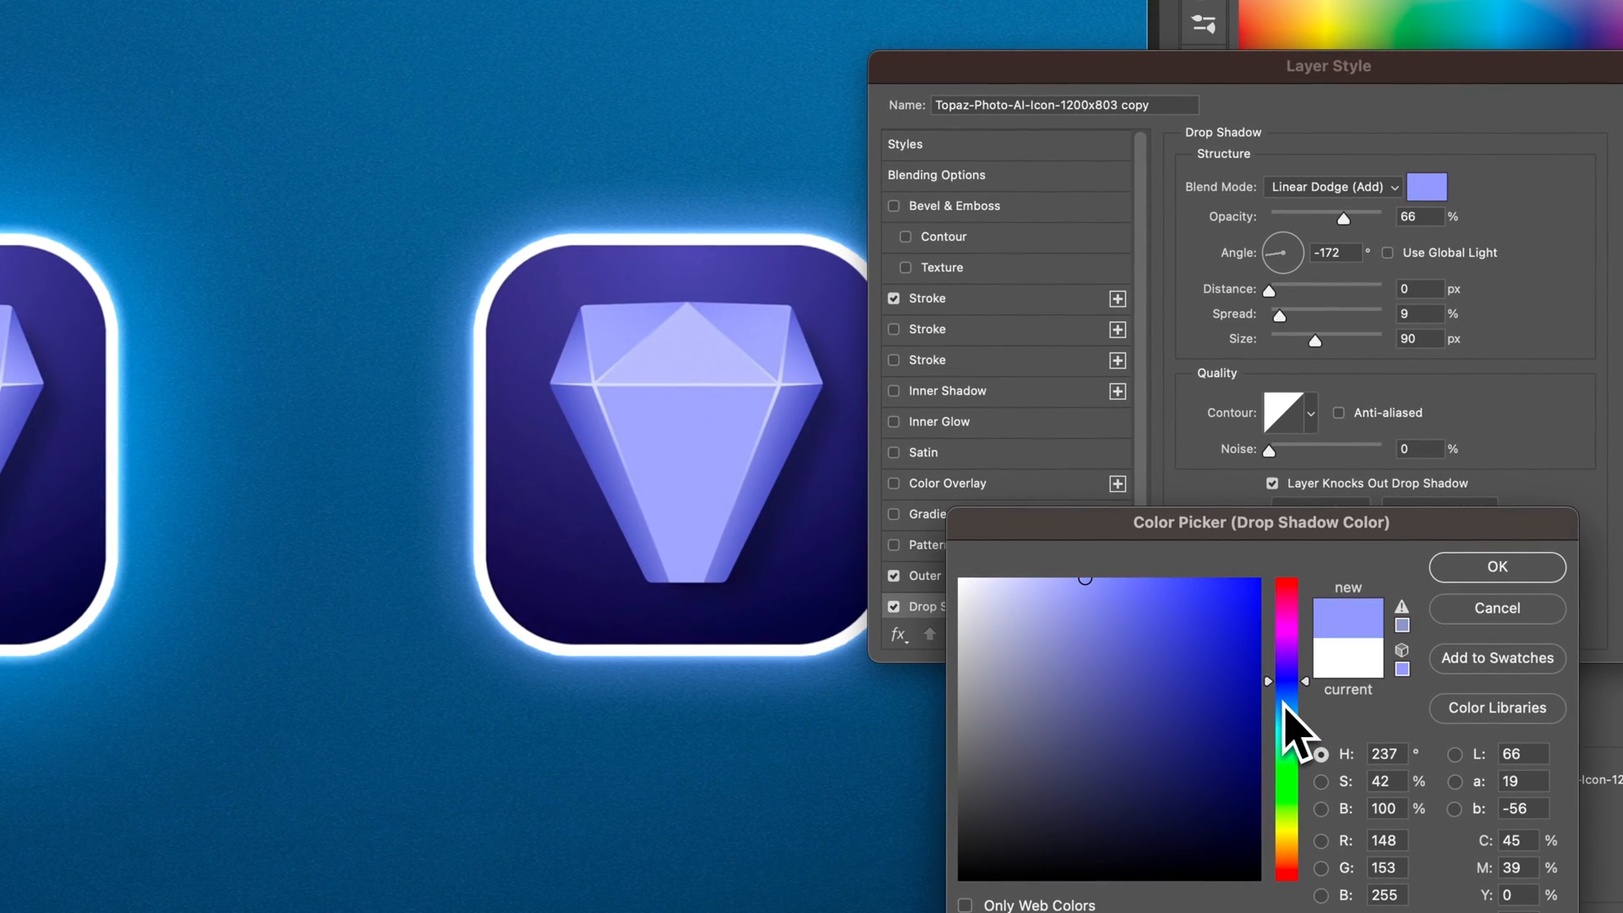
pyautogui.moveTo(1289, 725); pyautogui.dragTo(1289, 704)
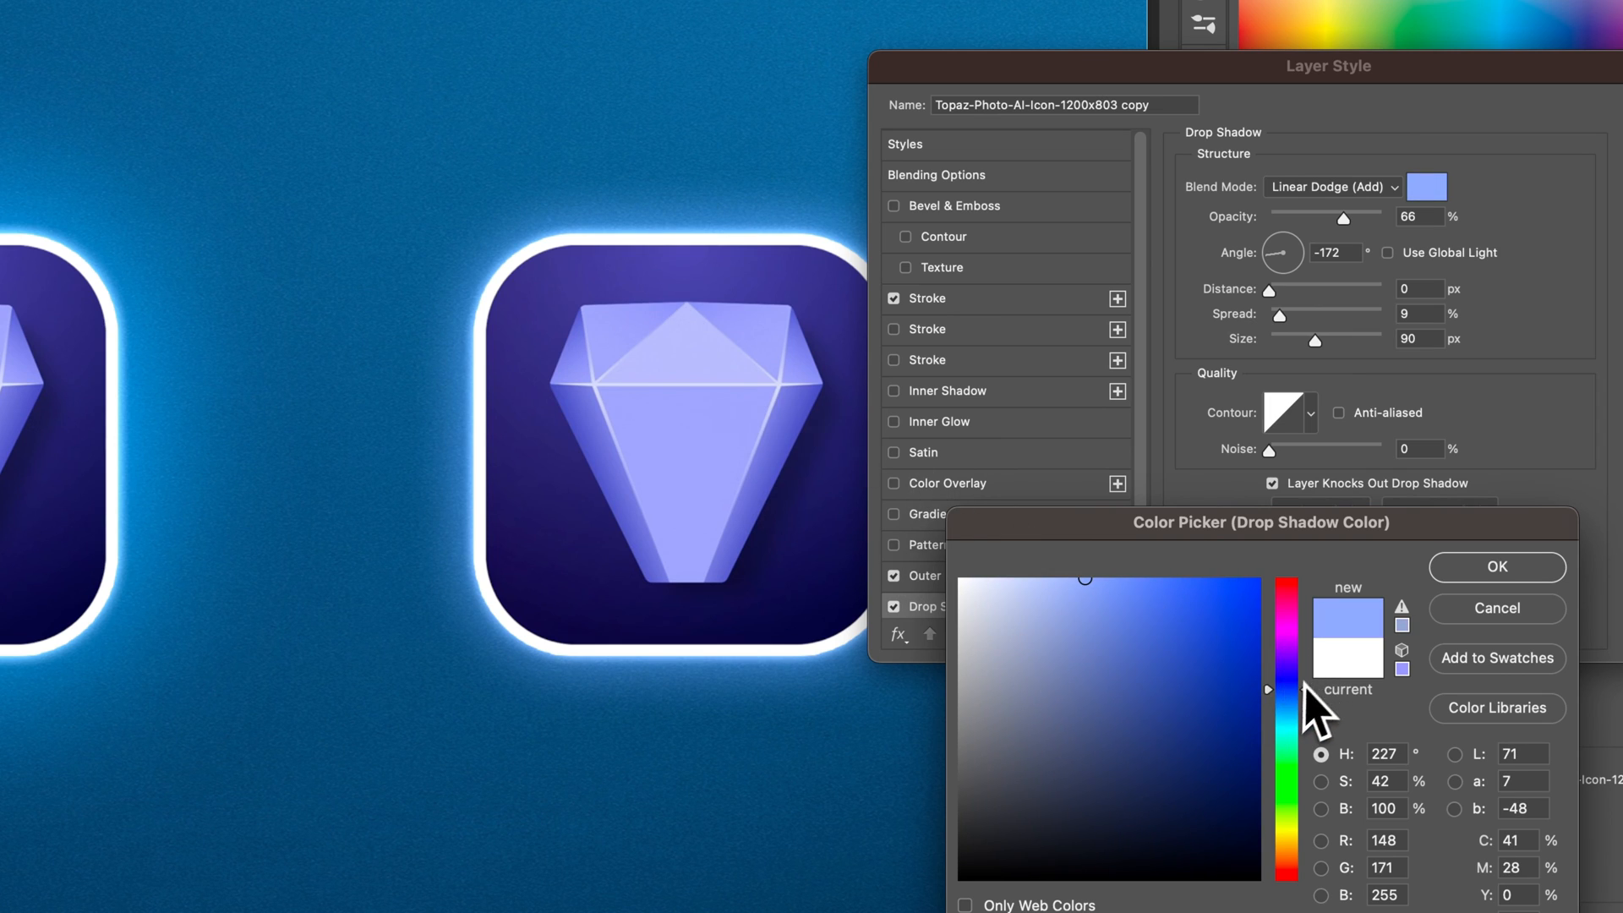
pyautogui.click(1128, 579)
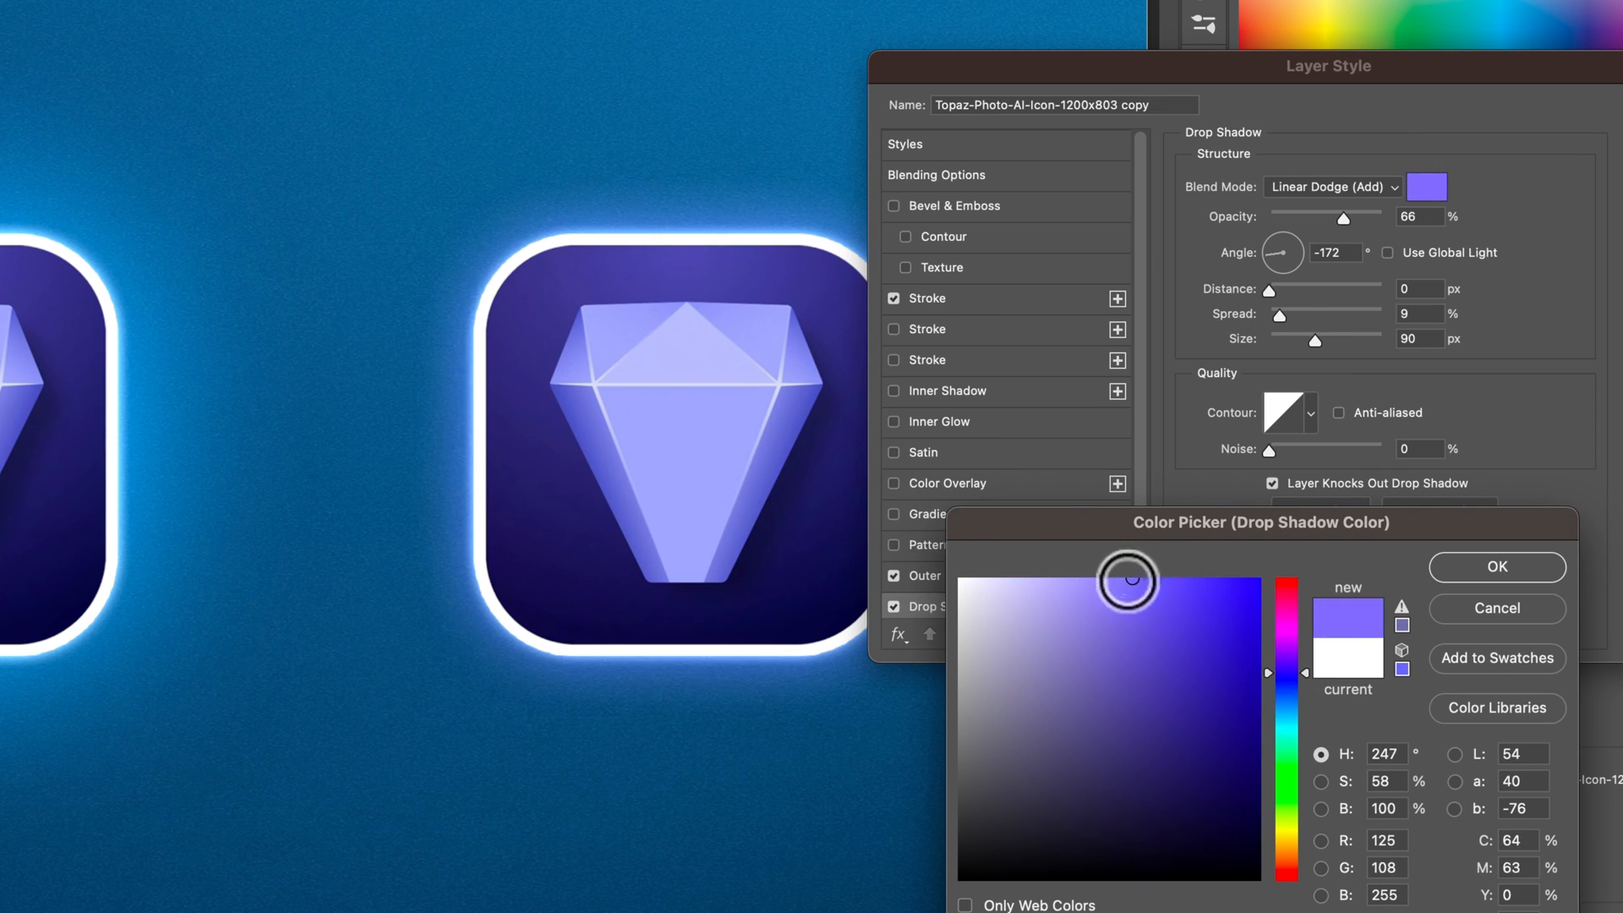